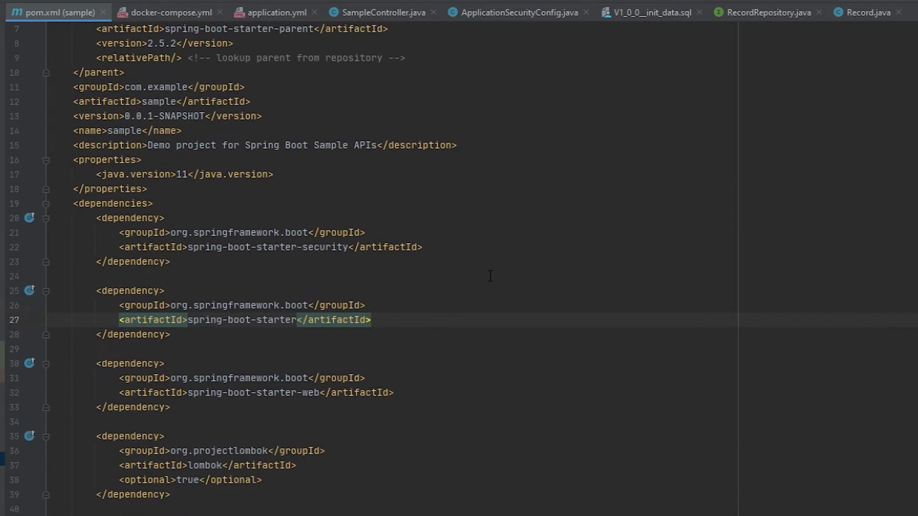
- Review pom.xml and docker-compose.yml, then application.yml with port 9090 and Postgres datasource
scroll(down, 3)
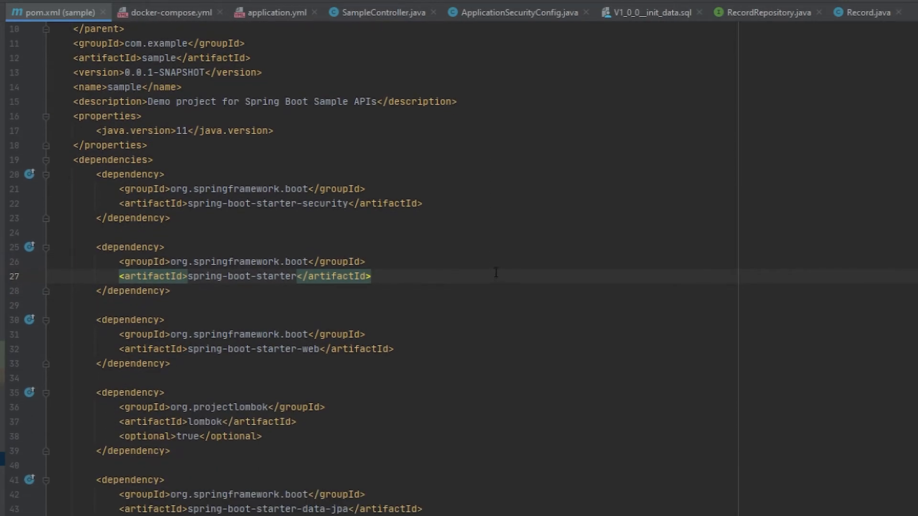
scroll(down, 3)
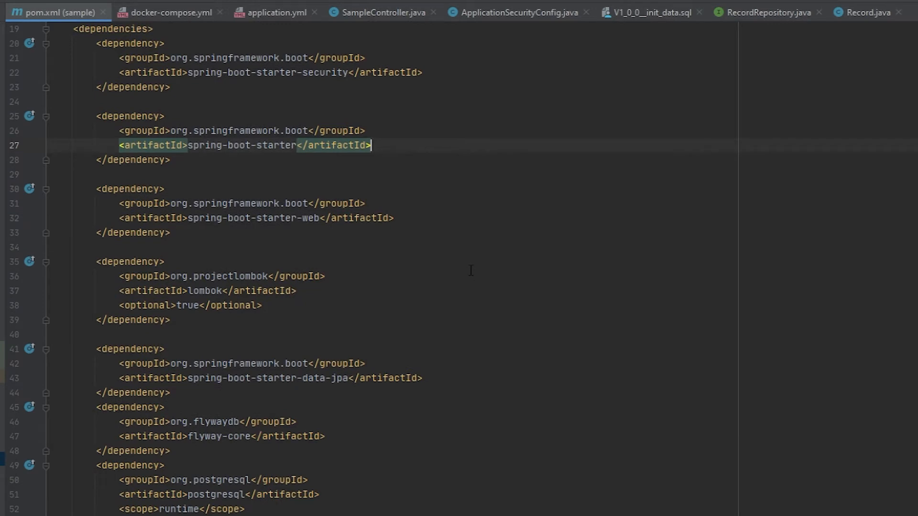
mouse_move(473, 287)
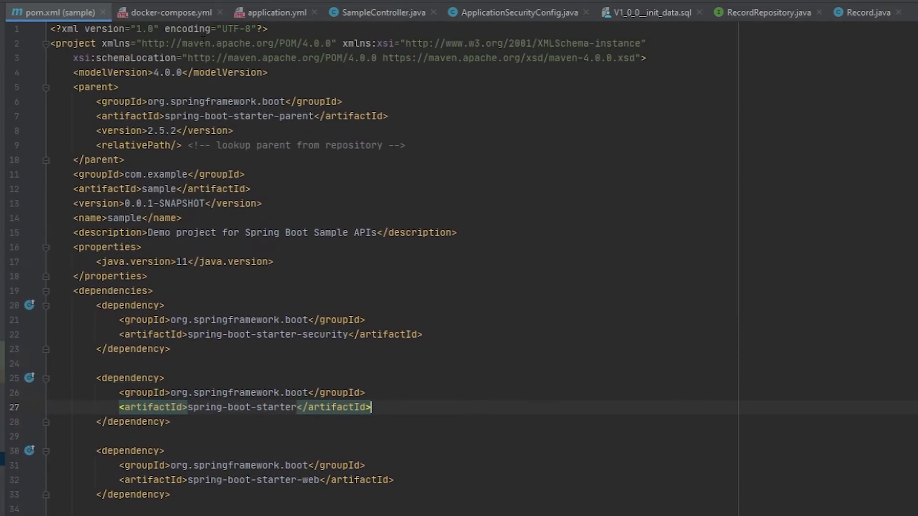
click(170, 12)
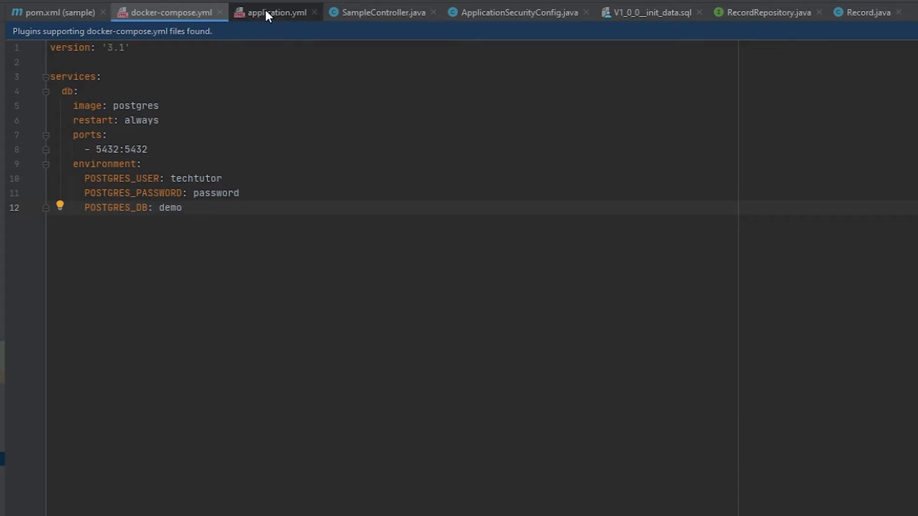
click(274, 12)
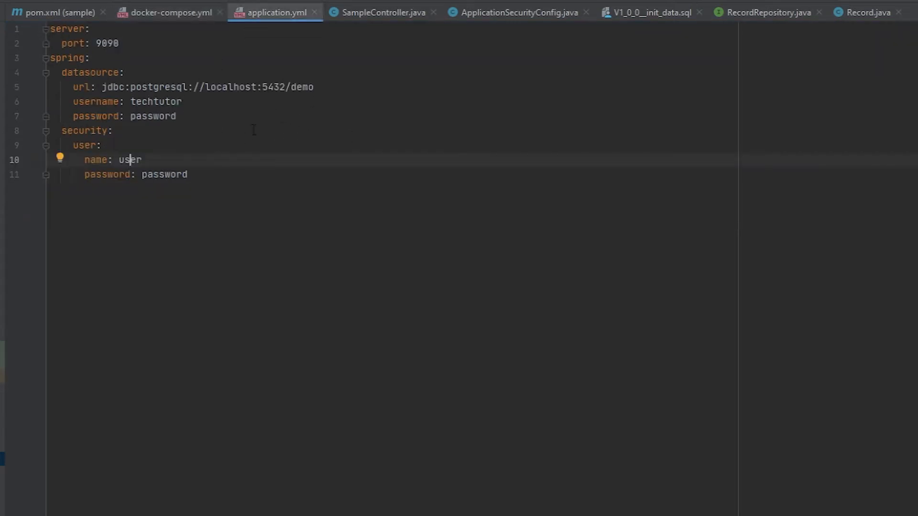
click(180, 116)
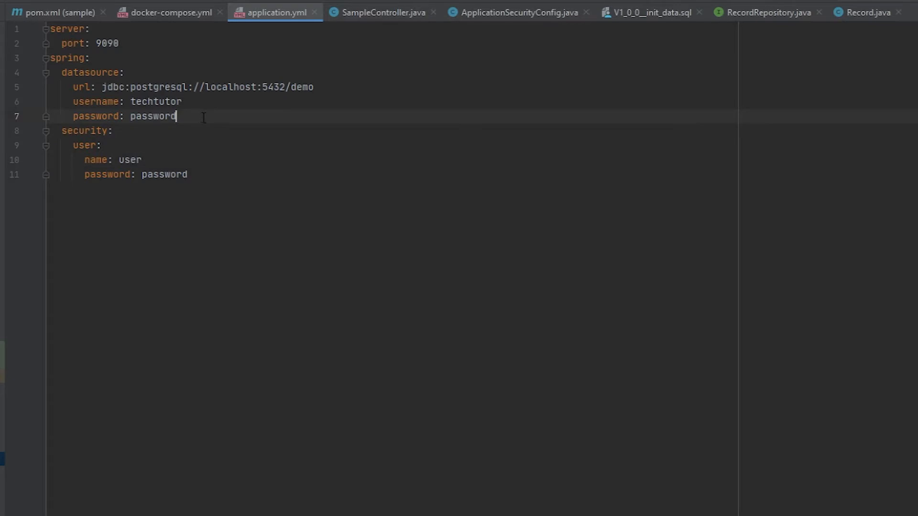
mouse_move(224, 175)
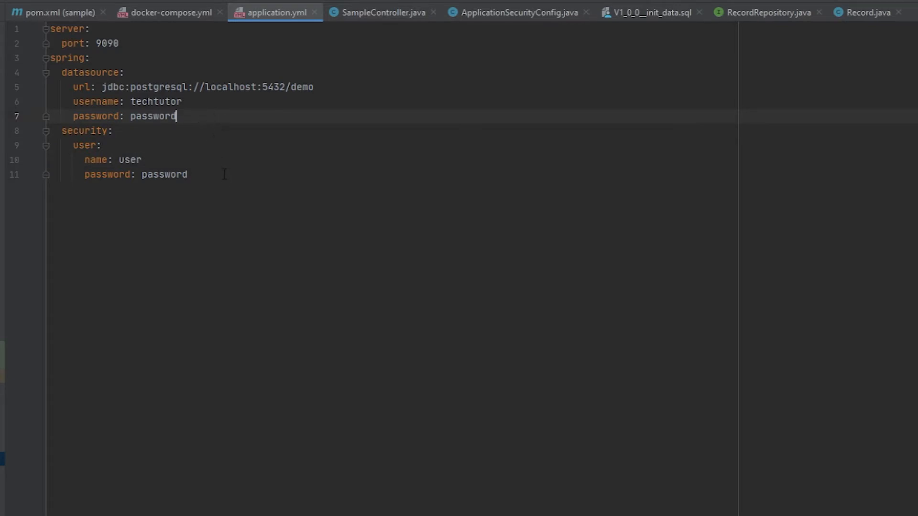
mouse_move(239, 185)
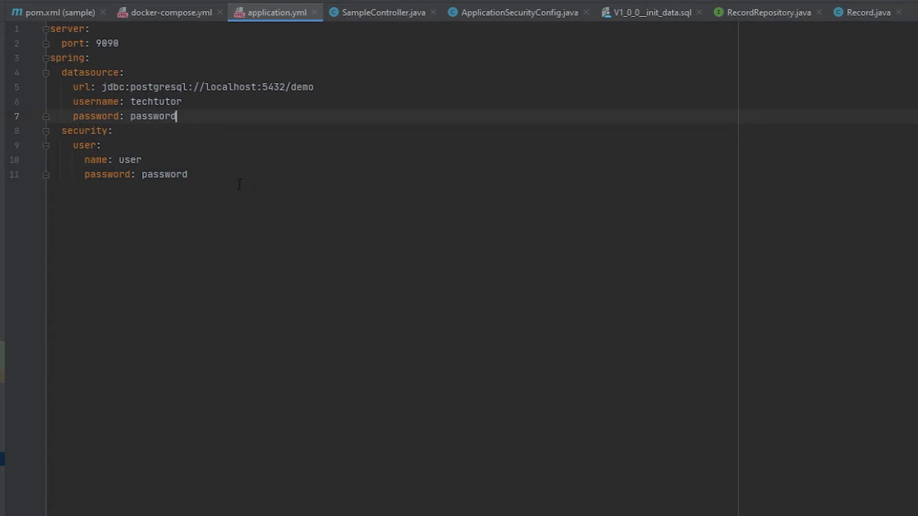
mouse_move(220, 182)
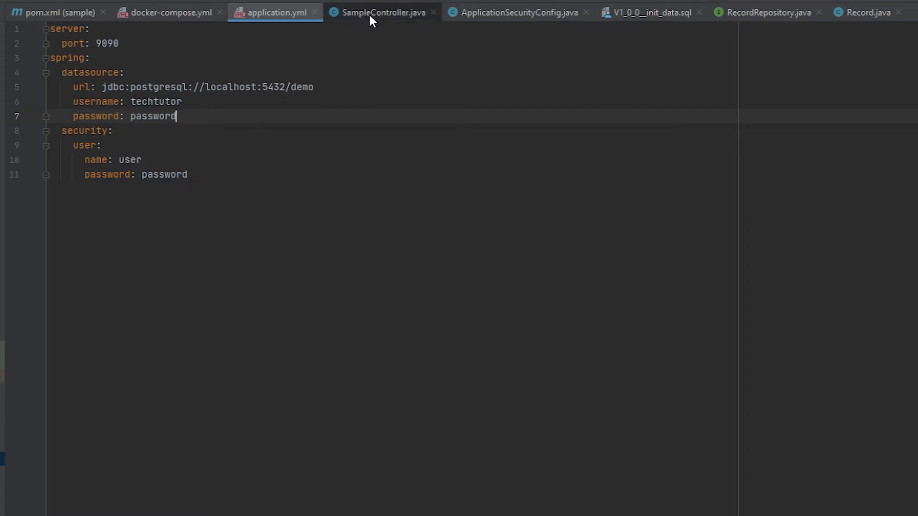
- Scroll through SampleController's /sample GET, DELETE and PUT handlers
click(381, 12)
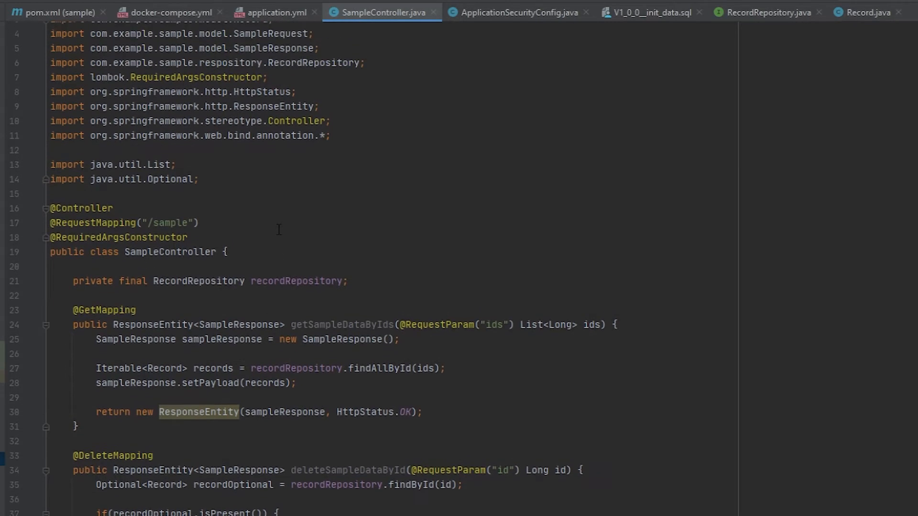
scroll(down, 3)
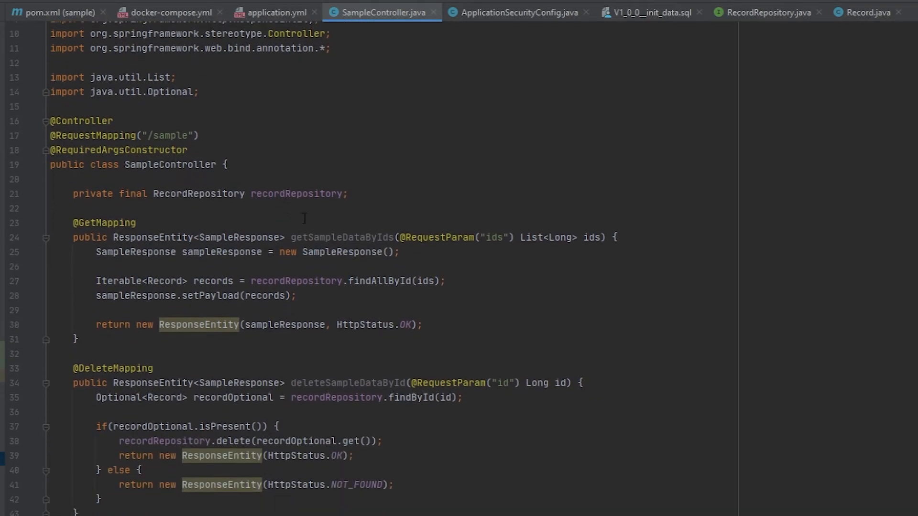
scroll(down, 3)
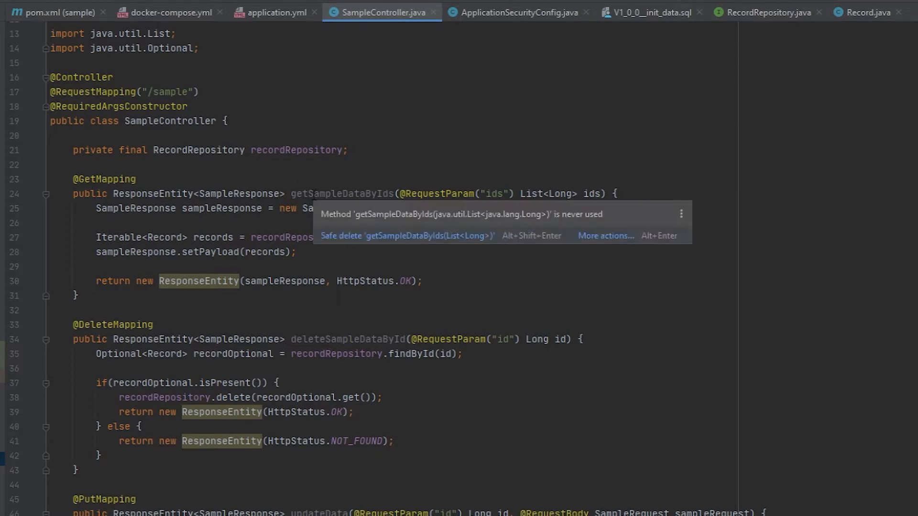
mouse_move(410, 132)
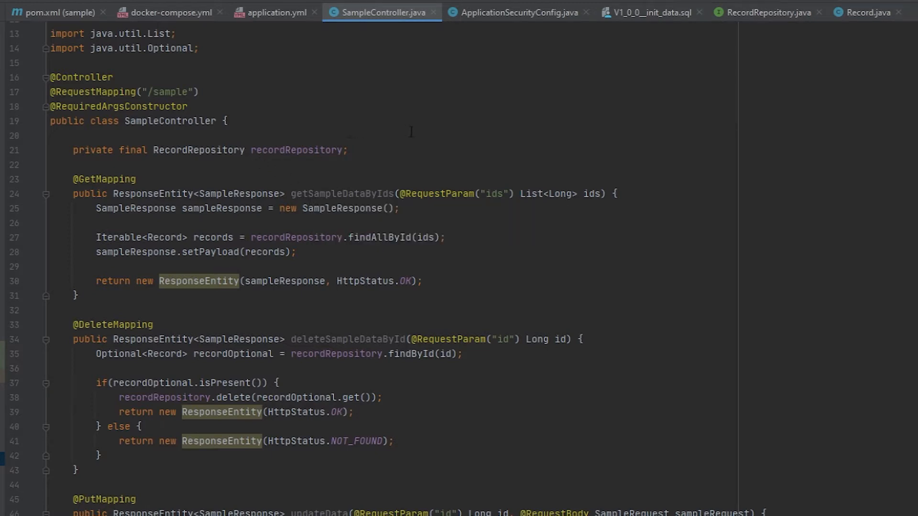
mouse_move(522, 17)
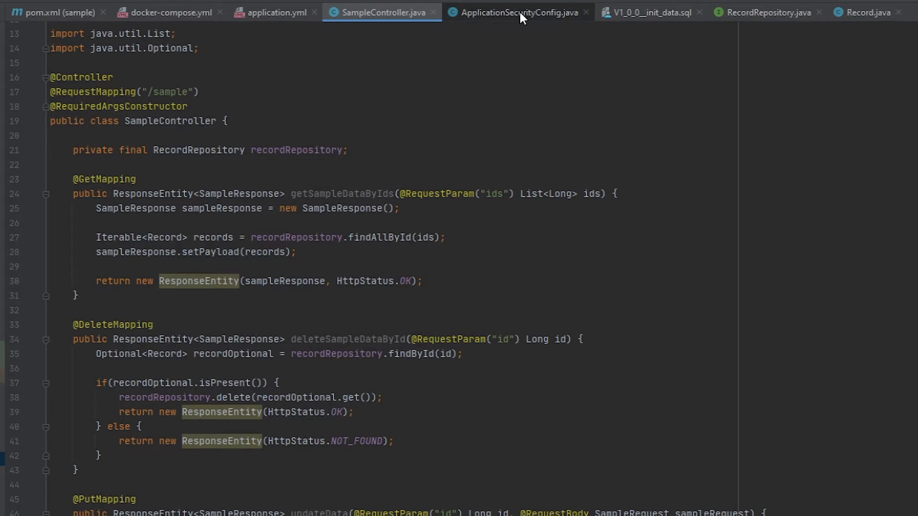
- View ApplicationSecurityConfig, then the V1_0_0__init_data.sql script seeding the record table
click(517, 12)
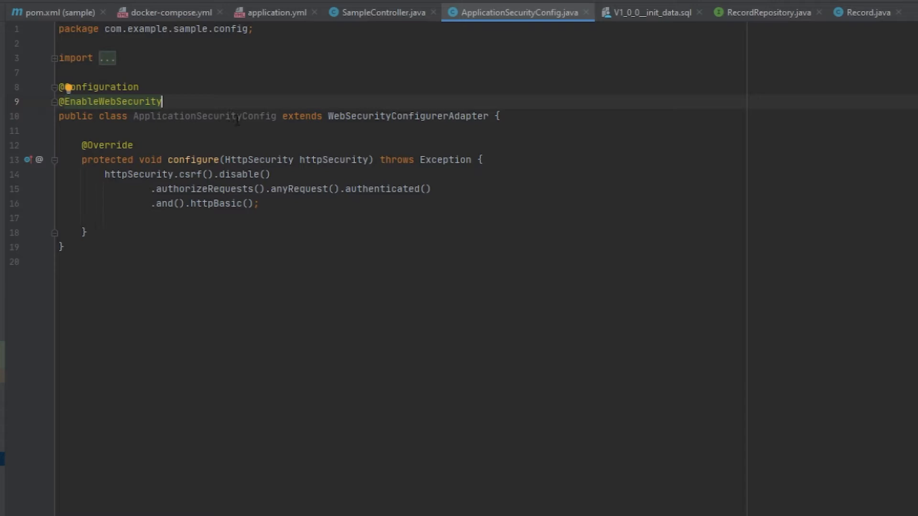
mouse_move(281, 237)
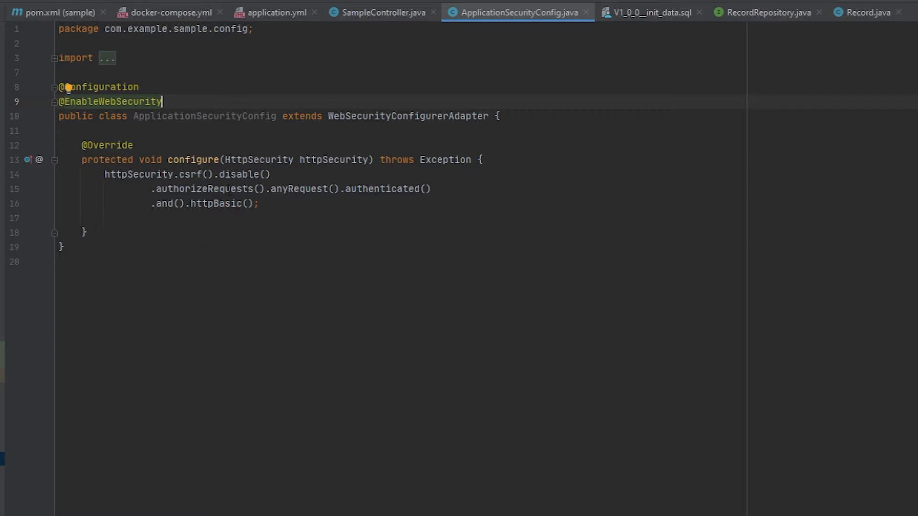
click(273, 12)
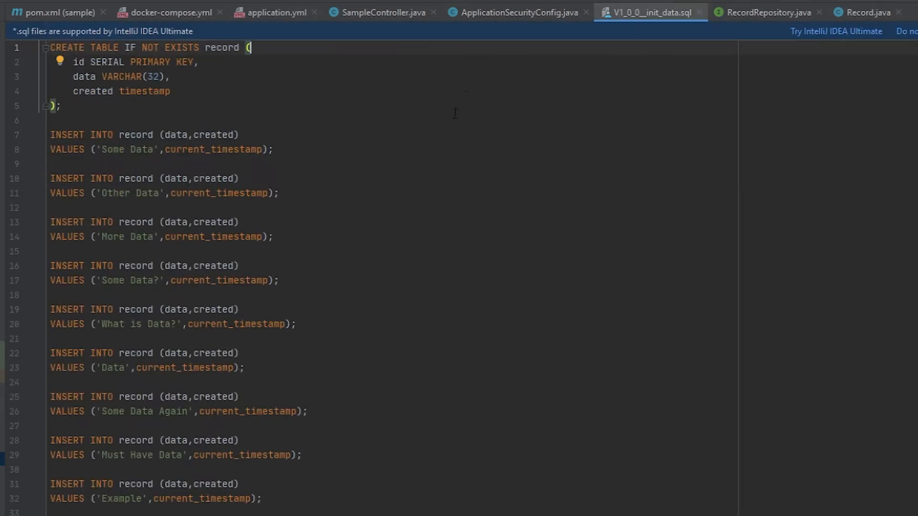
mouse_move(344, 201)
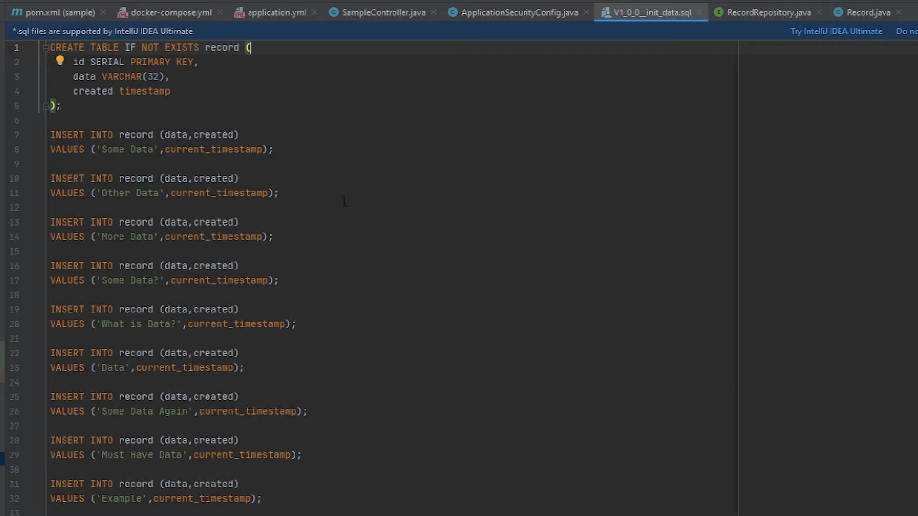
mouse_move(321, 211)
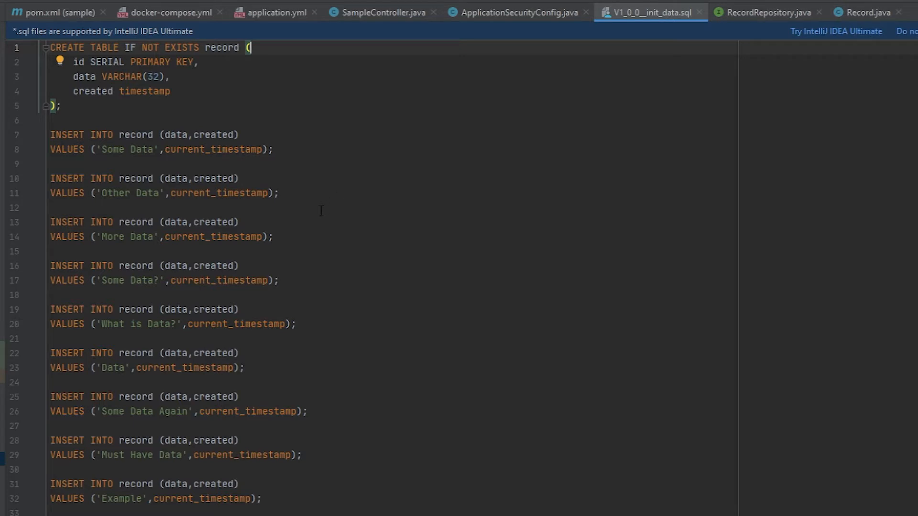
mouse_move(532, 94)
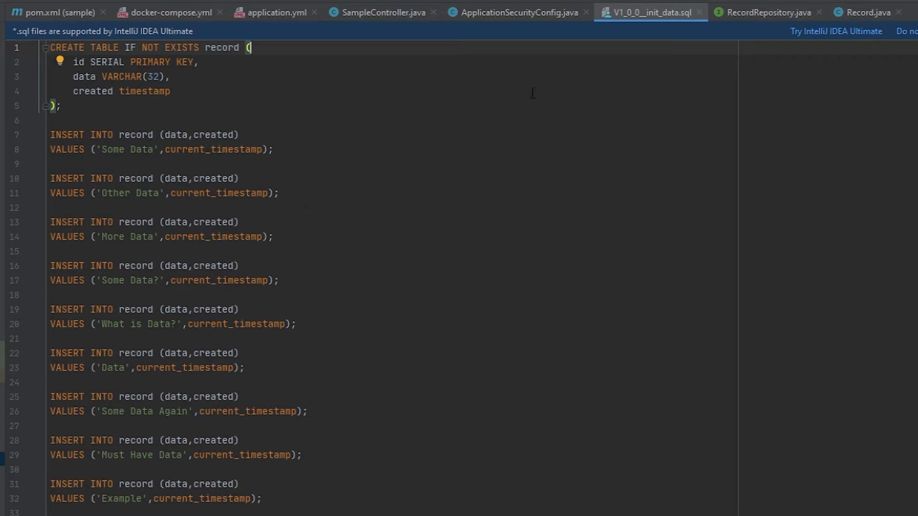
- Look over RecordRepository, then the Record entity with id, data and created fields
click(767, 12)
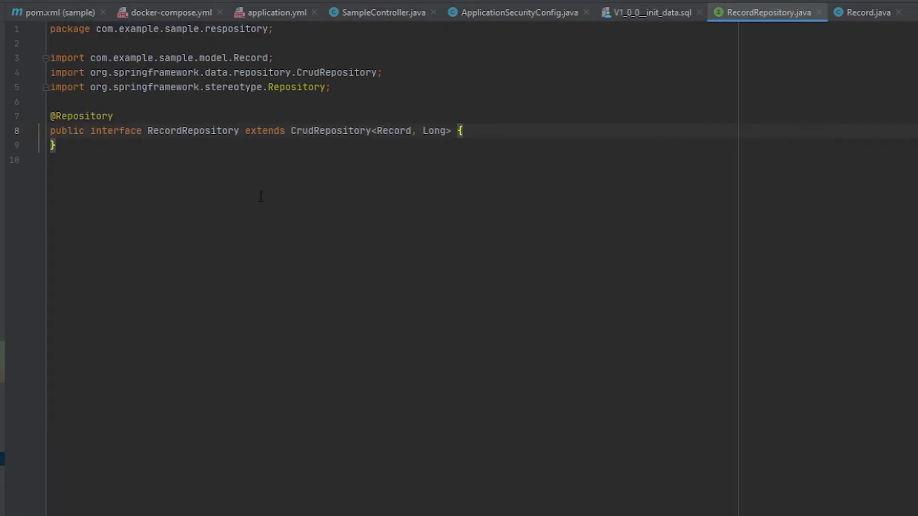
mouse_move(248, 184)
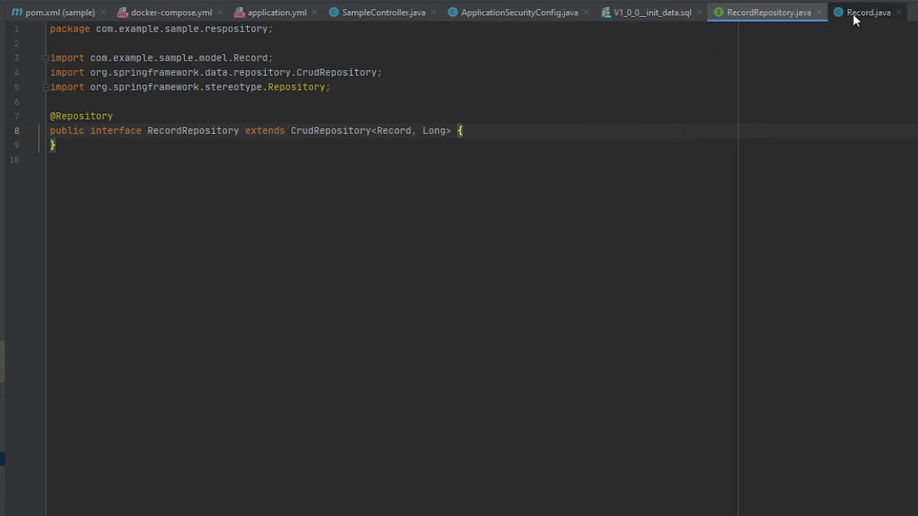
click(864, 12)
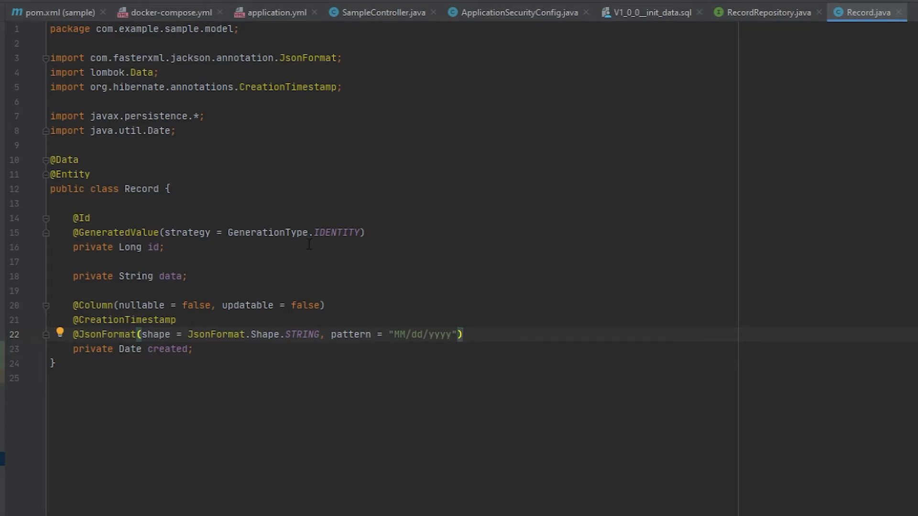
mouse_move(323, 247)
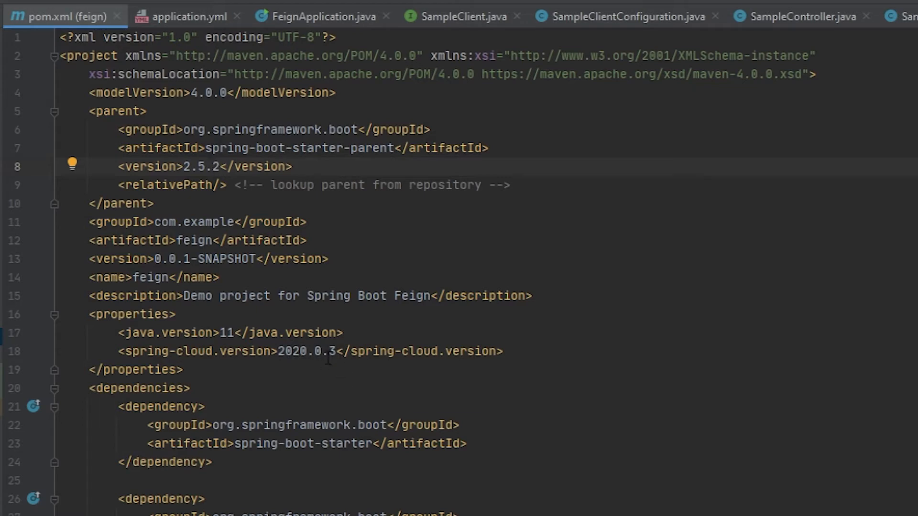
mouse_move(389, 337)
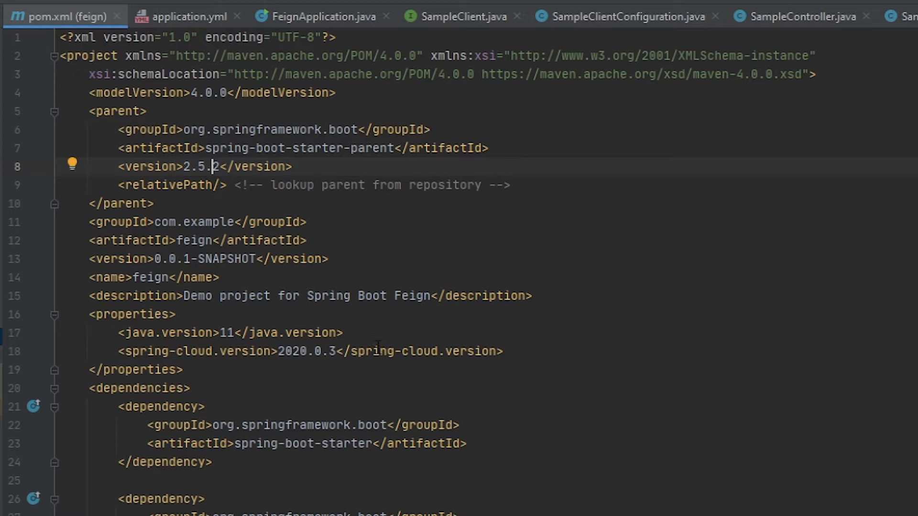
mouse_move(506, 453)
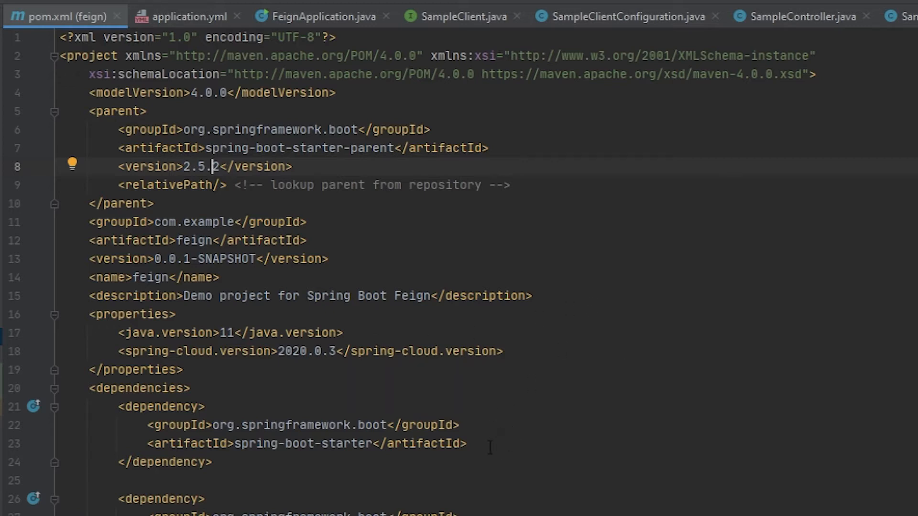
scroll(down, 3)
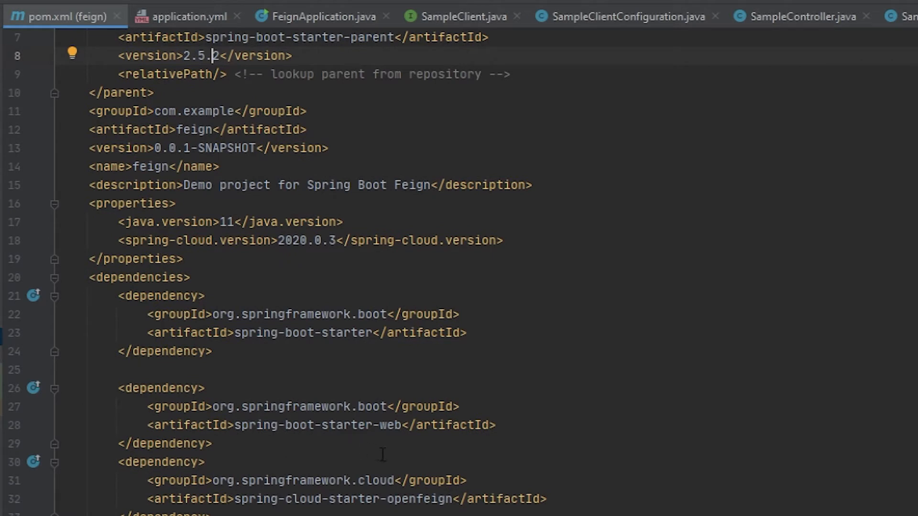
scroll(down, 3)
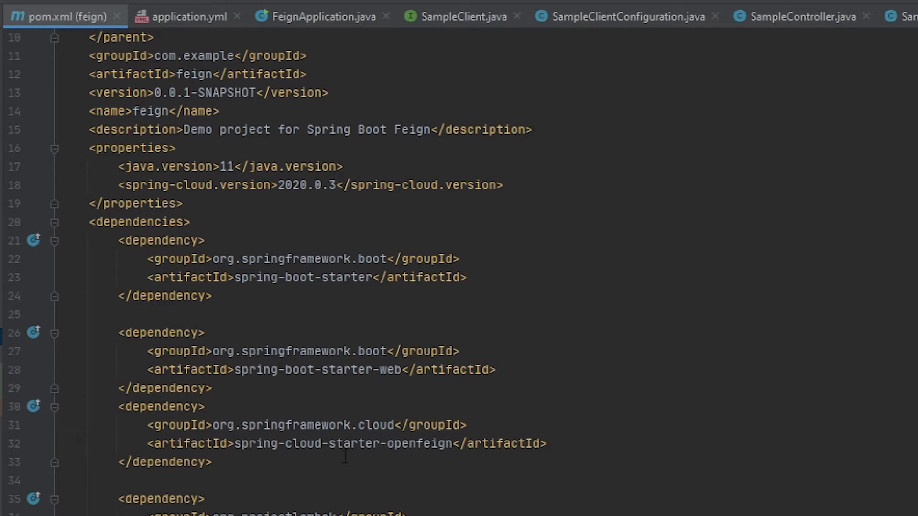
scroll(down, 3)
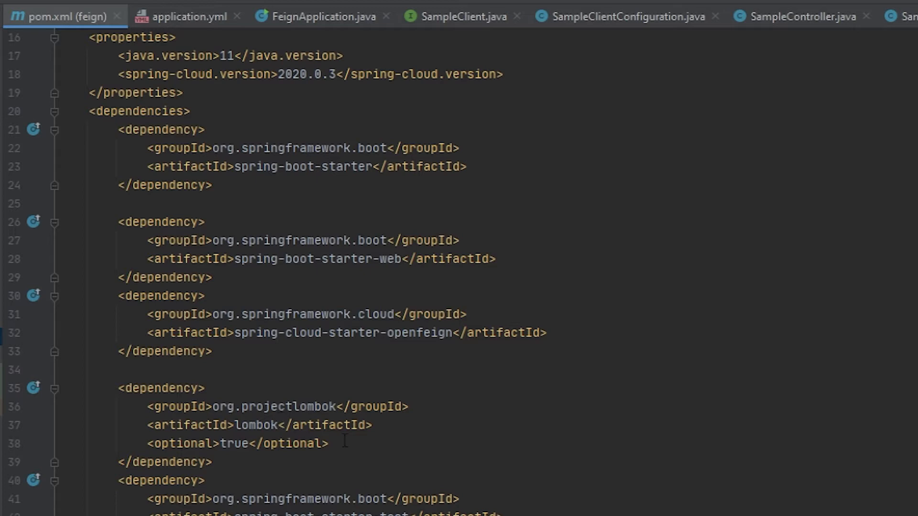
scroll(down, 3)
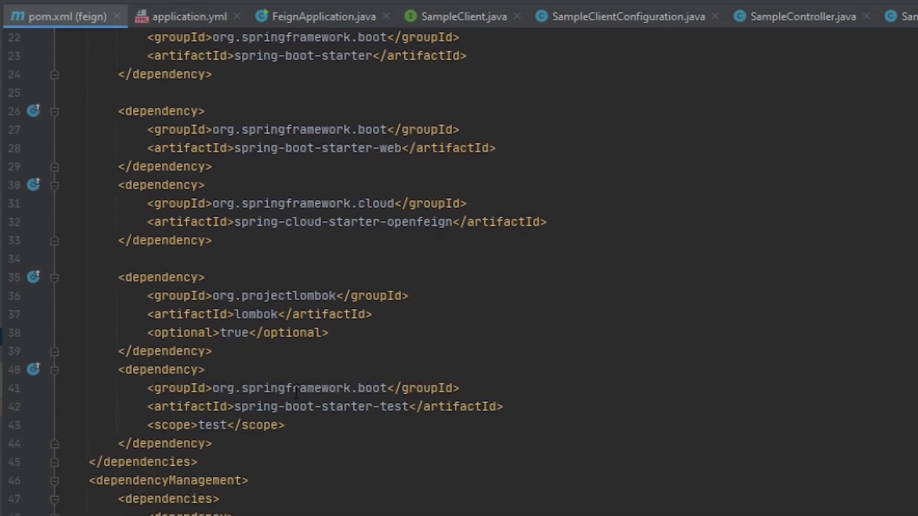
mouse_move(351, 375)
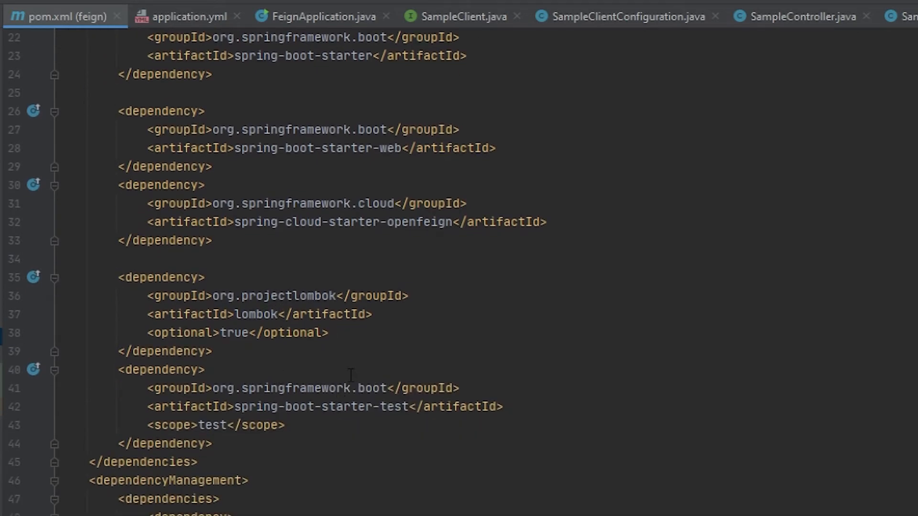
scroll(down, 3)
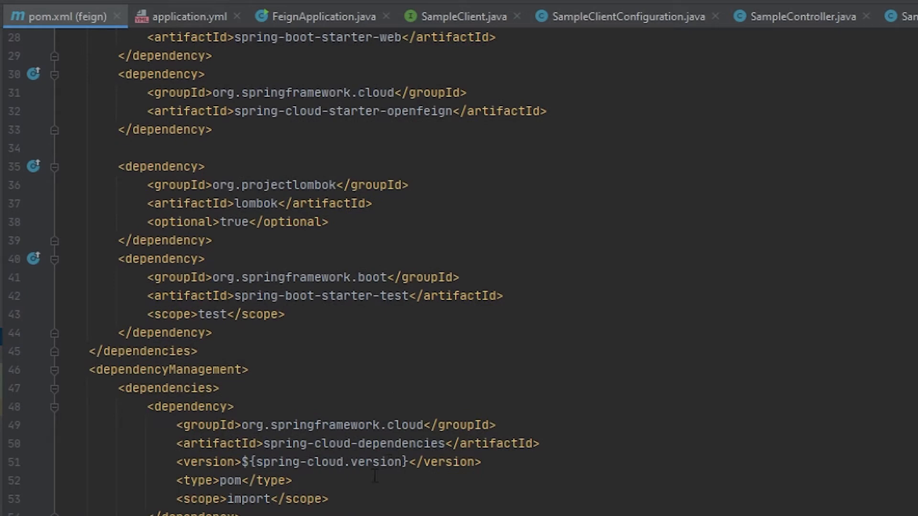
scroll(down, 3)
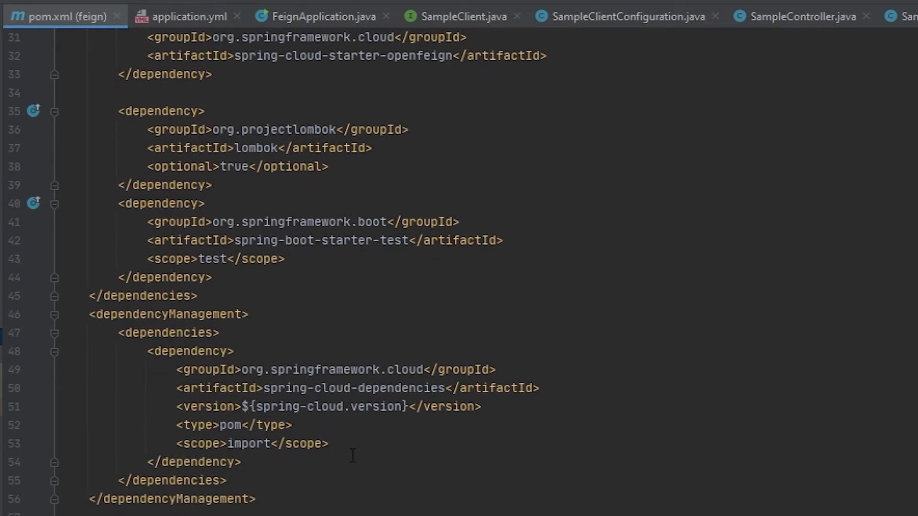
mouse_move(384, 431)
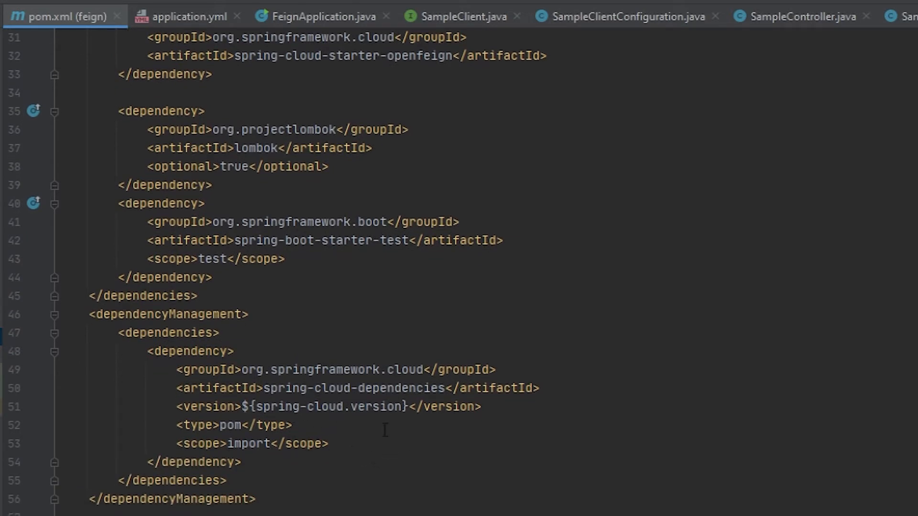
mouse_move(355, 450)
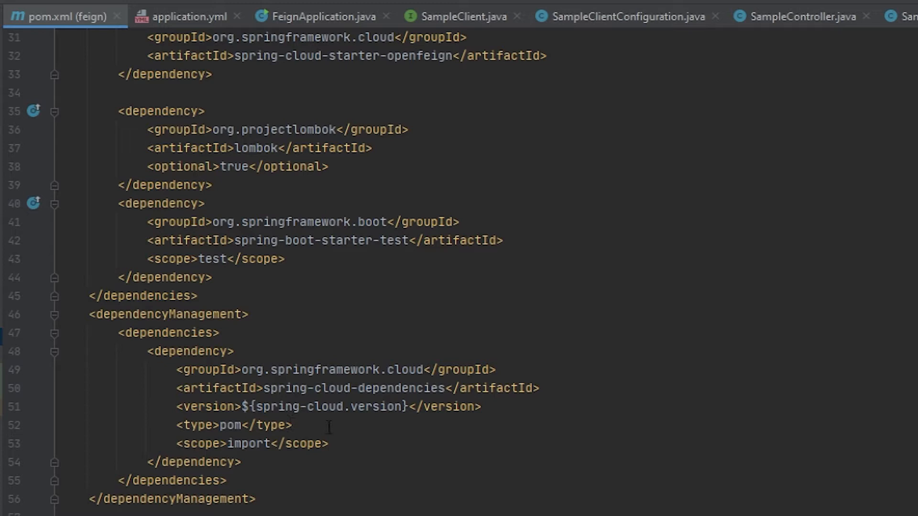
mouse_move(350, 426)
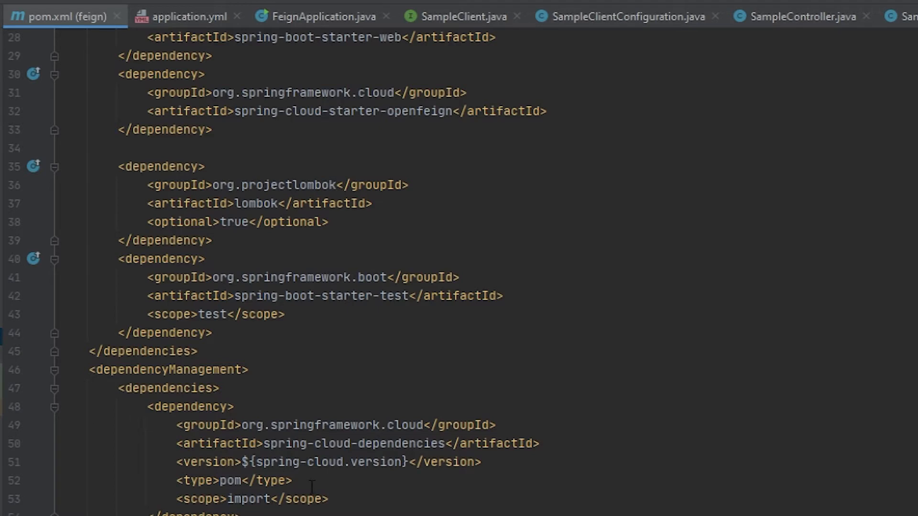
scroll(down, 3)
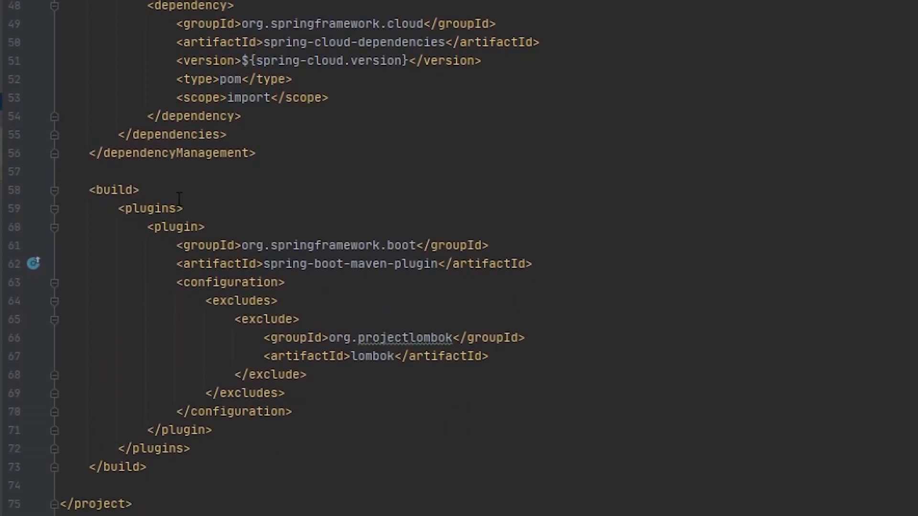
mouse_move(328, 386)
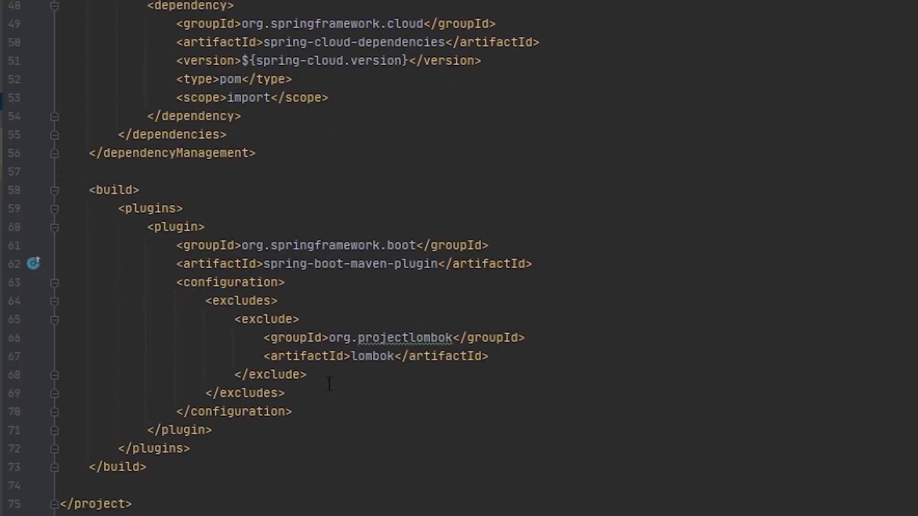
mouse_move(230, 429)
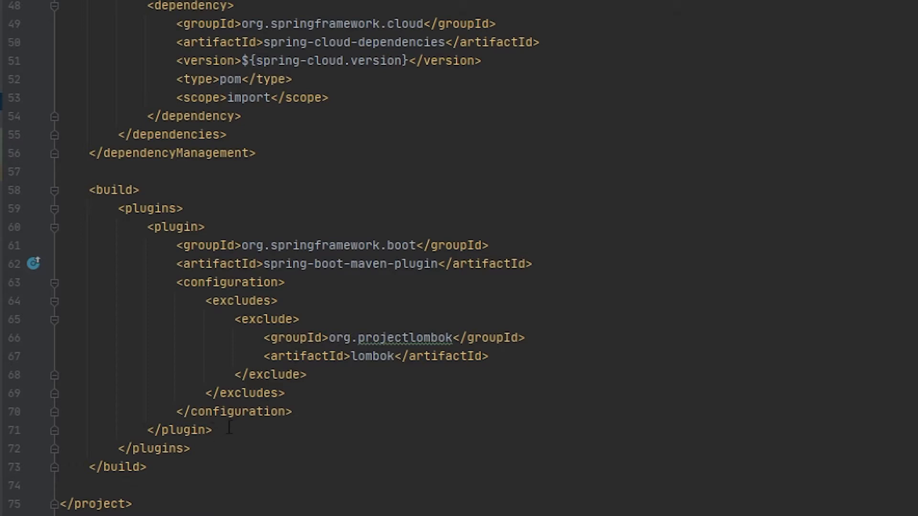
scroll(up, 3)
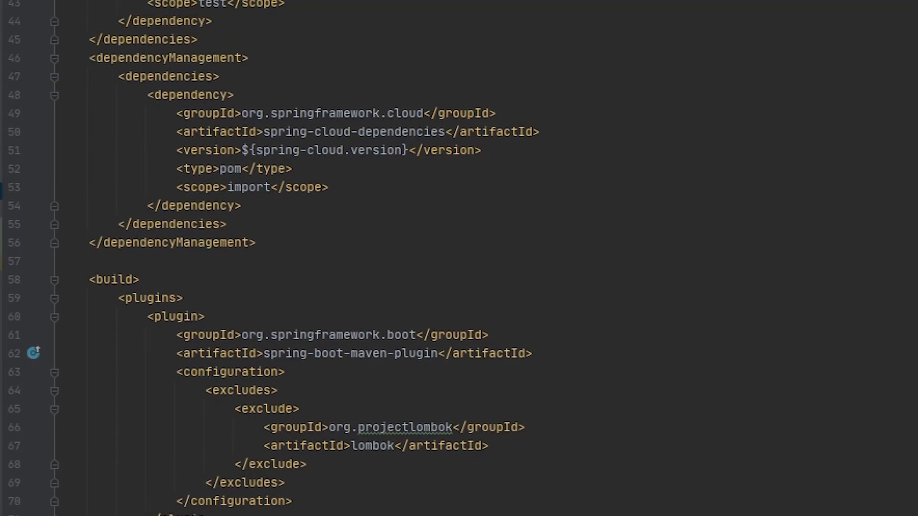
- Show application.yml: context path /API, Hystrix off, OkHttp on, client URL localhost:9090
click(180, 12)
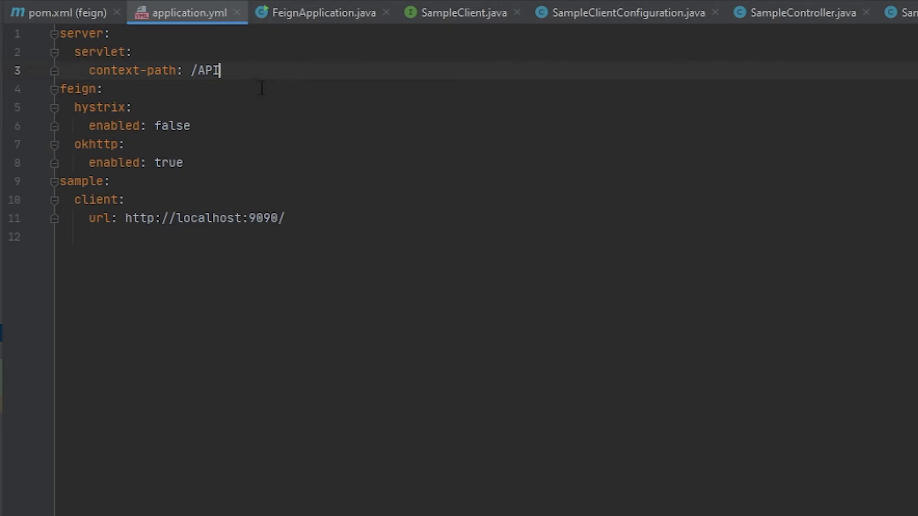
mouse_move(244, 115)
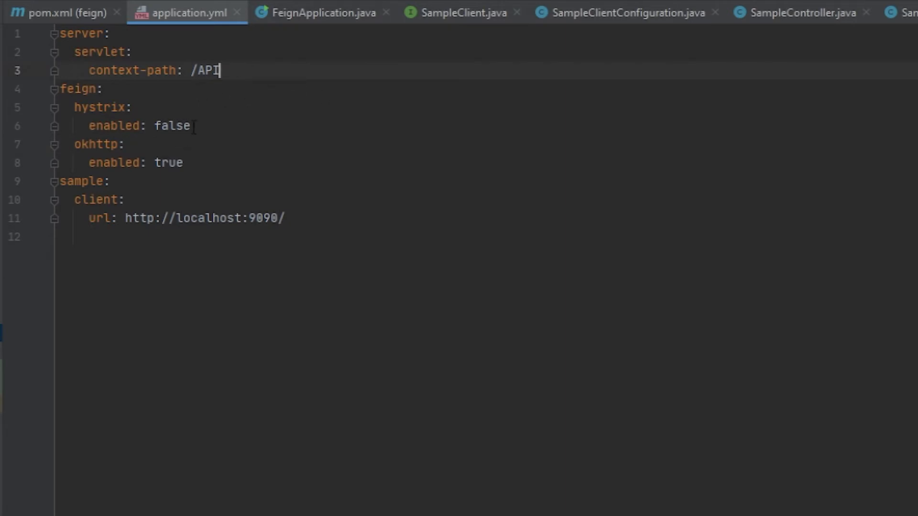
mouse_move(231, 138)
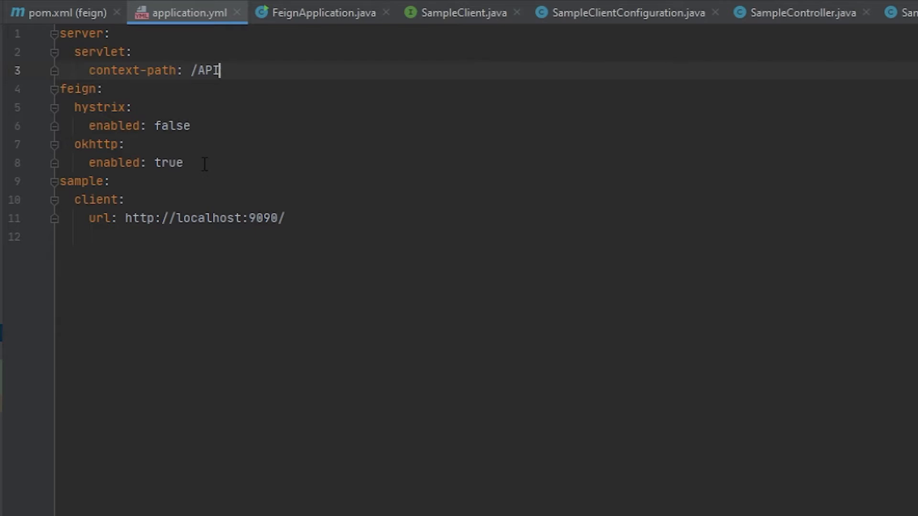
mouse_move(215, 166)
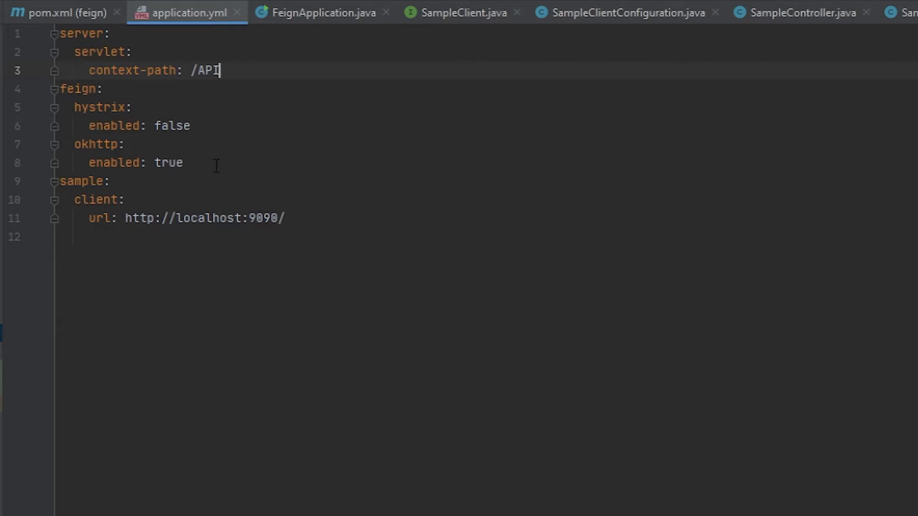
mouse_move(249, 244)
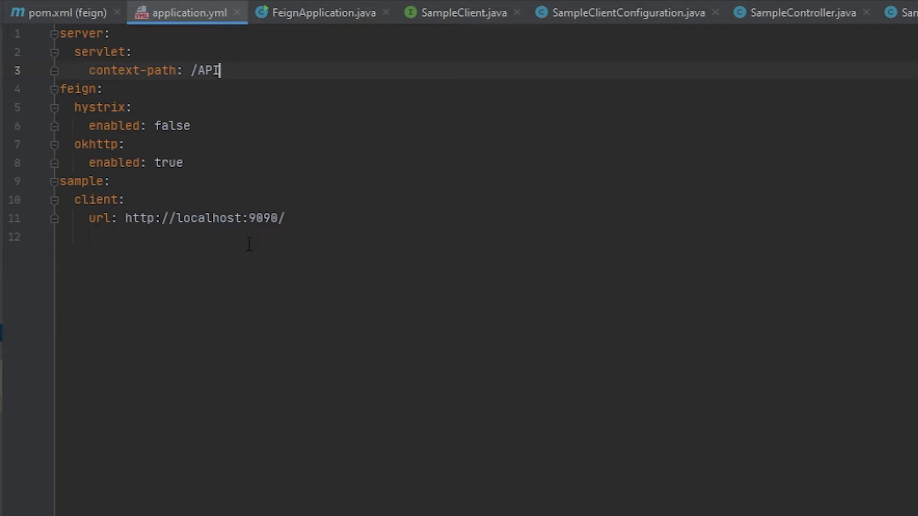
mouse_move(320, 266)
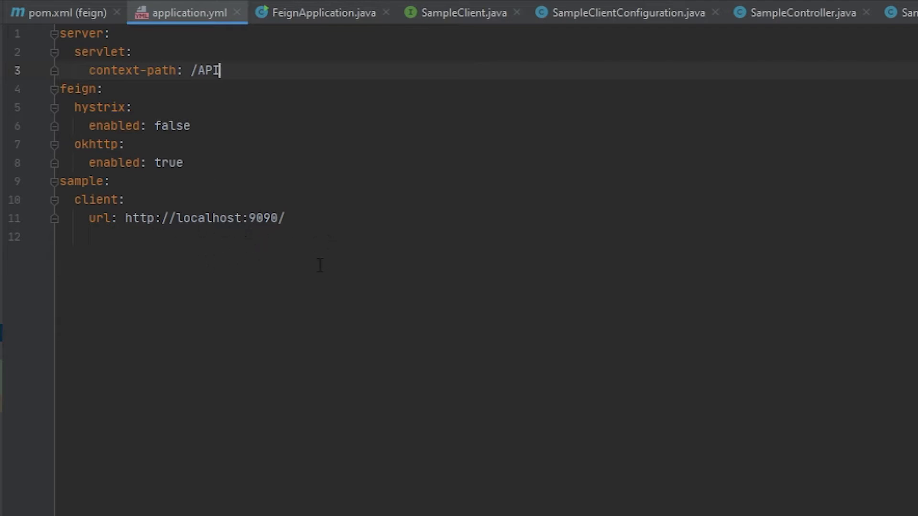
mouse_move(329, 252)
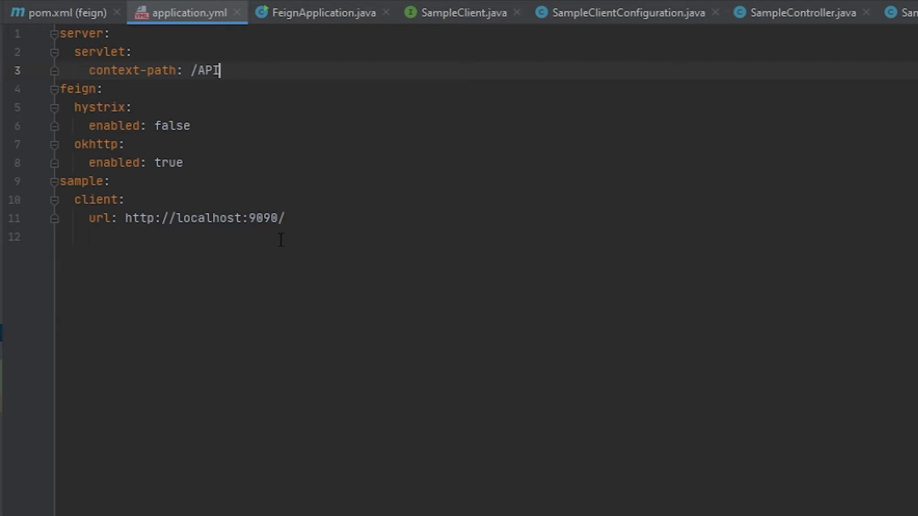
mouse_move(291, 222)
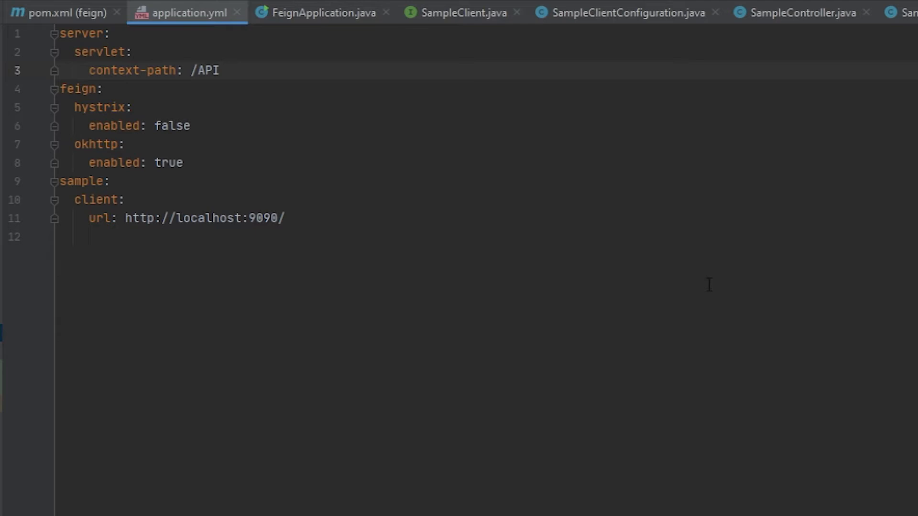
mouse_move(386, 240)
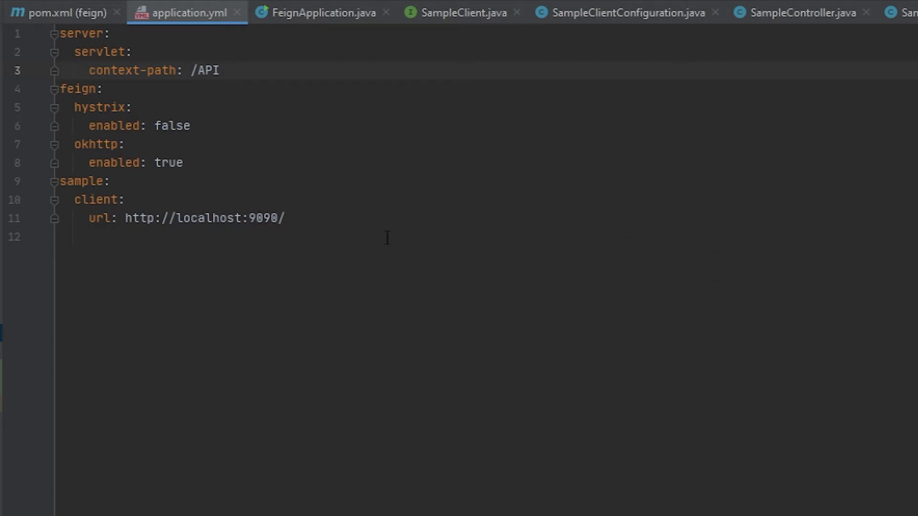
mouse_move(413, 225)
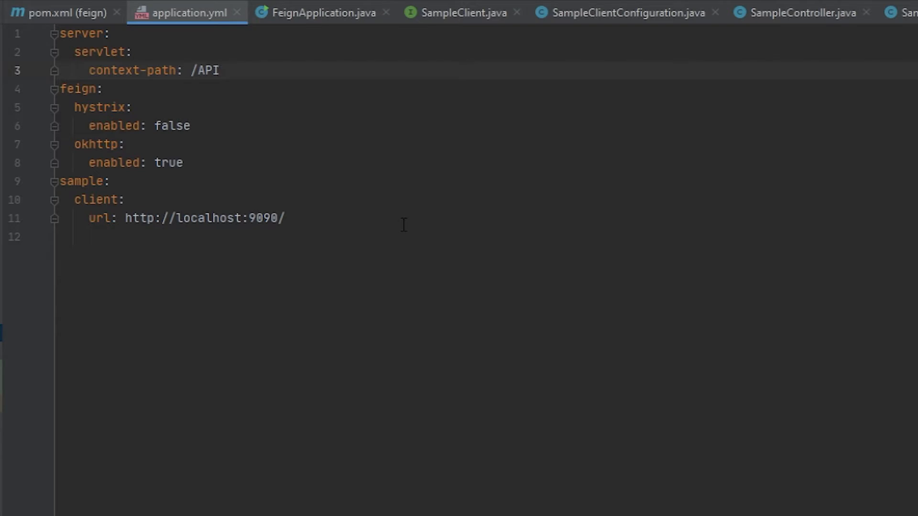
mouse_move(402, 221)
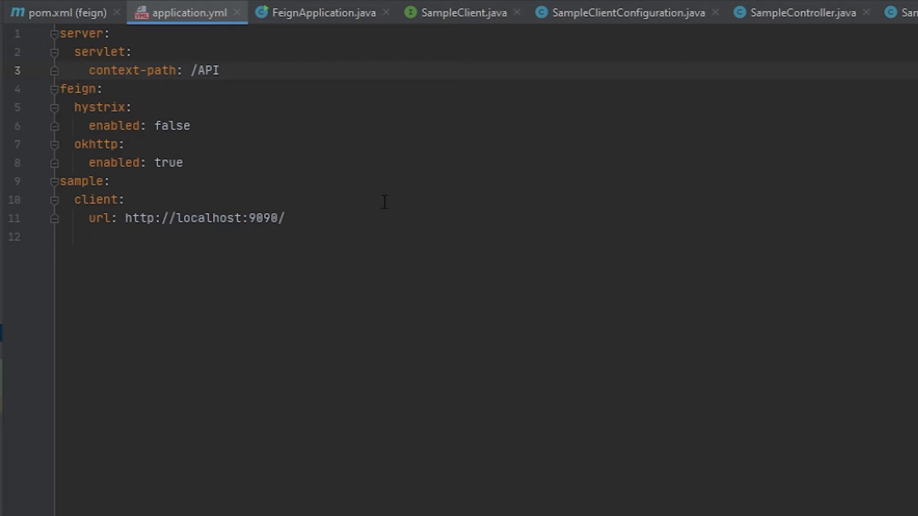
mouse_move(427, 210)
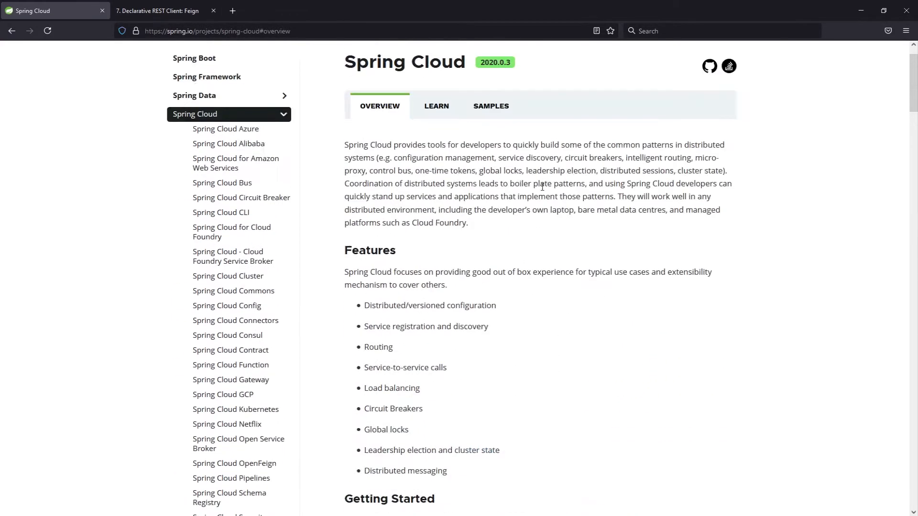
- Scroll the Spring Cloud overview down to the release train compatibility table
scroll(down, 3)
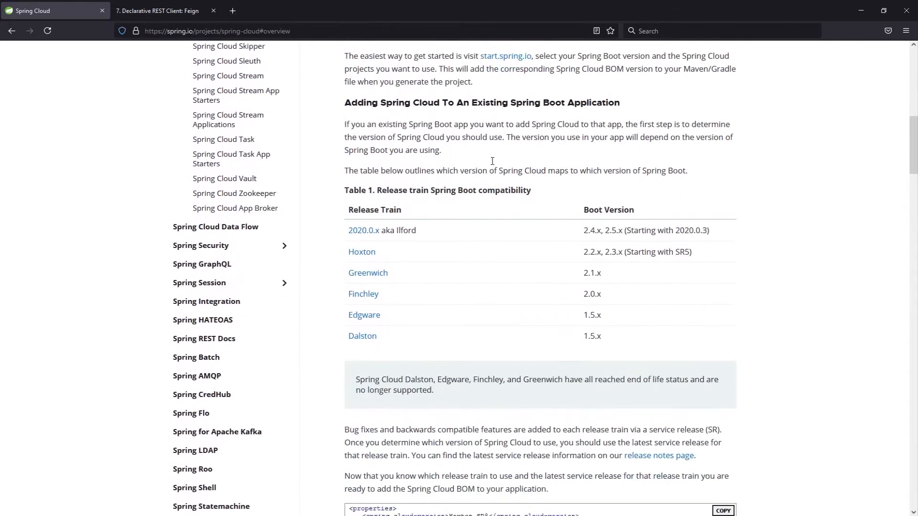
scroll(down, 3)
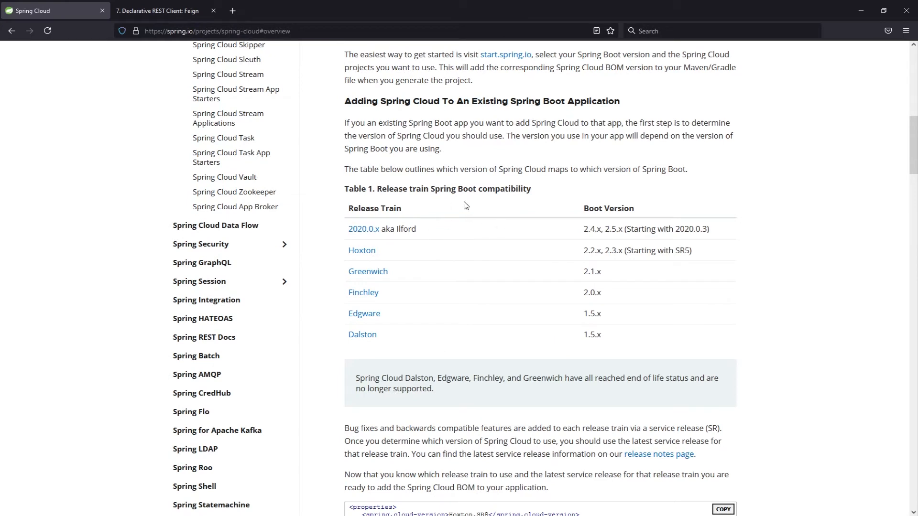
mouse_move(498, 241)
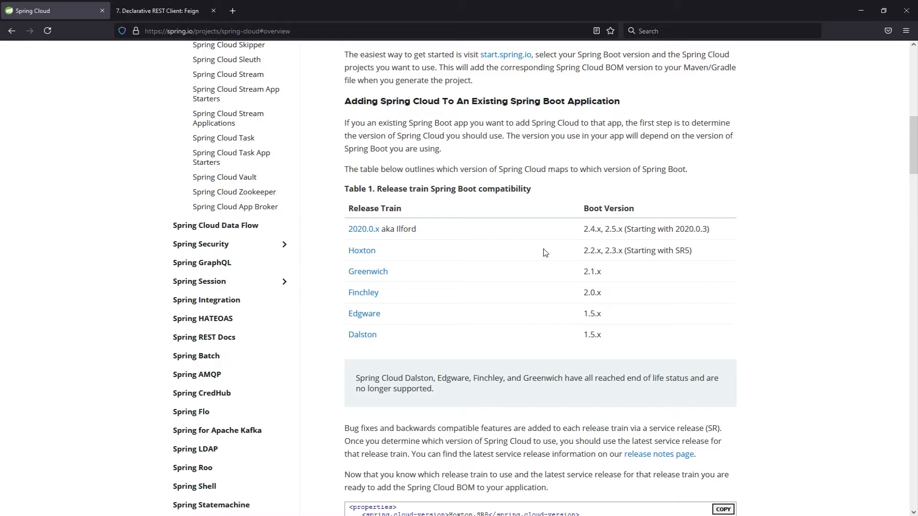
mouse_move(588, 263)
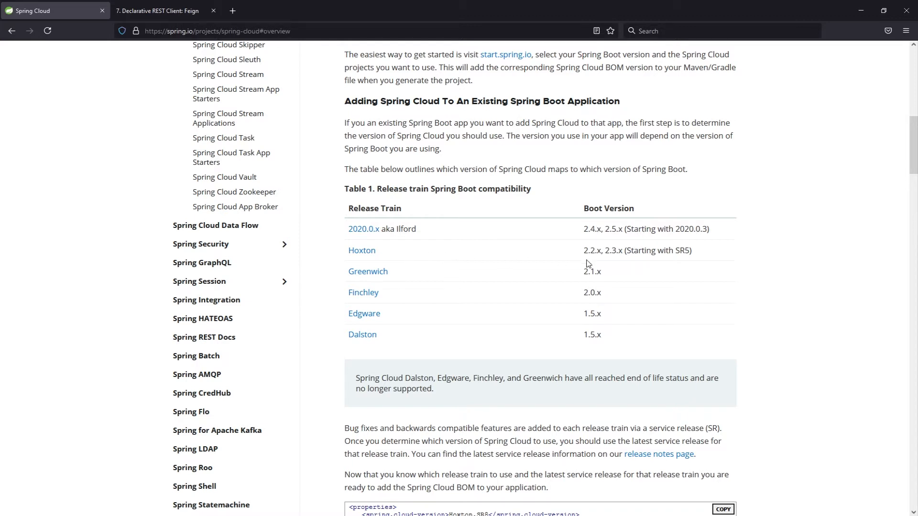
mouse_move(389, 250)
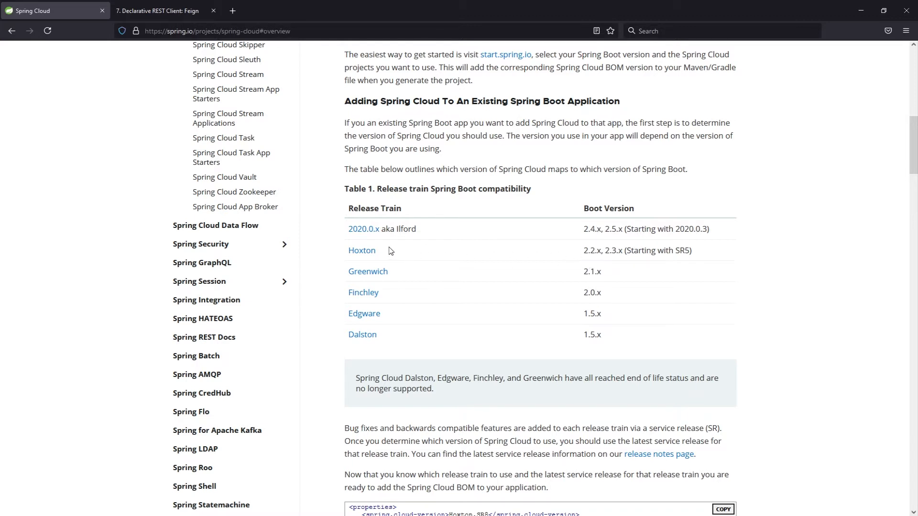
mouse_move(29, 85)
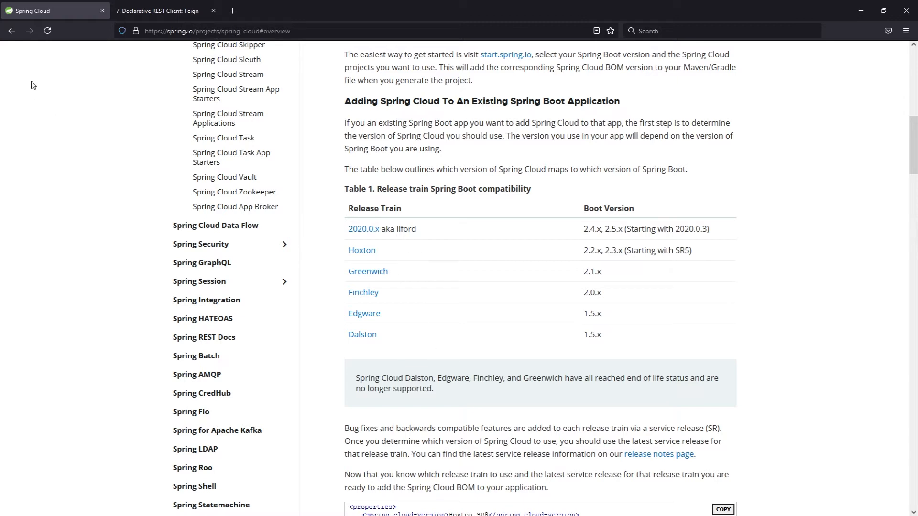
mouse_move(472, 241)
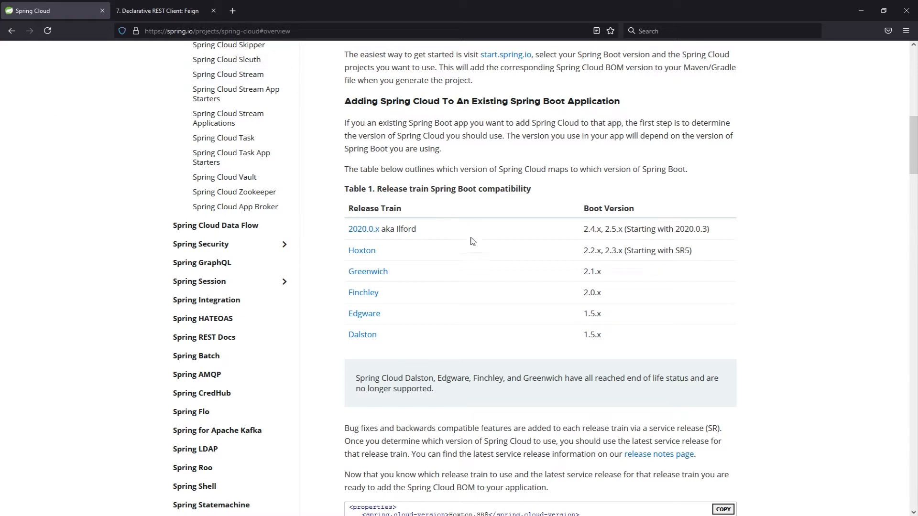
mouse_move(446, 202)
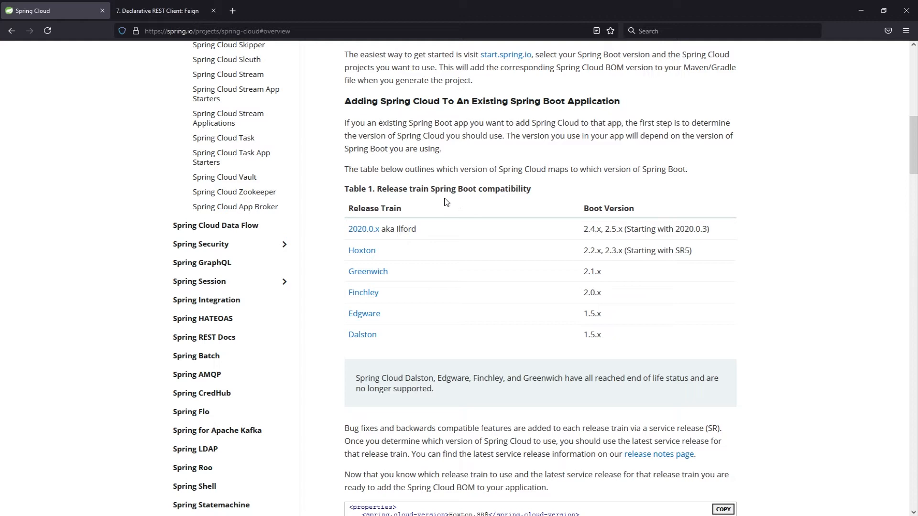
mouse_move(224, 138)
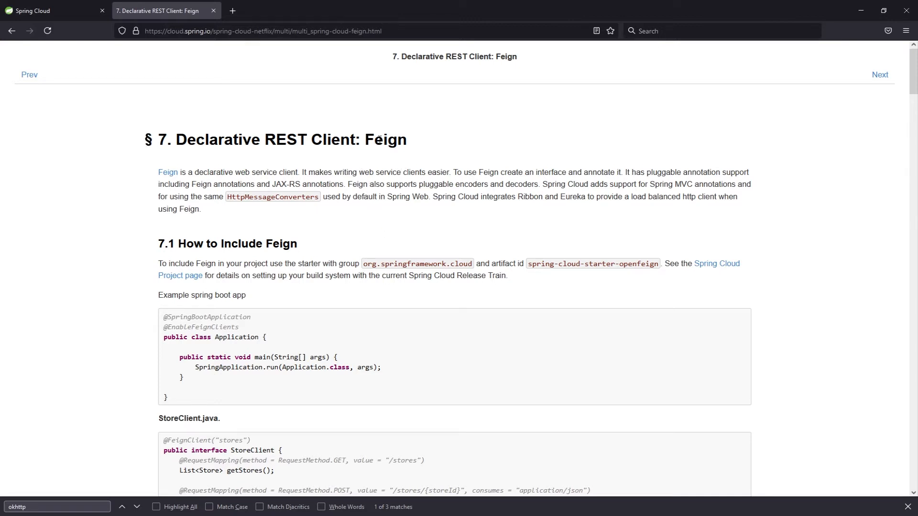
mouse_move(248, 125)
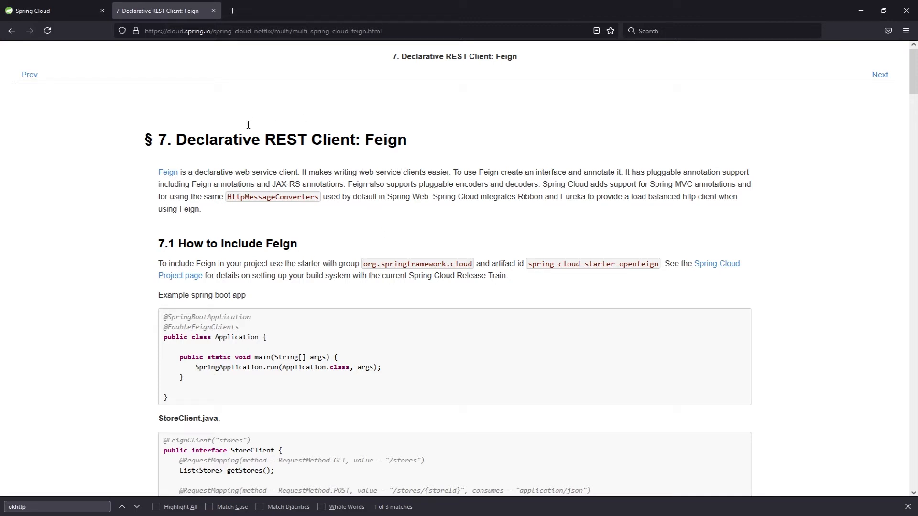
- Scroll the Feign reference through sections 7.1 and 7.2 to the FooConfiguration example
scroll(down, 3)
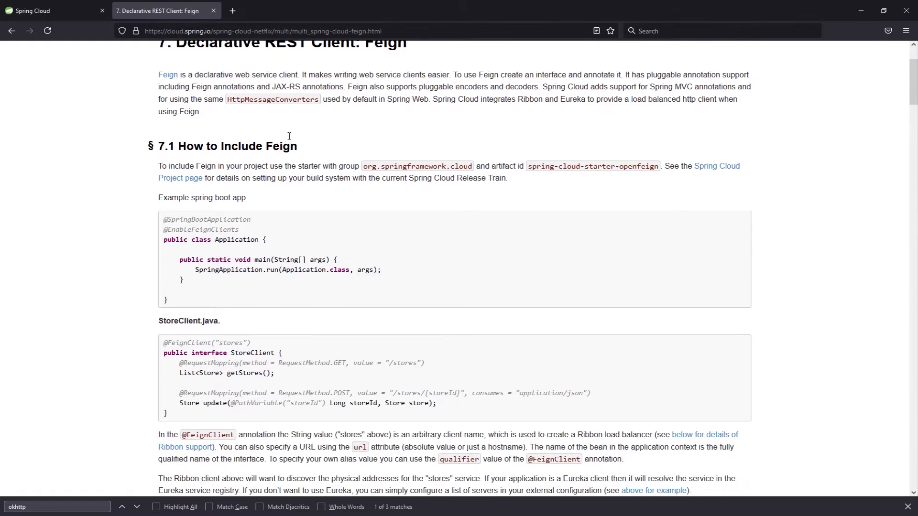
scroll(down, 3)
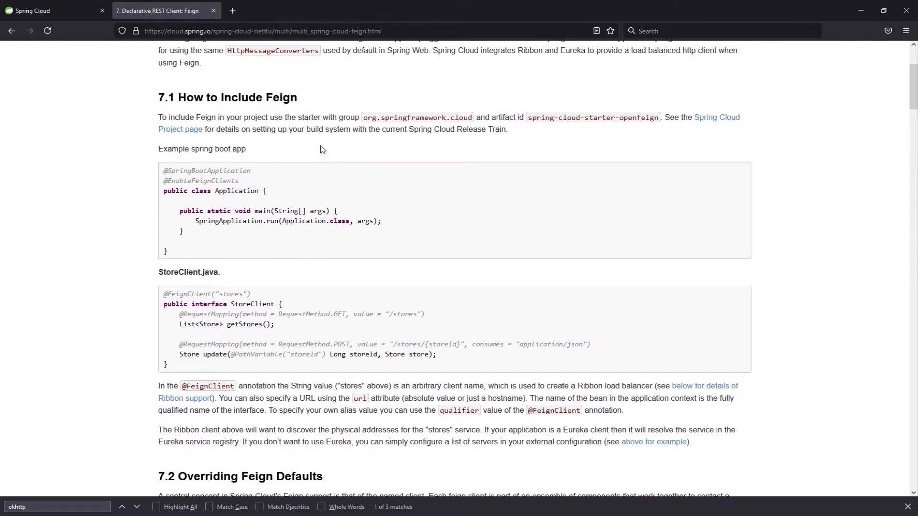
scroll(down, 3)
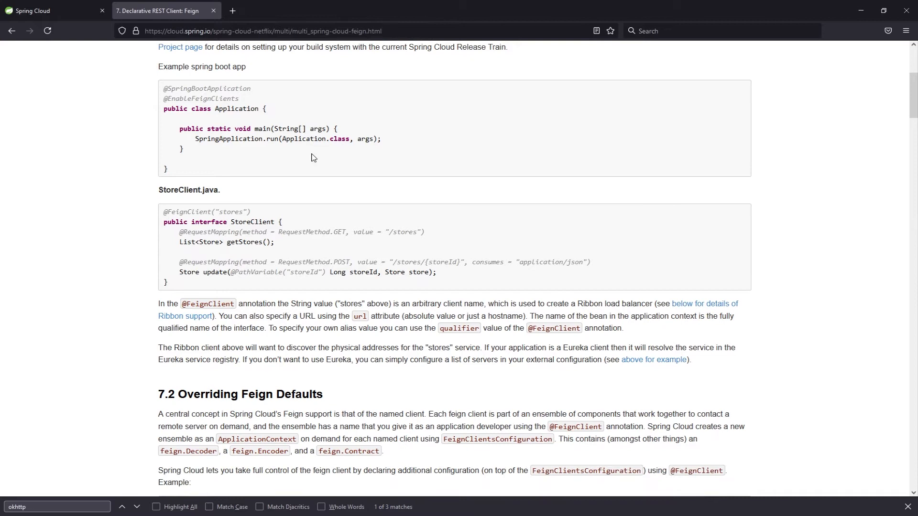
scroll(down, 3)
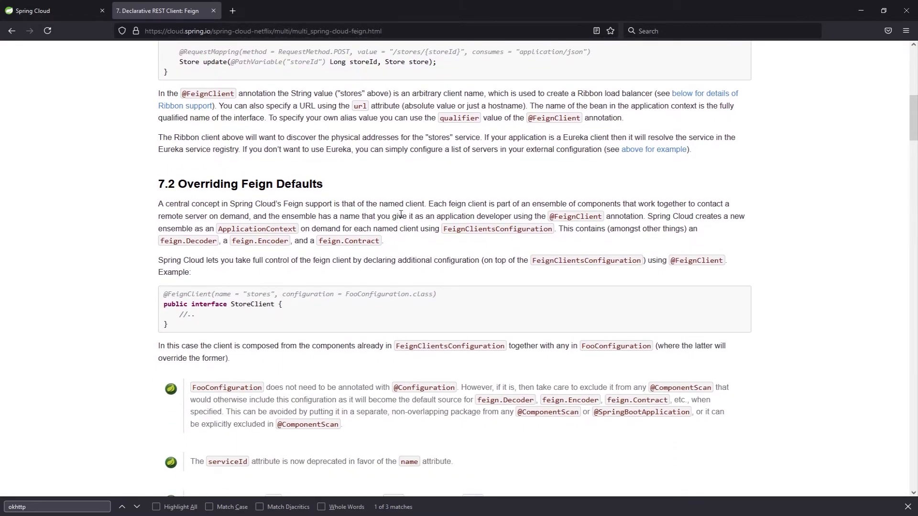
scroll(down, 3)
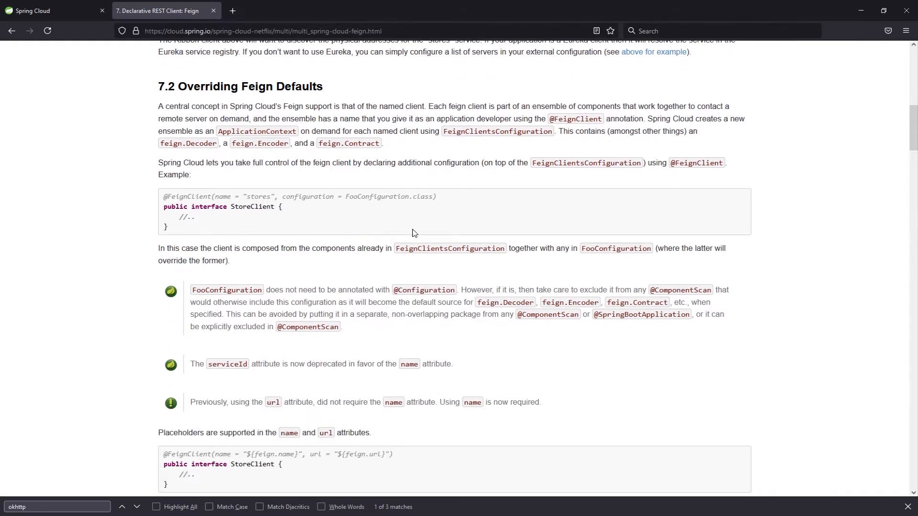
scroll(down, 3)
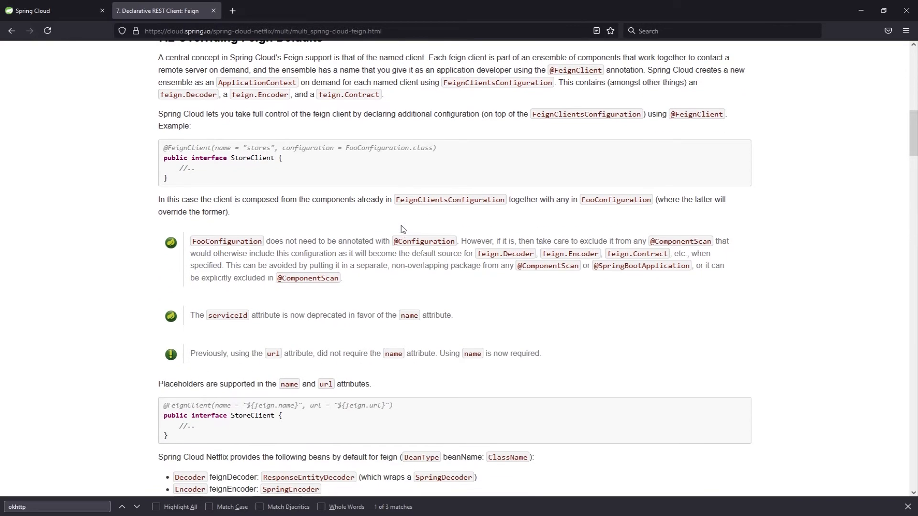
mouse_move(394, 222)
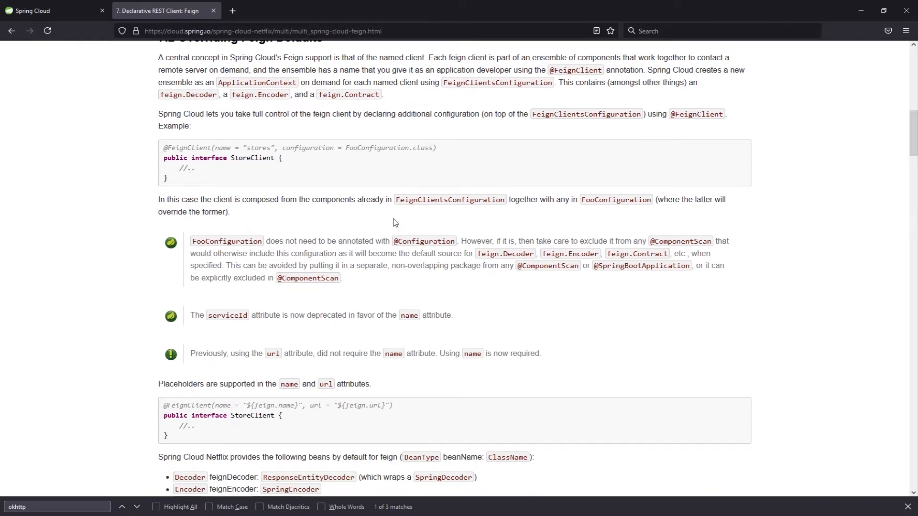
scroll(down, 3)
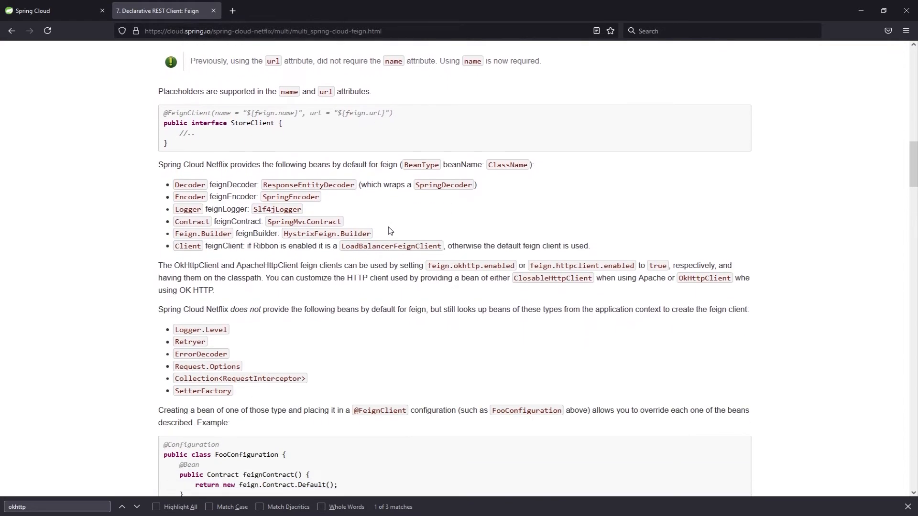
mouse_move(469, 242)
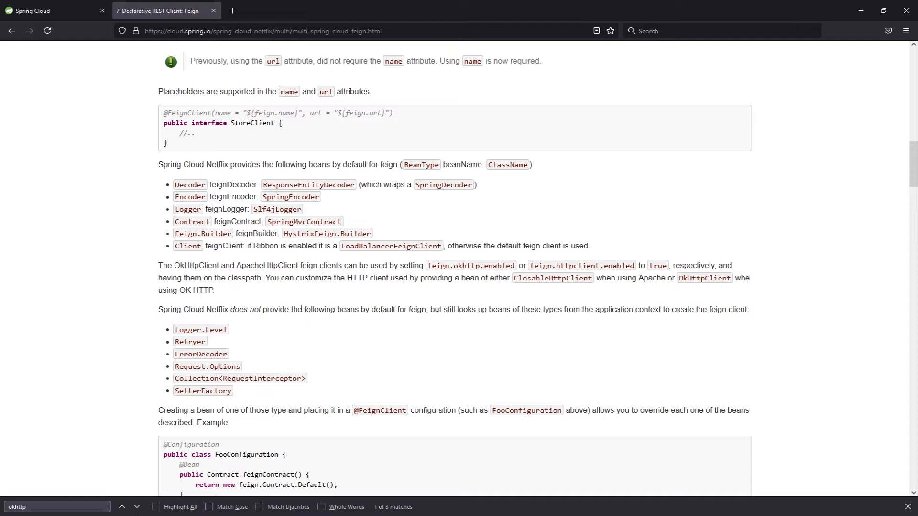
mouse_move(260, 344)
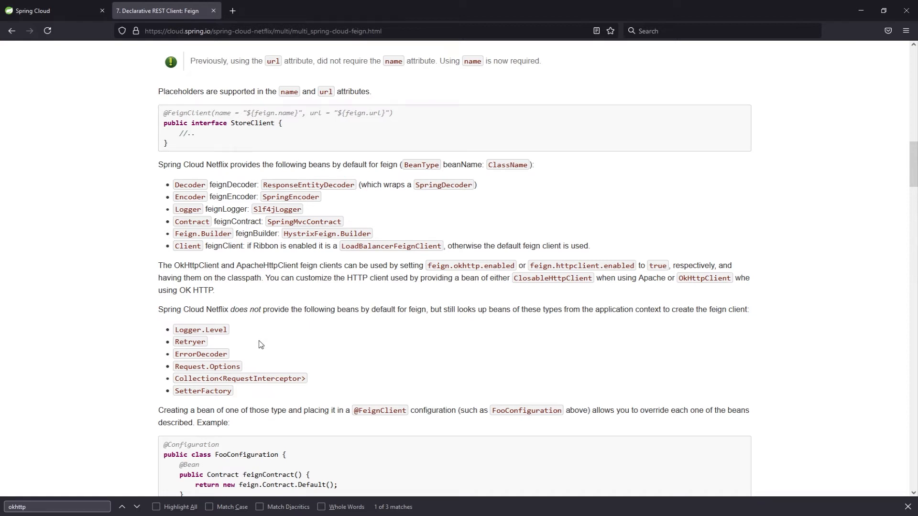
scroll(down, 3)
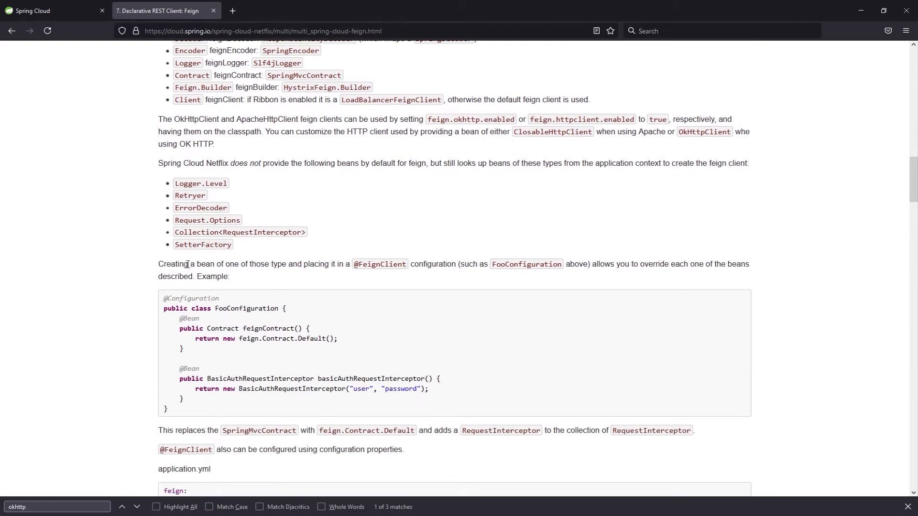
mouse_move(313, 402)
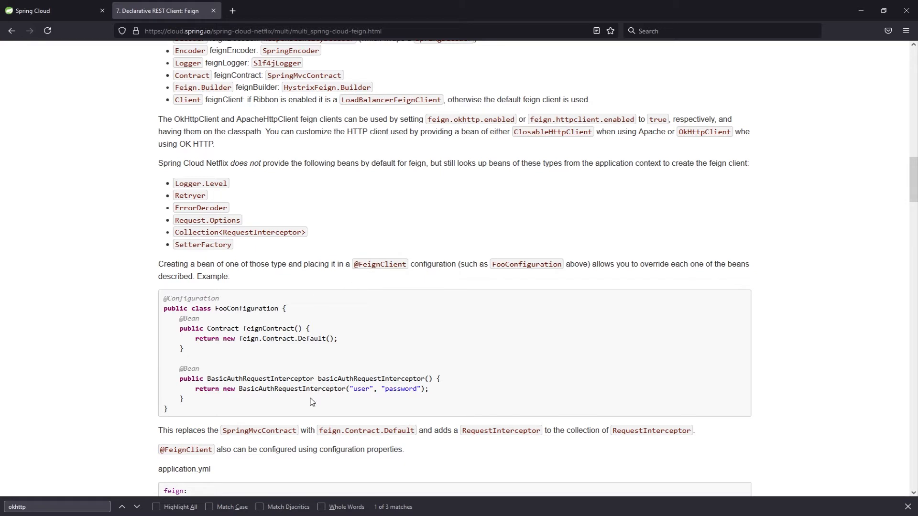
mouse_move(283, 389)
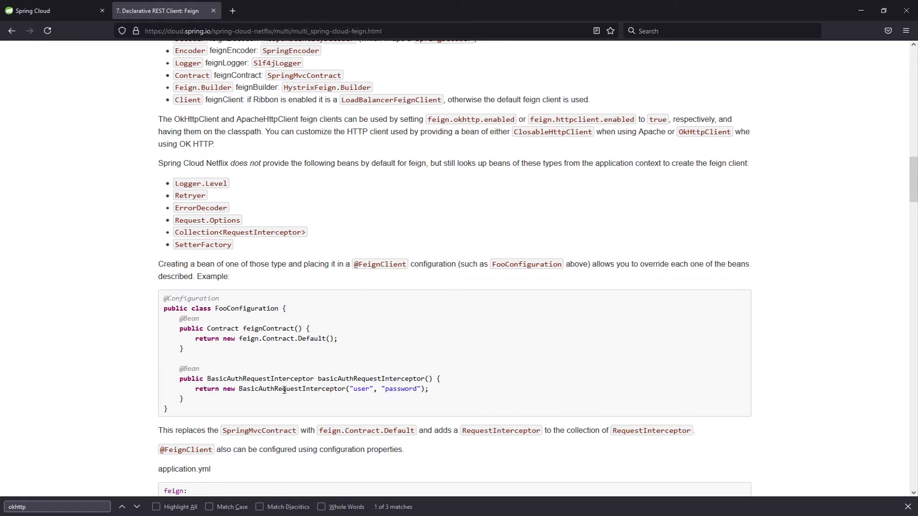
mouse_move(421, 366)
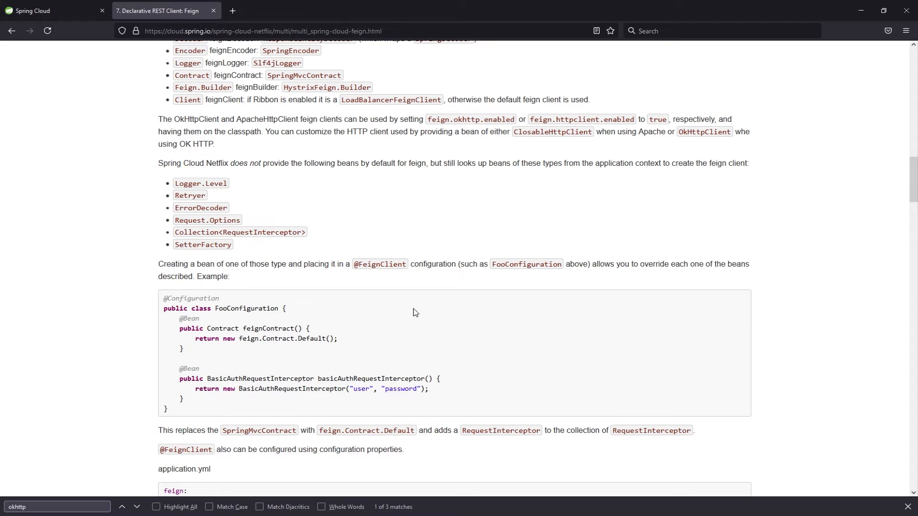
mouse_move(402, 317)
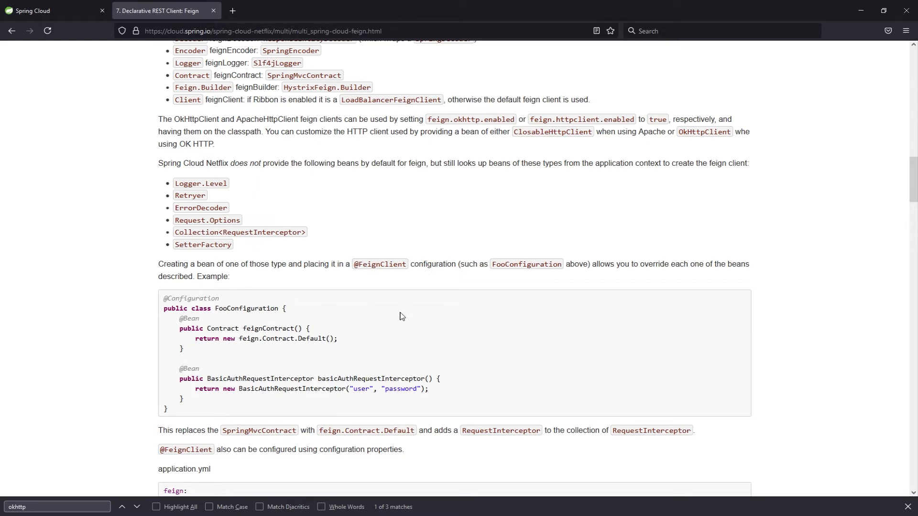
- Scroll the Feign docs past manual clients, Hystrix fallbacks, inheritance and compression
scroll(down, 3)
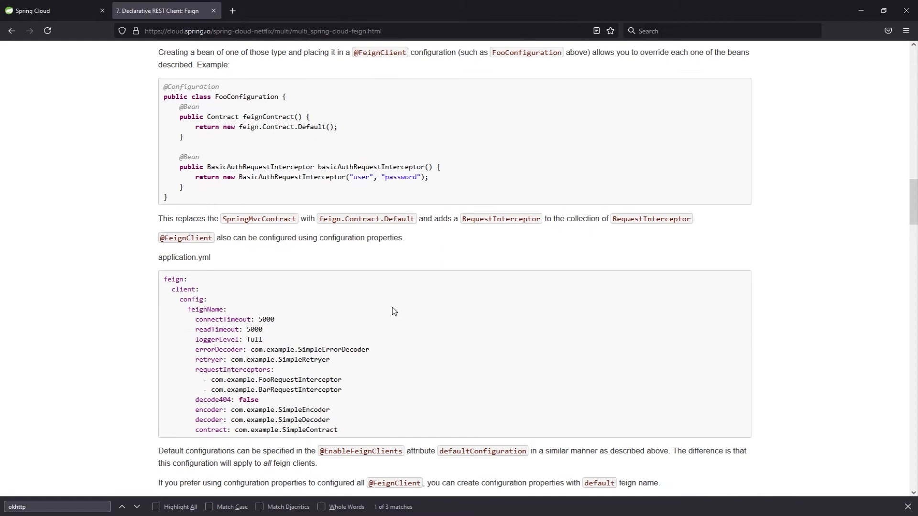
scroll(down, 3)
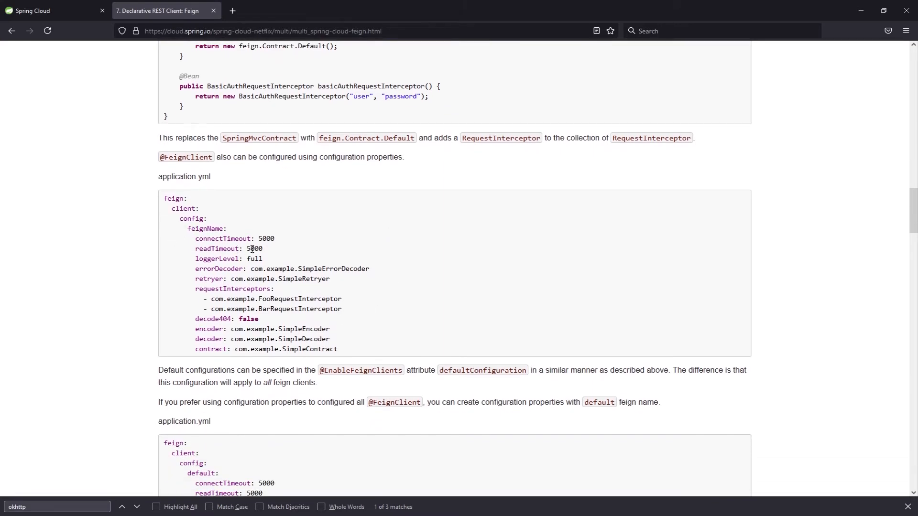
mouse_move(278, 248)
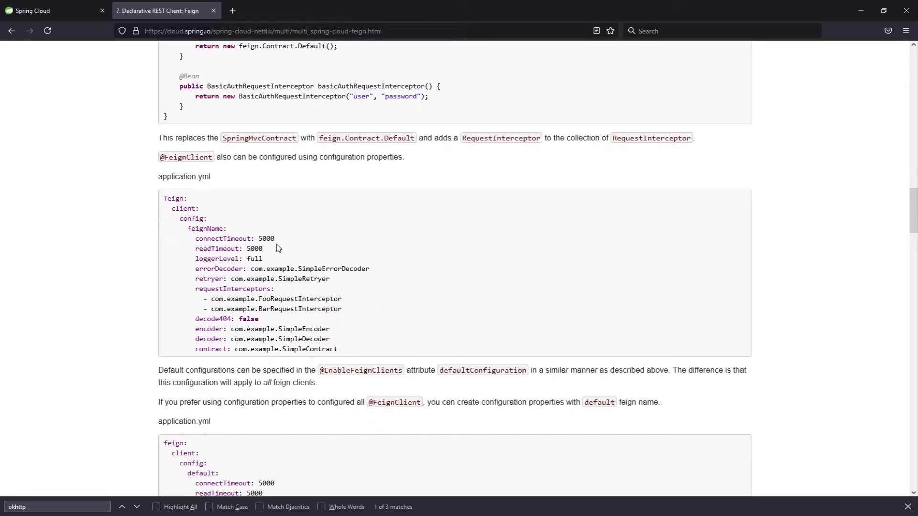
scroll(down, 3)
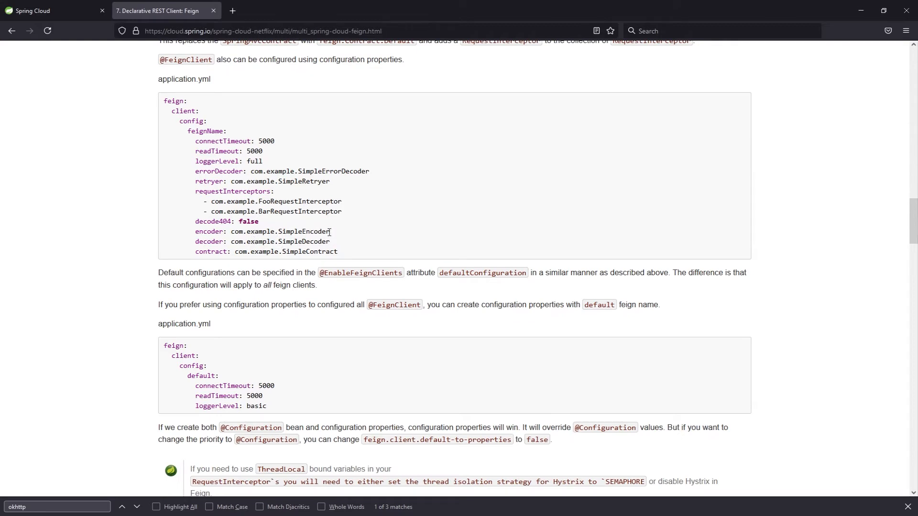
scroll(down, 3)
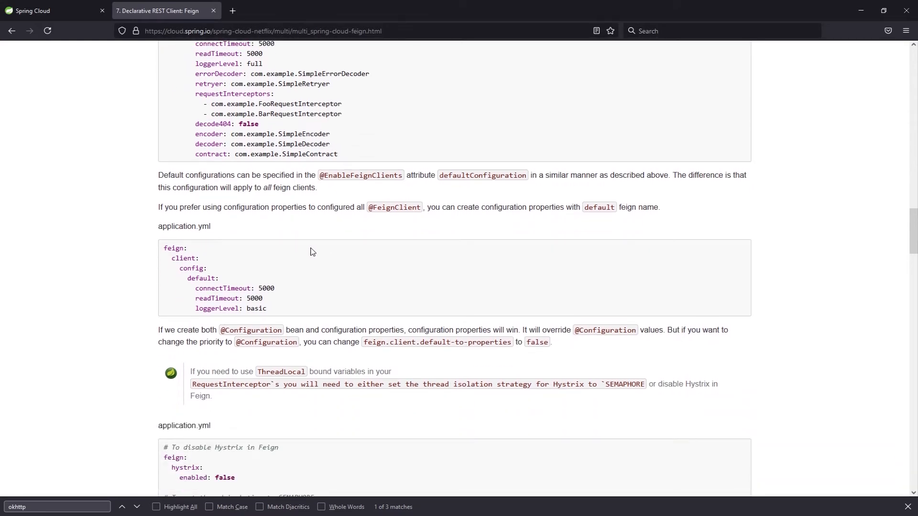
mouse_move(315, 252)
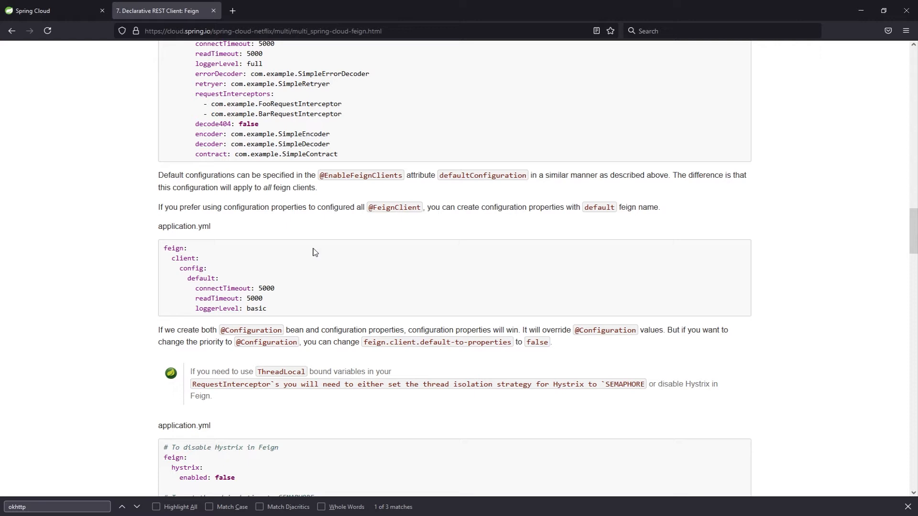
scroll(down, 3)
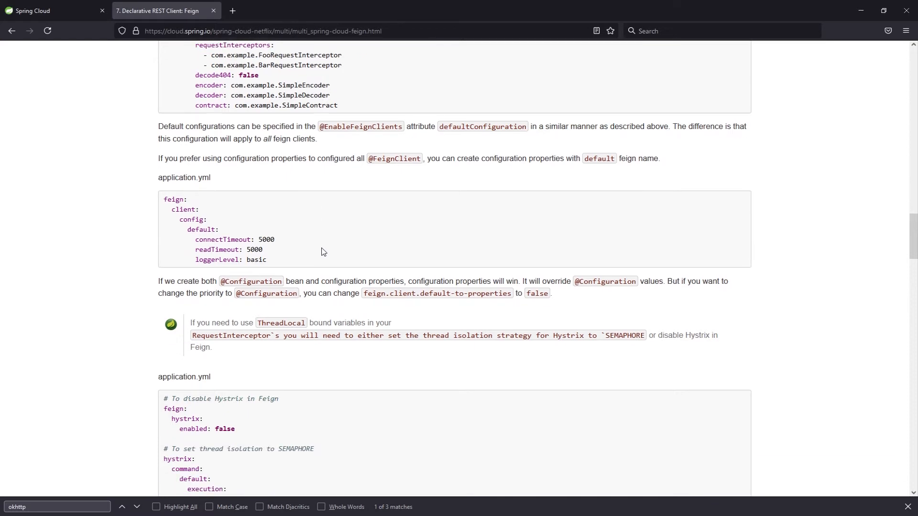
scroll(down, 3)
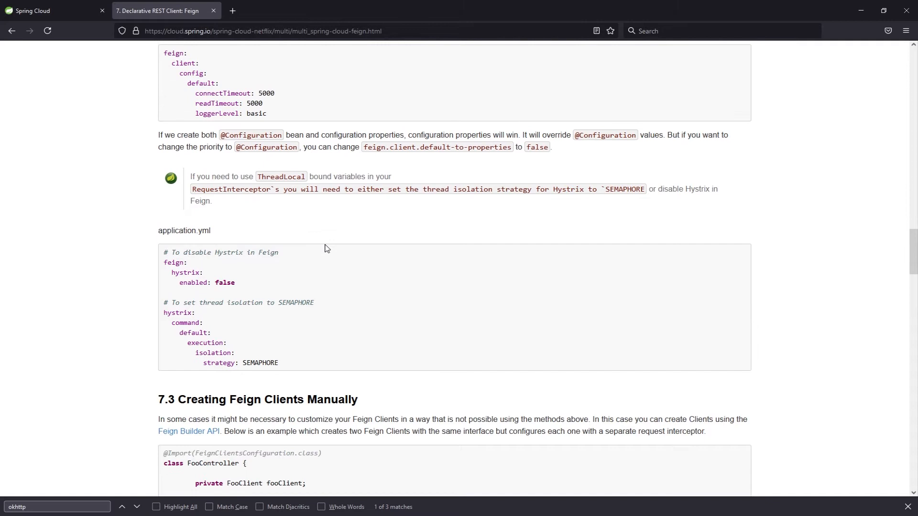
scroll(down, 3)
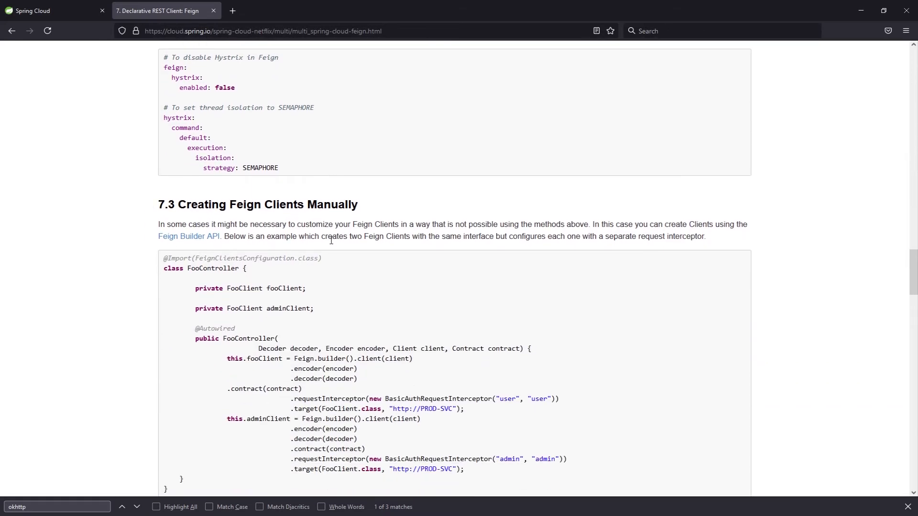
scroll(down, 3)
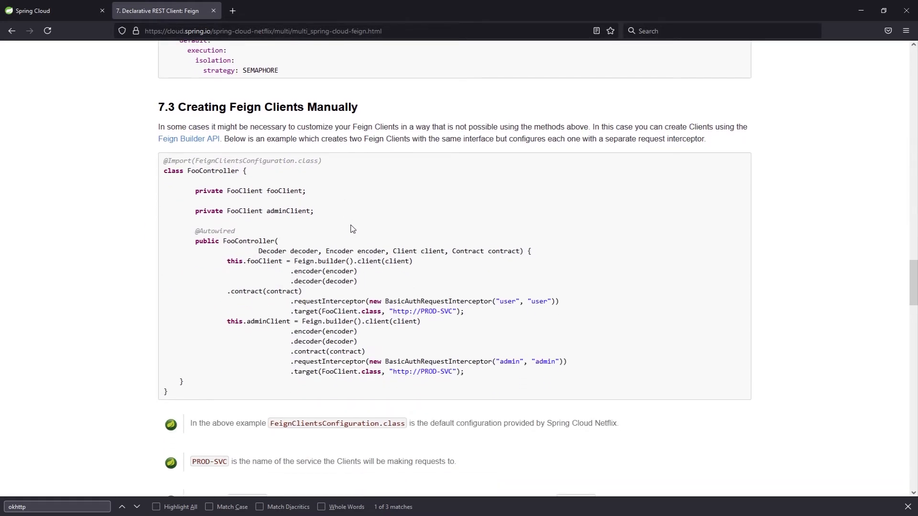
scroll(down, 3)
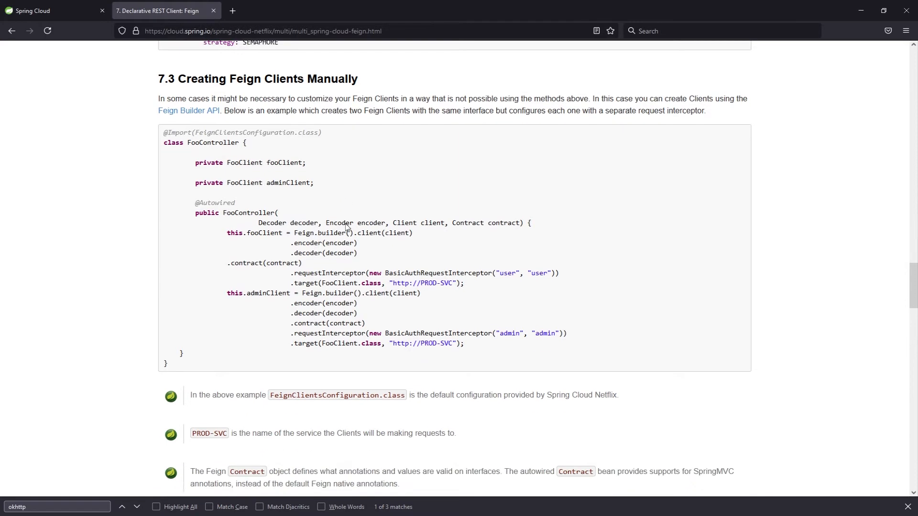
scroll(down, 3)
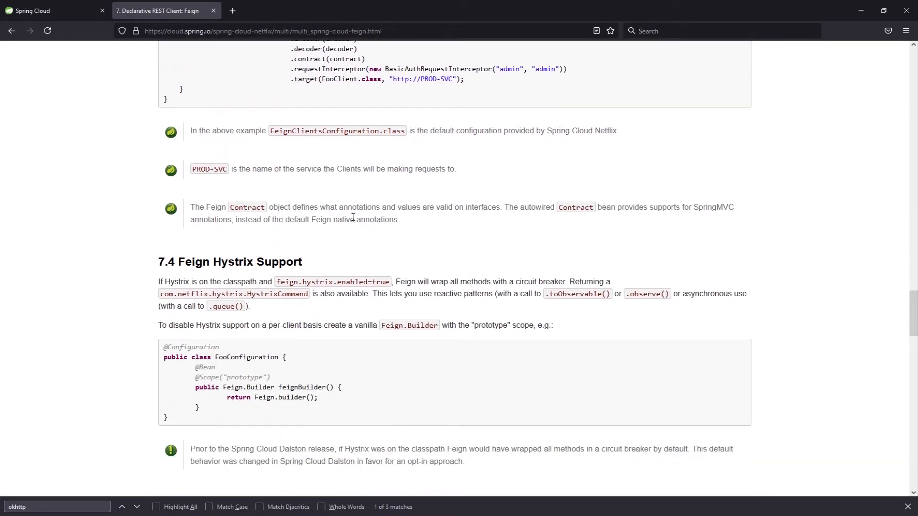
mouse_move(343, 237)
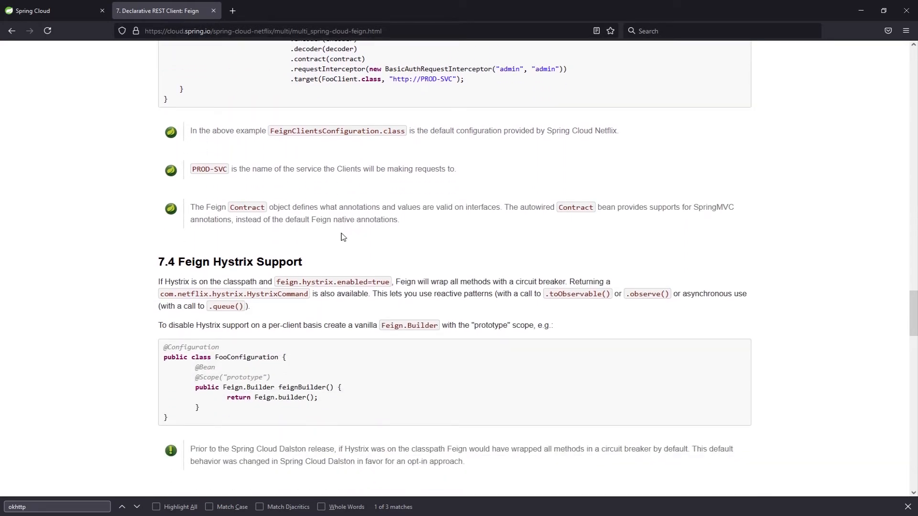
scroll(down, 3)
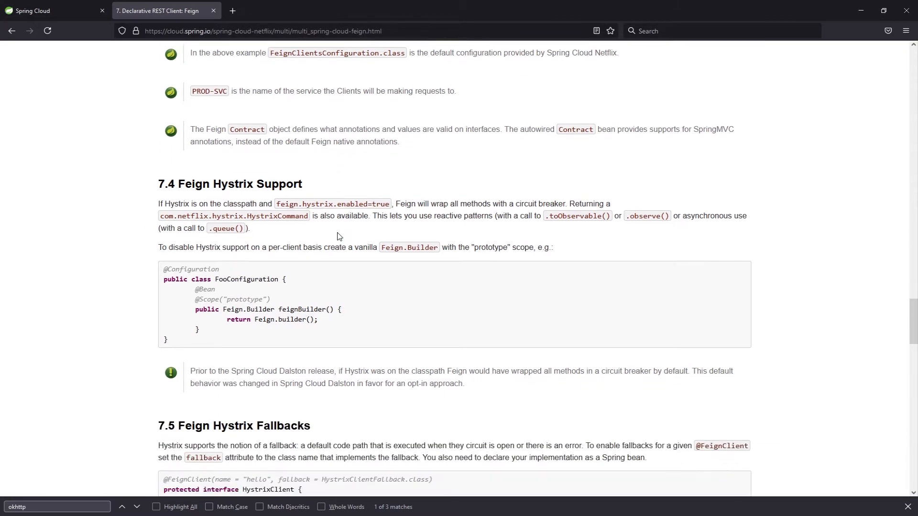
scroll(down, 3)
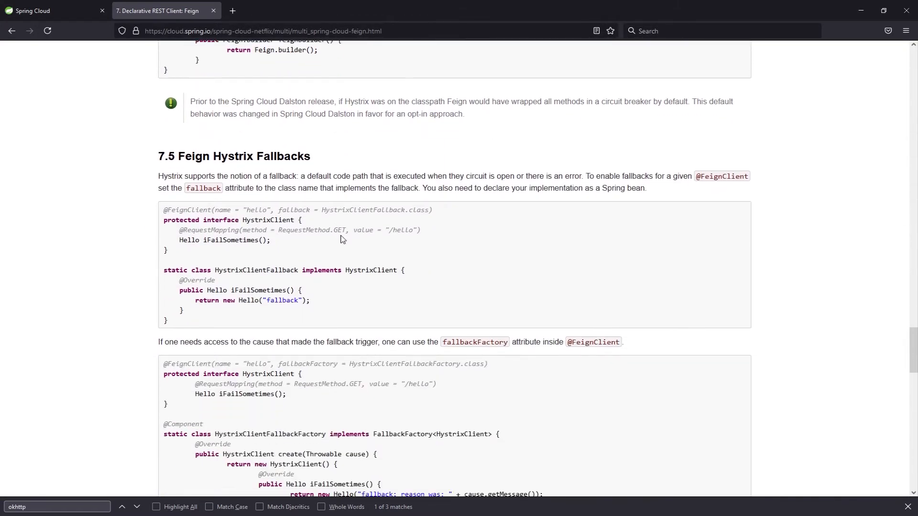
scroll(down, 3)
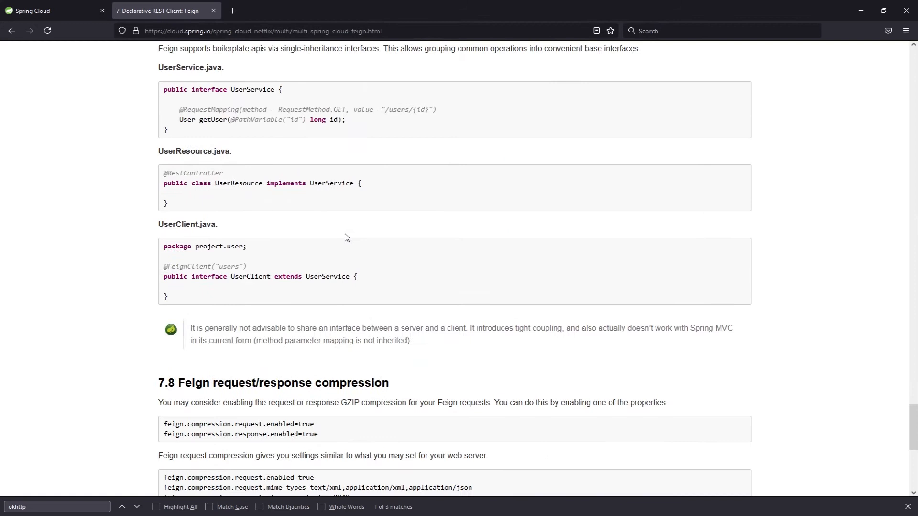
mouse_move(393, 245)
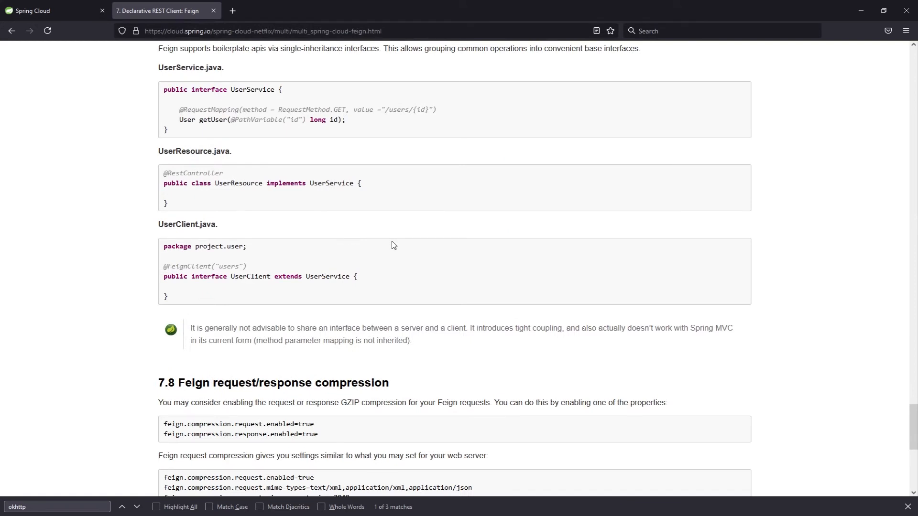
mouse_move(903, 230)
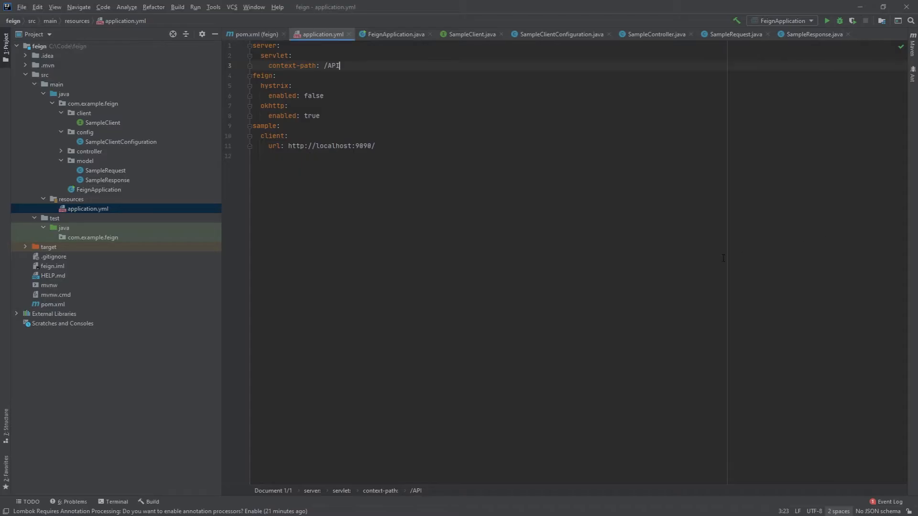
click(396, 34)
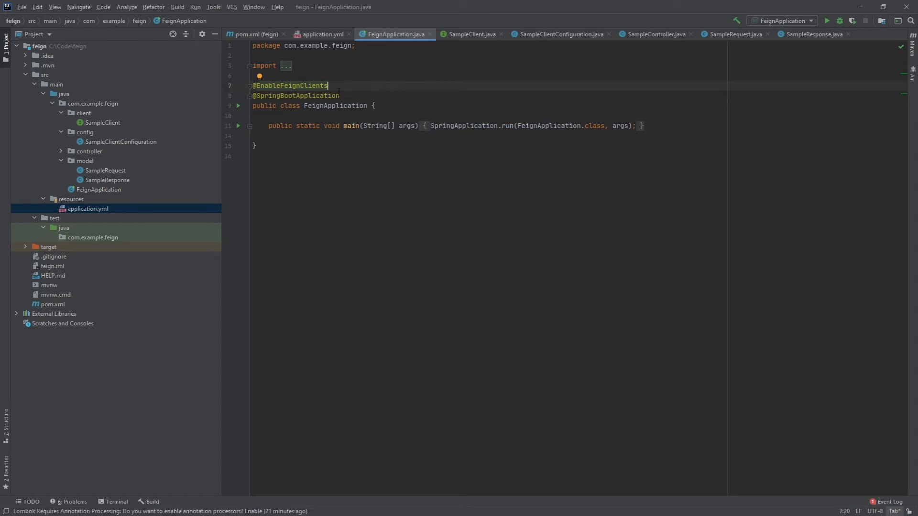
mouse_move(388, 78)
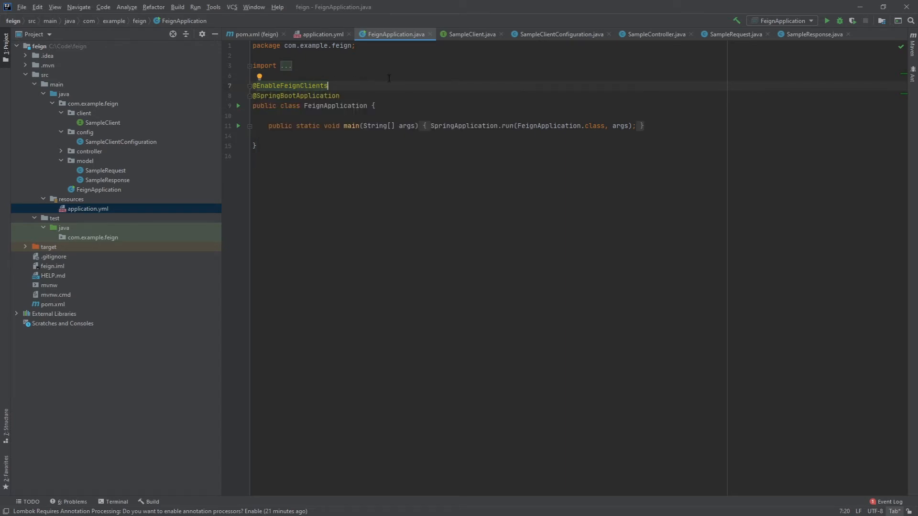
mouse_move(466, 99)
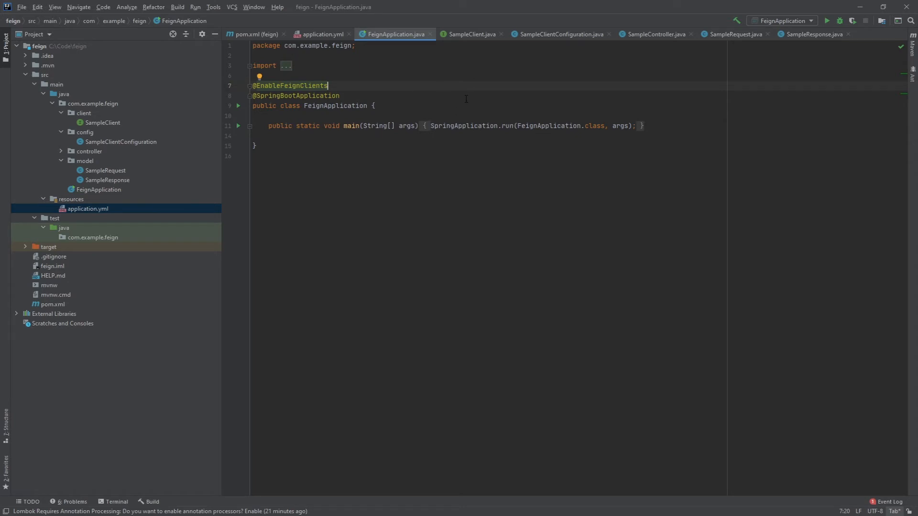
click(471, 34)
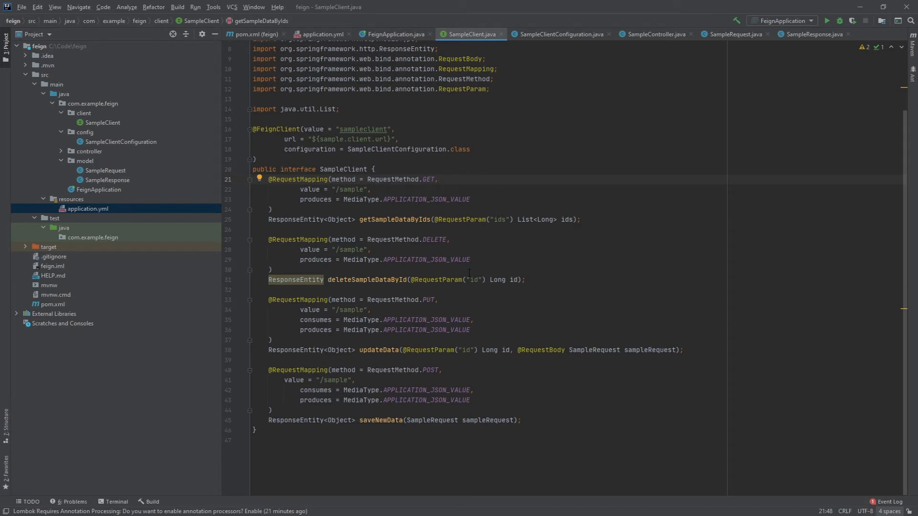
mouse_move(407, 236)
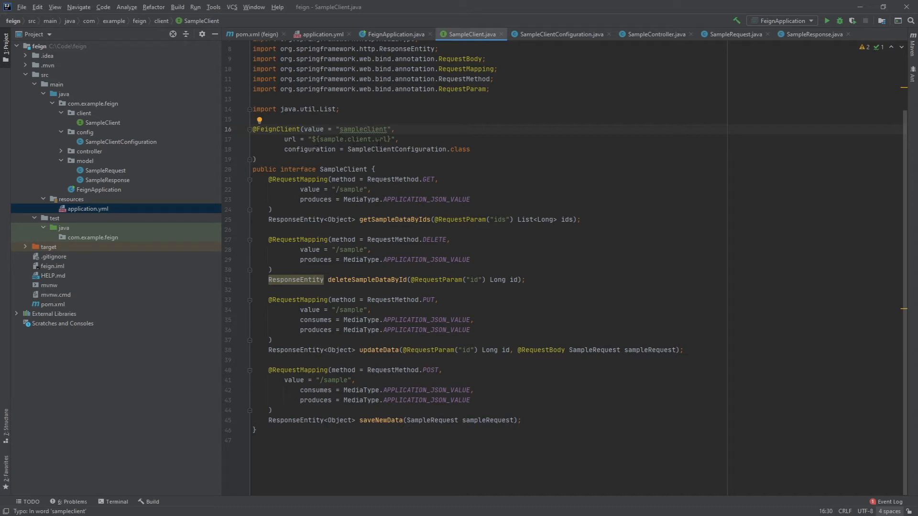
- Check sample.client.url in application.yml, then return to the SampleClient interface
click(320, 34)
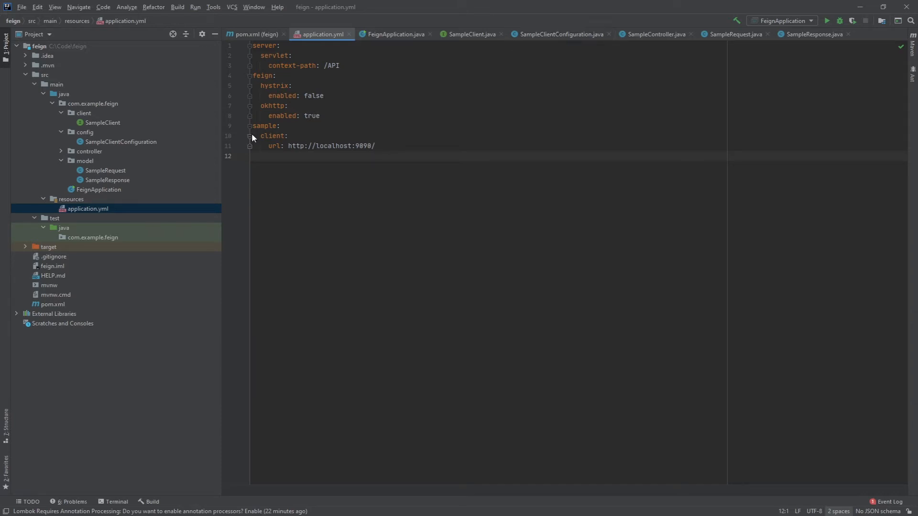
click(470, 34)
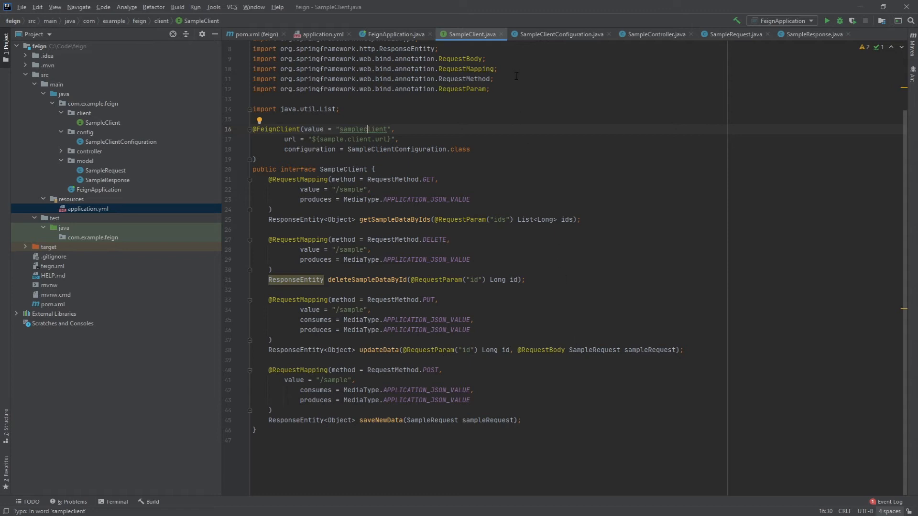
mouse_move(534, 39)
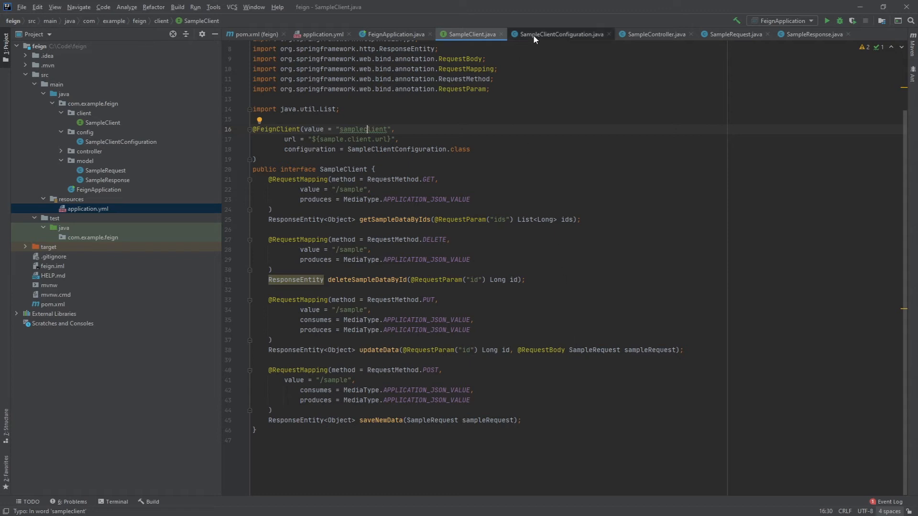
- Open SampleClientConfiguration to review its BasicAuthRequestInterceptor bean with user/password credentials
click(560, 34)
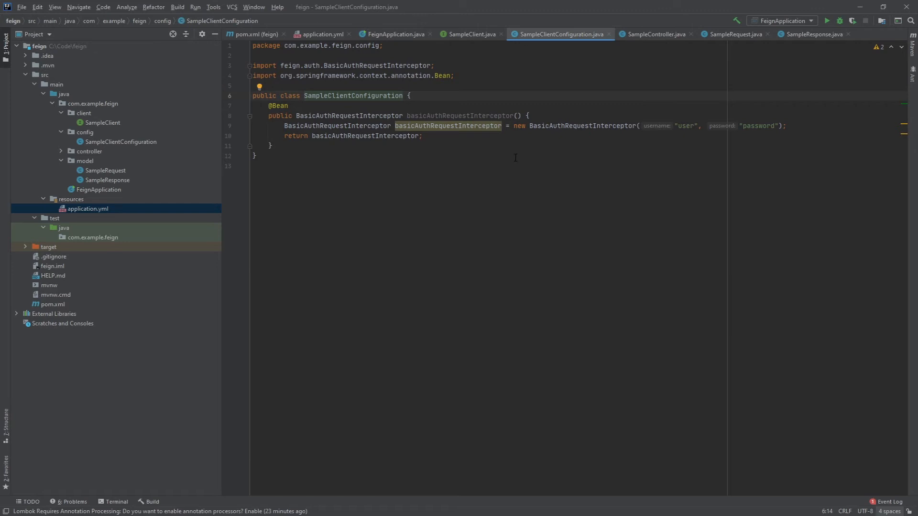
mouse_move(441, 156)
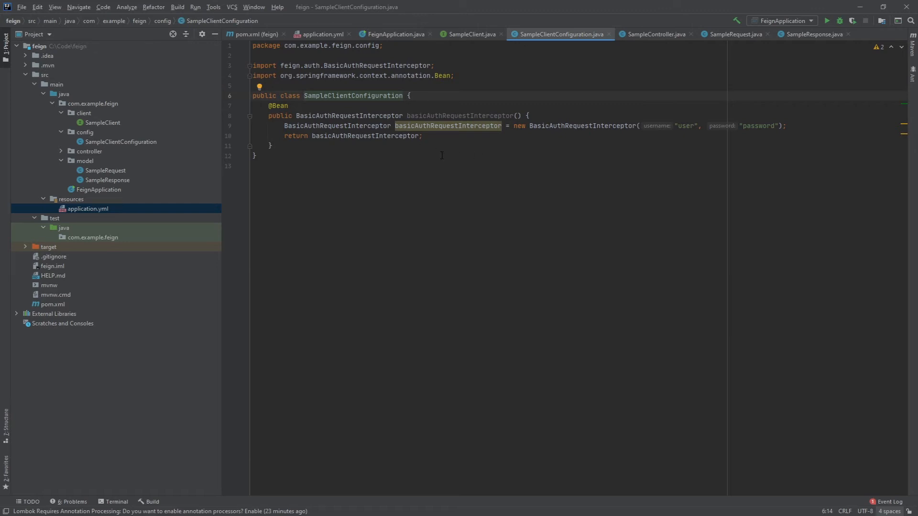
mouse_move(580, 161)
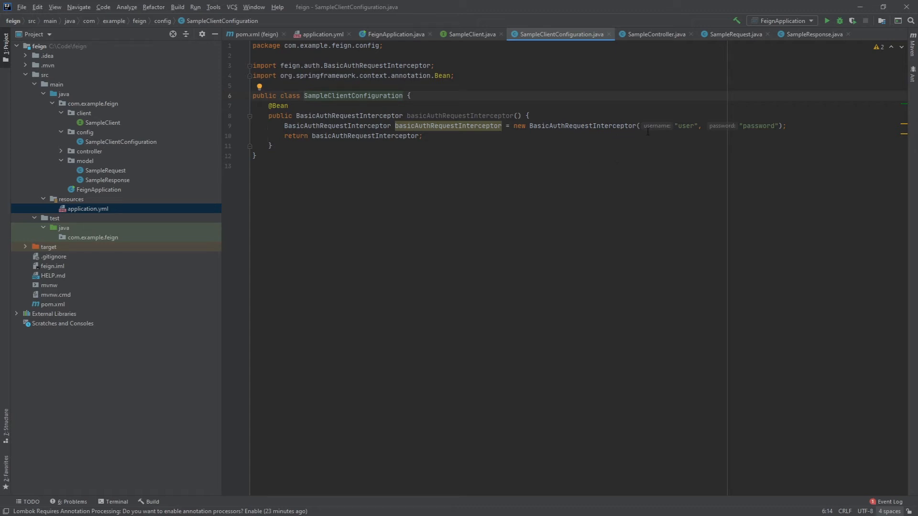
mouse_move(673, 160)
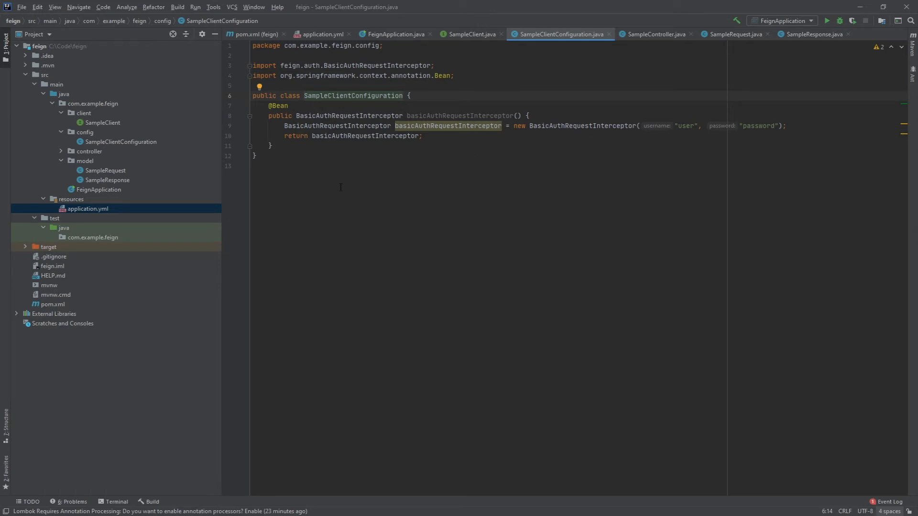
mouse_move(336, 190)
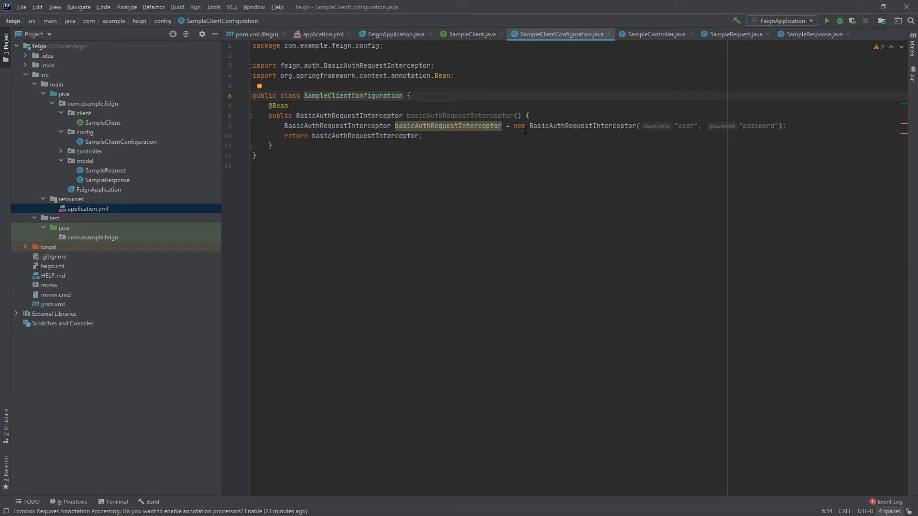
mouse_move(625, 149)
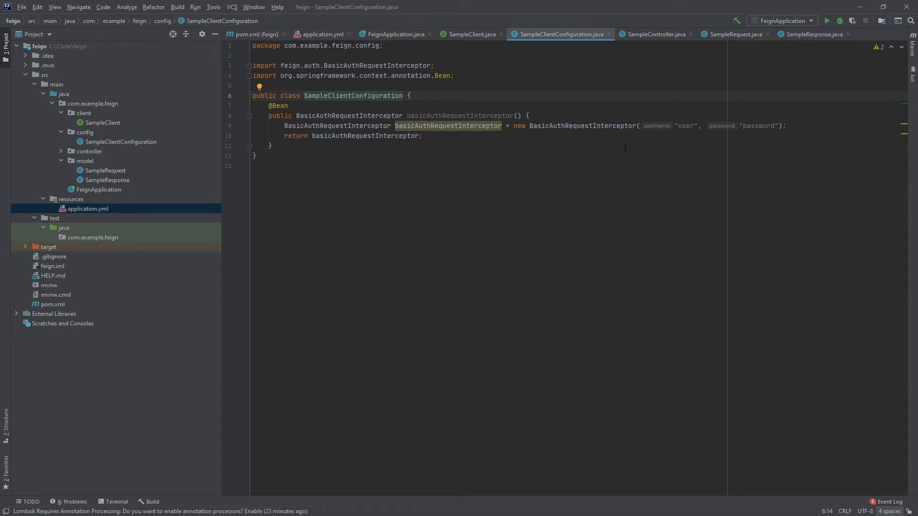
mouse_move(525, 152)
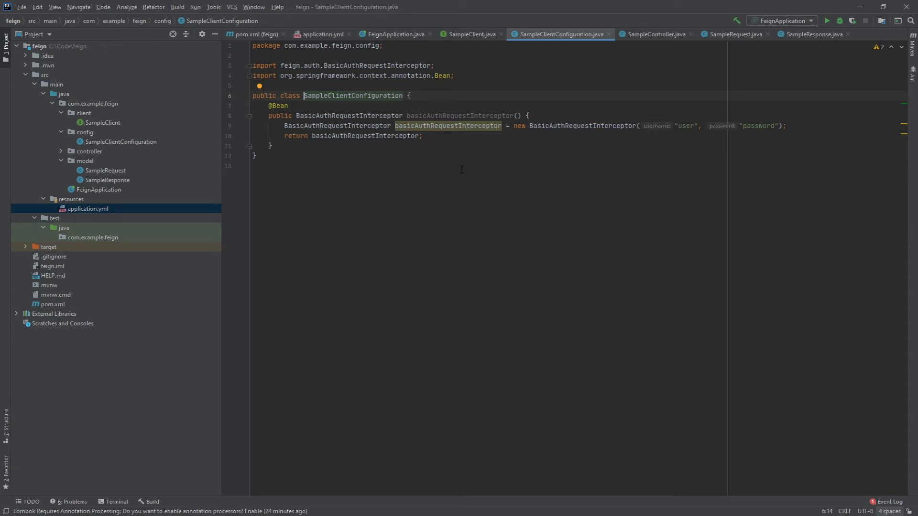
mouse_move(452, 171)
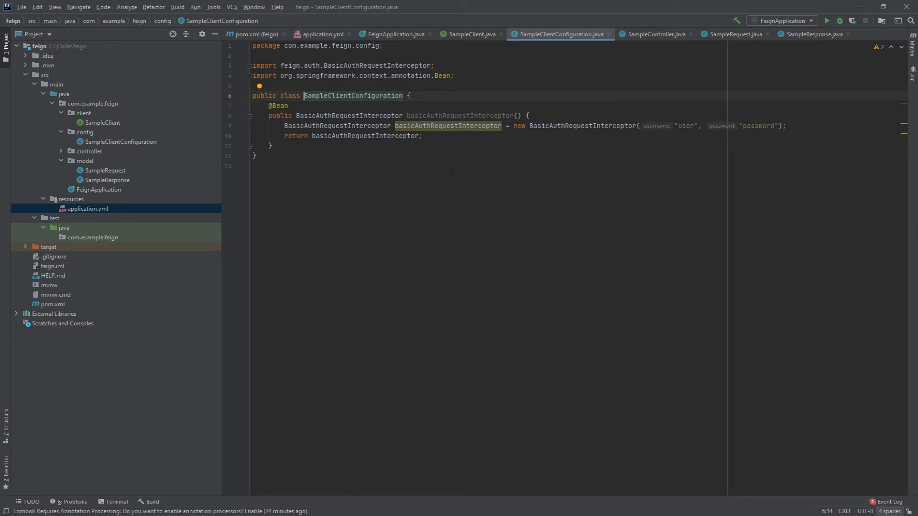
mouse_move(520, 163)
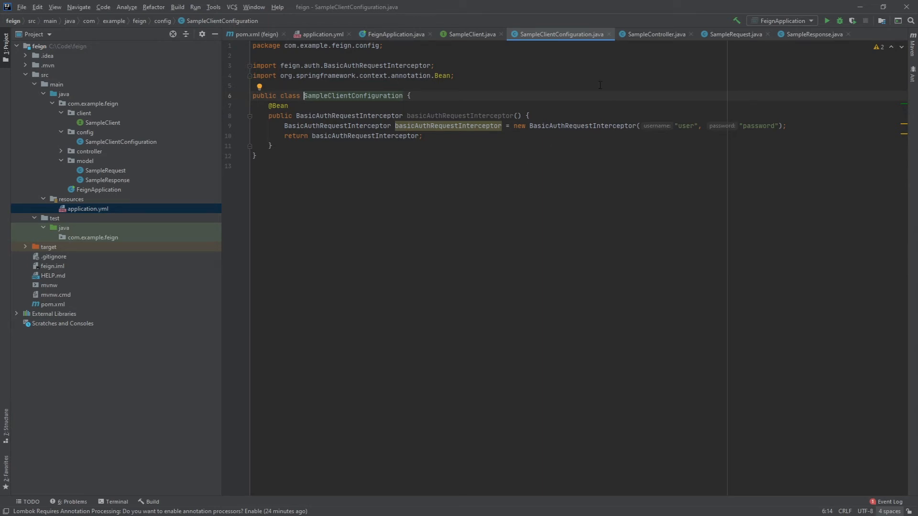
click(653, 34)
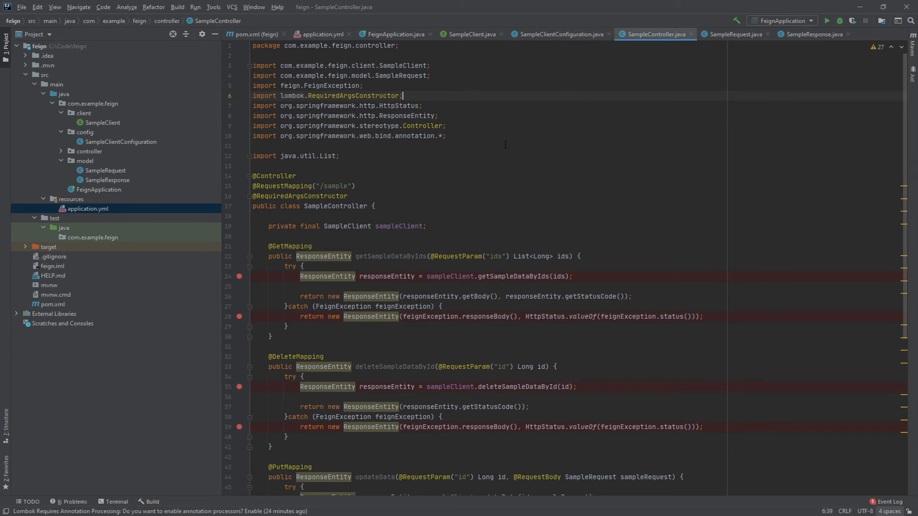
mouse_move(515, 107)
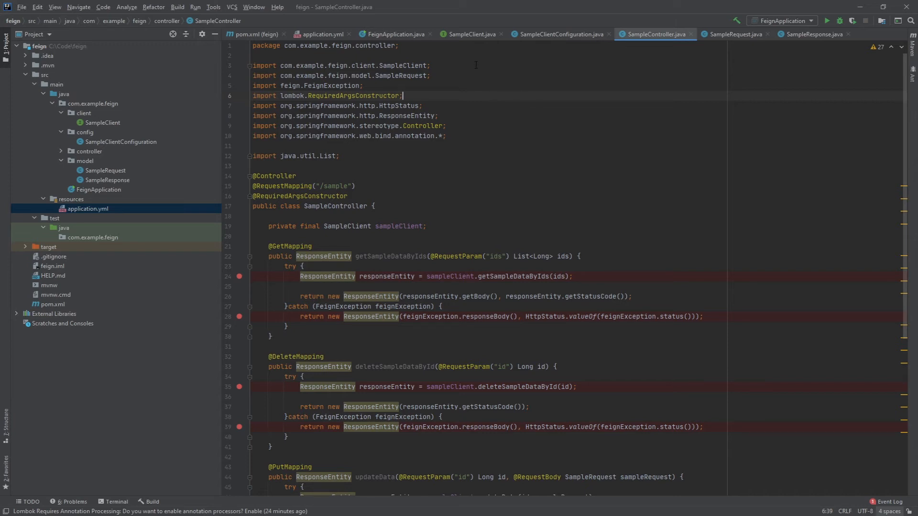
scroll(down, 3)
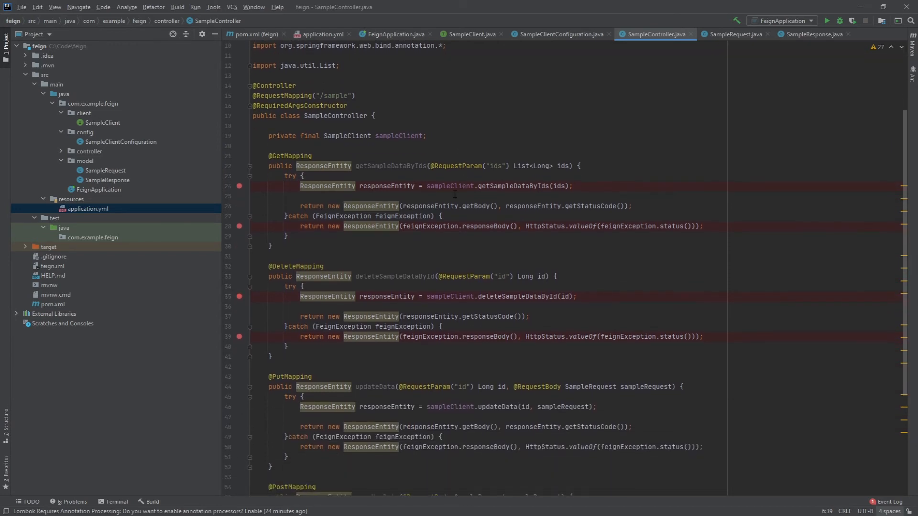
scroll(down, 3)
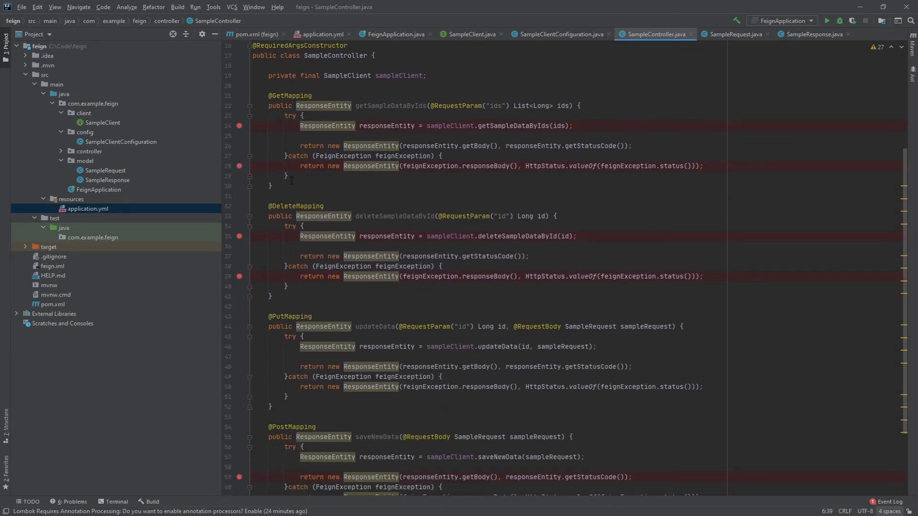
scroll(down, 3)
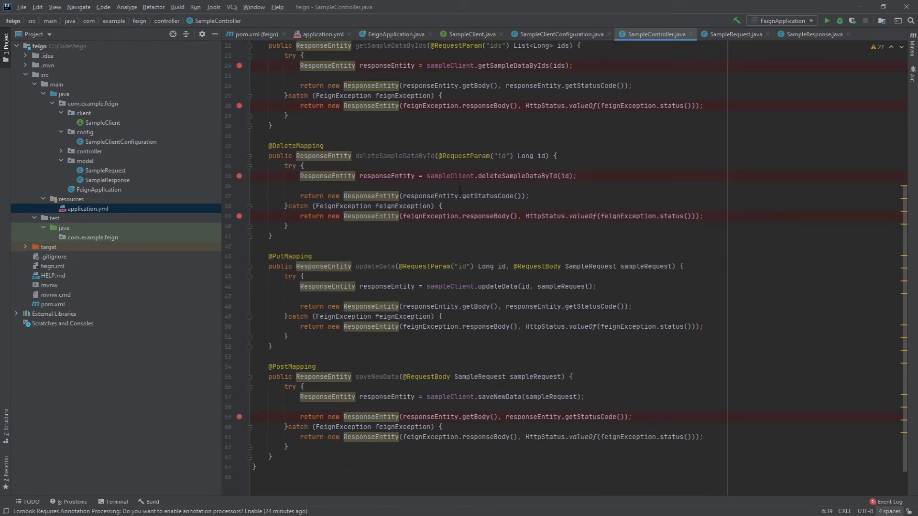
scroll(down, 3)
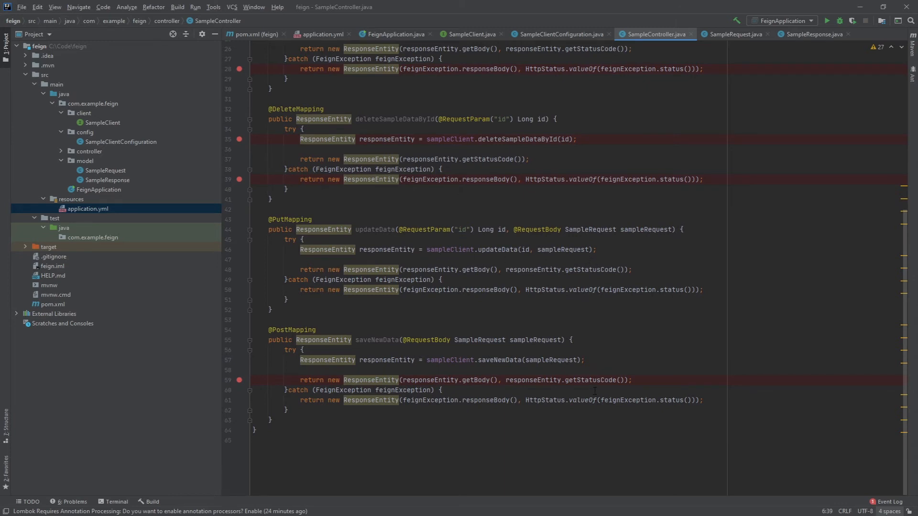
mouse_move(606, 208)
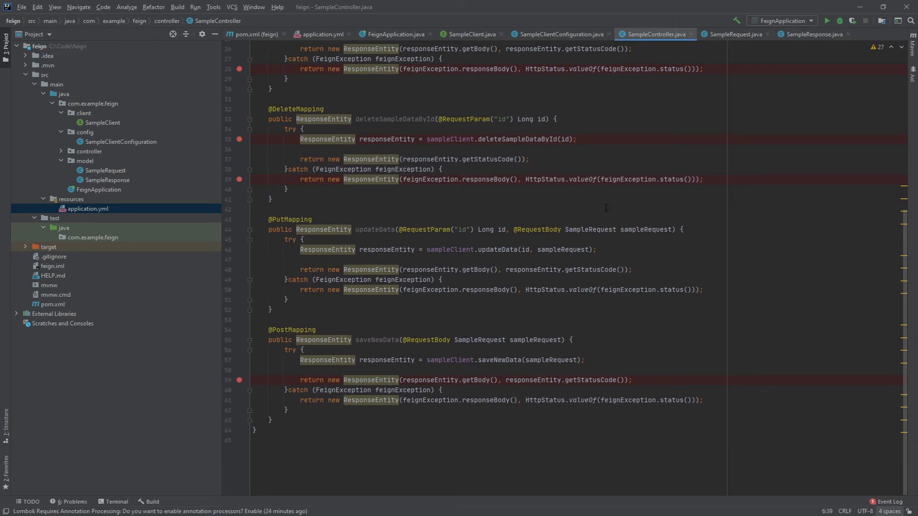
mouse_move(618, 102)
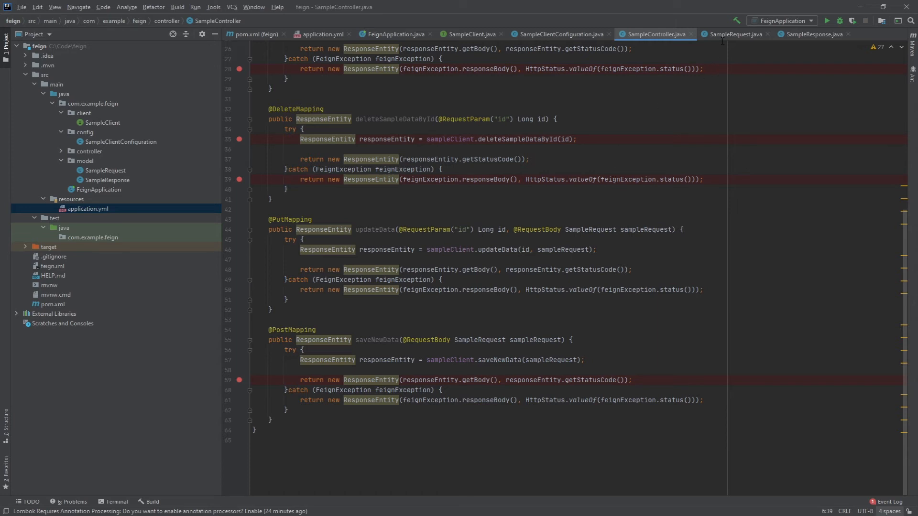
- Review the SampleRequest model, then SampleResponse with its single Object payload field
click(737, 34)
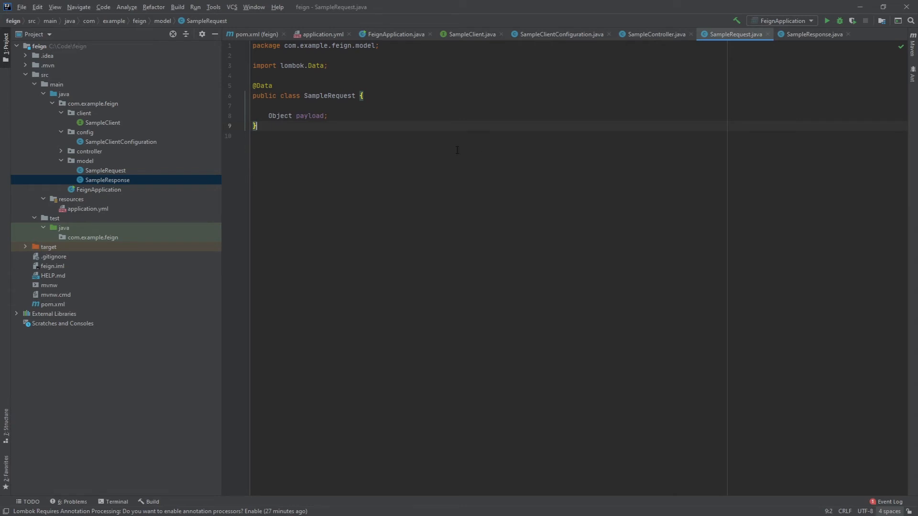
mouse_move(436, 146)
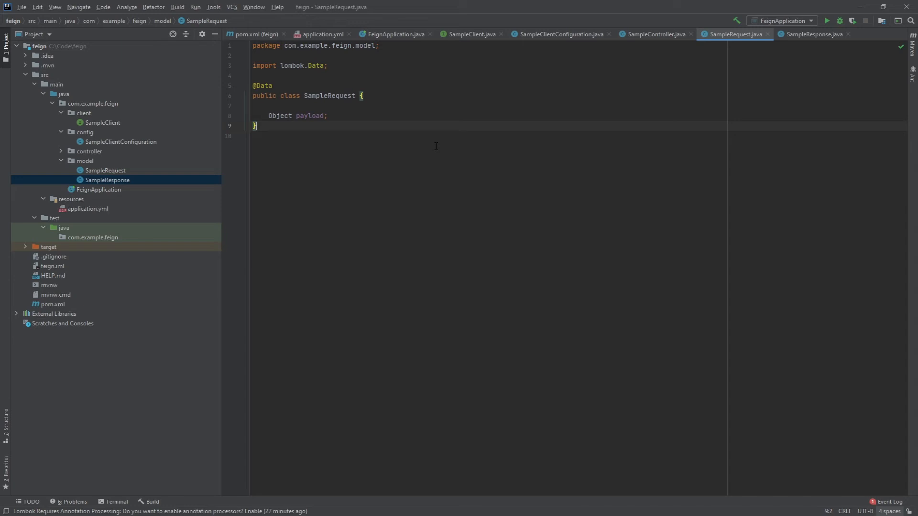
mouse_move(815, 46)
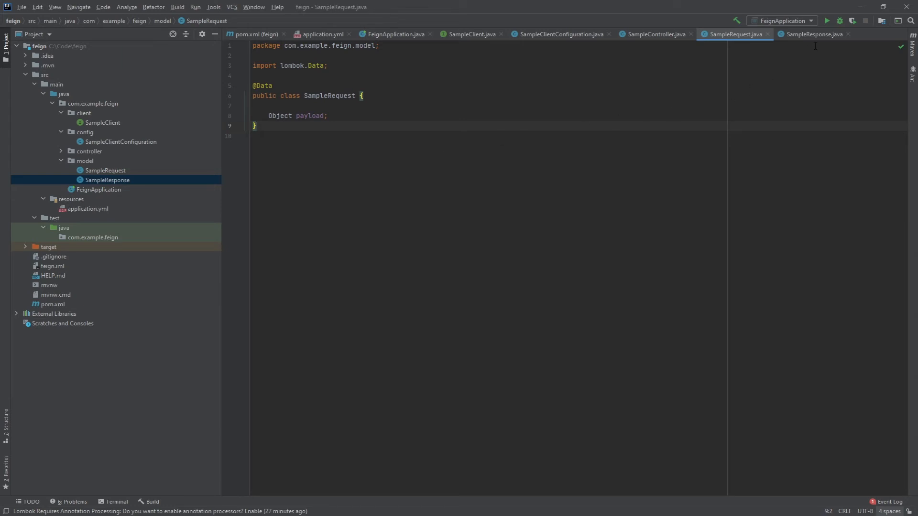
click(816, 34)
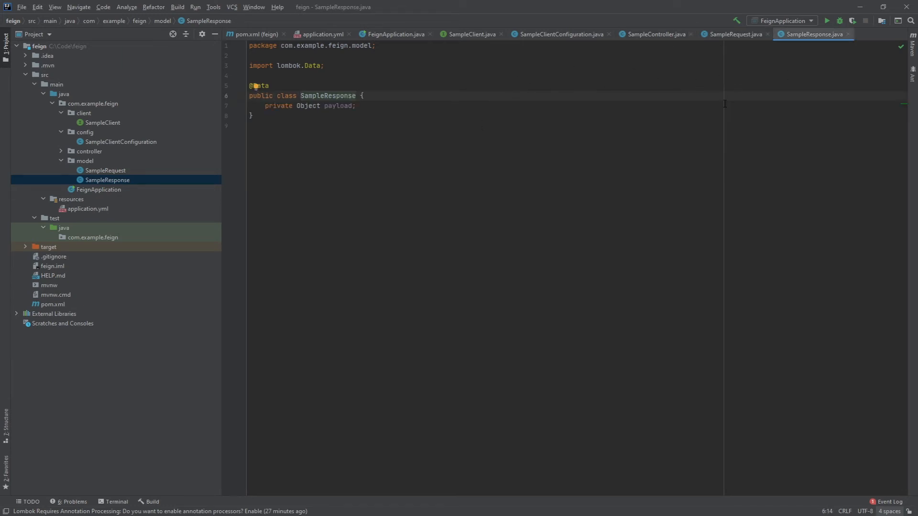
click(656, 34)
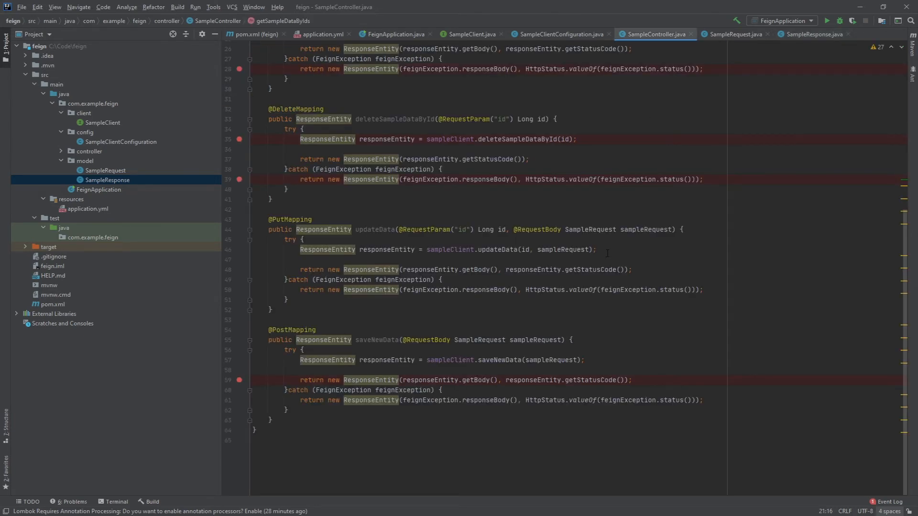
mouse_move(408, 202)
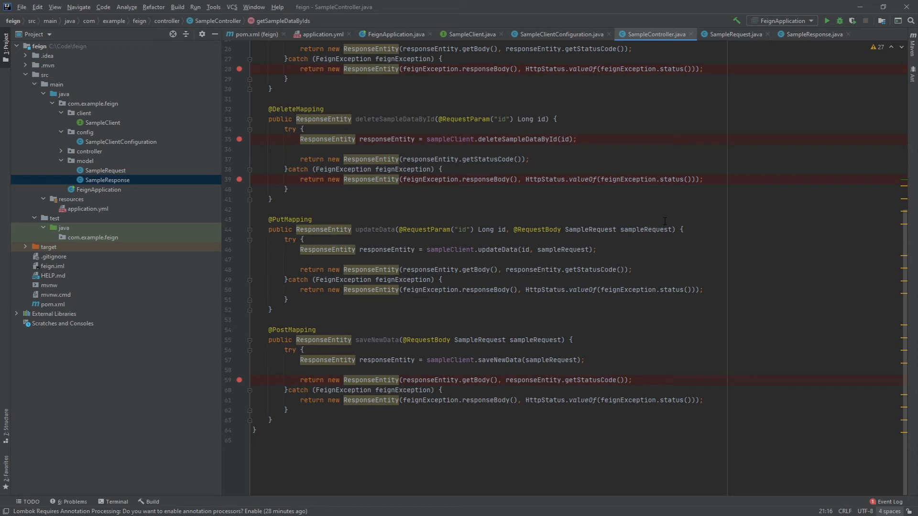
click(814, 34)
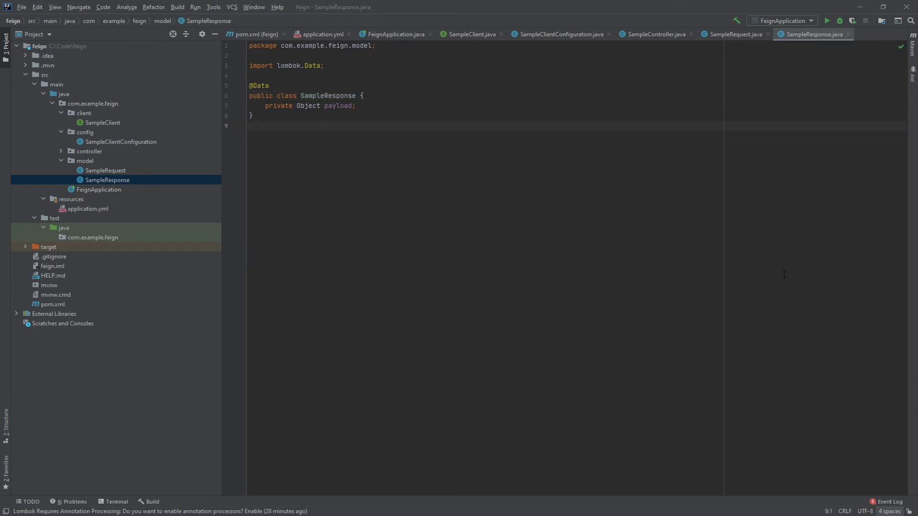
mouse_move(829, 20)
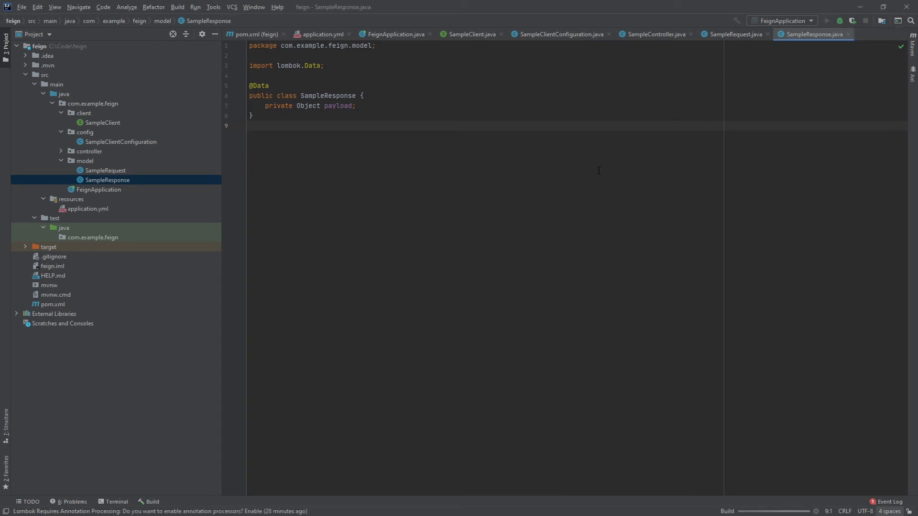
mouse_move(114, 192)
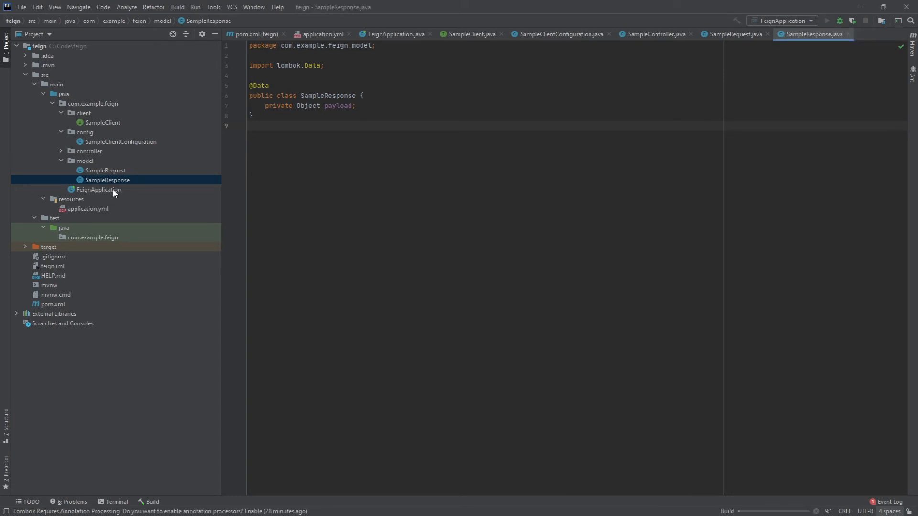
- Run FeignApplication.main() from the Project tree, starting Tomcat on port 8080 under /API
right_click(98, 190)
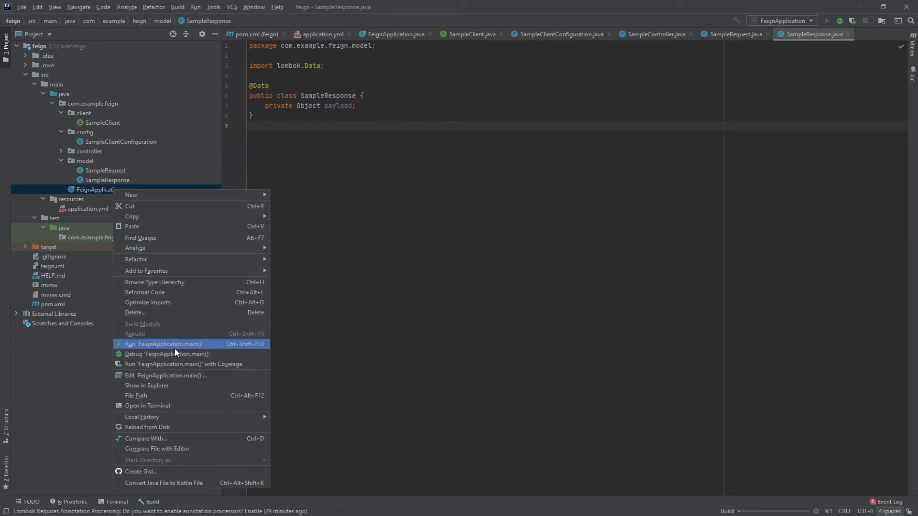
click(163, 344)
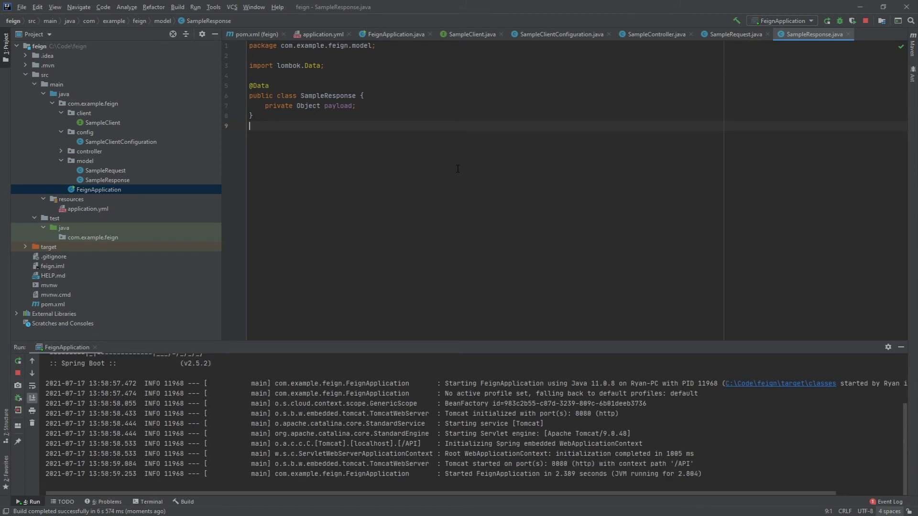
mouse_move(518, 181)
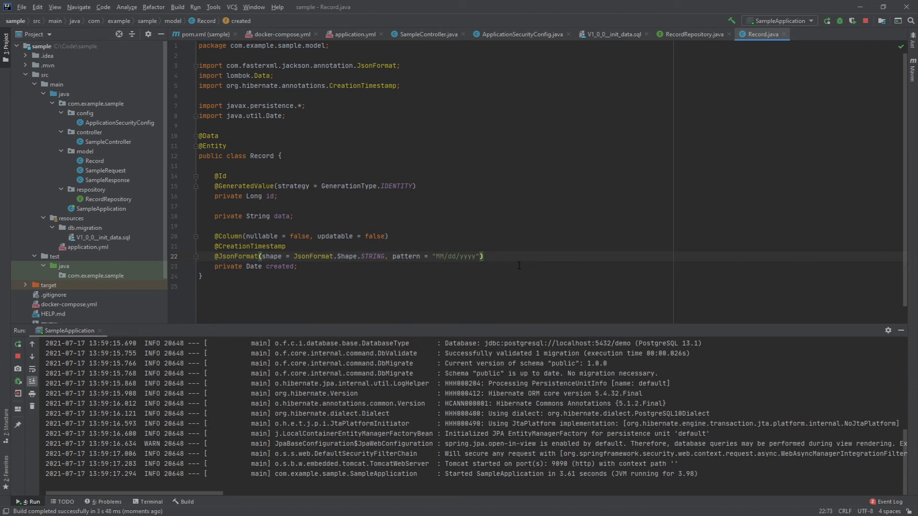
mouse_move(513, 265)
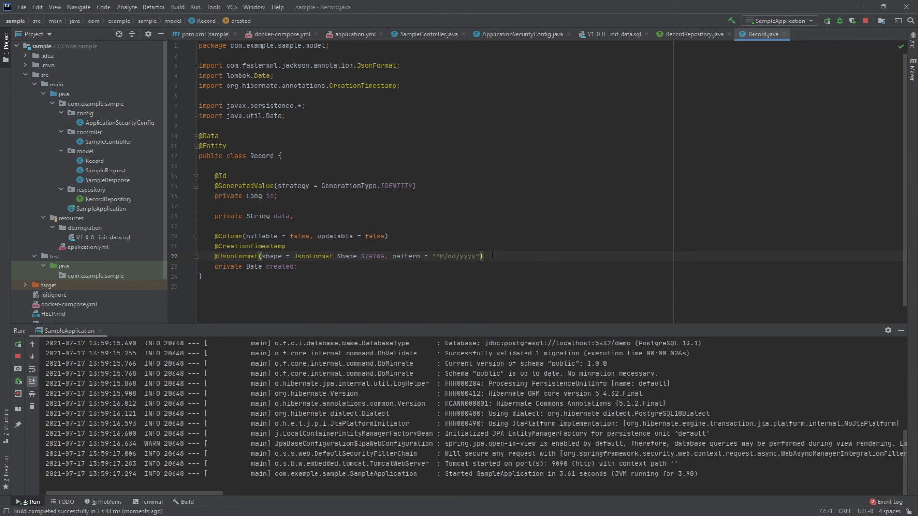
mouse_move(482, 238)
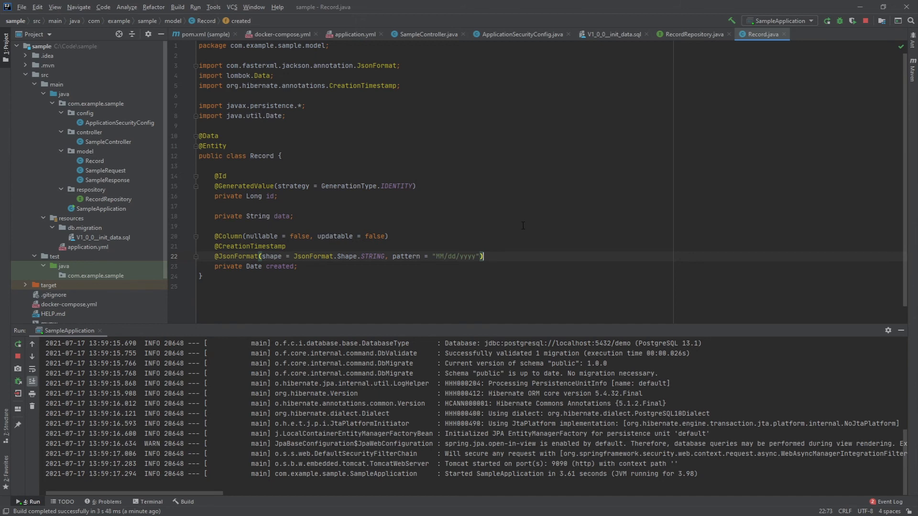
mouse_move(527, 225)
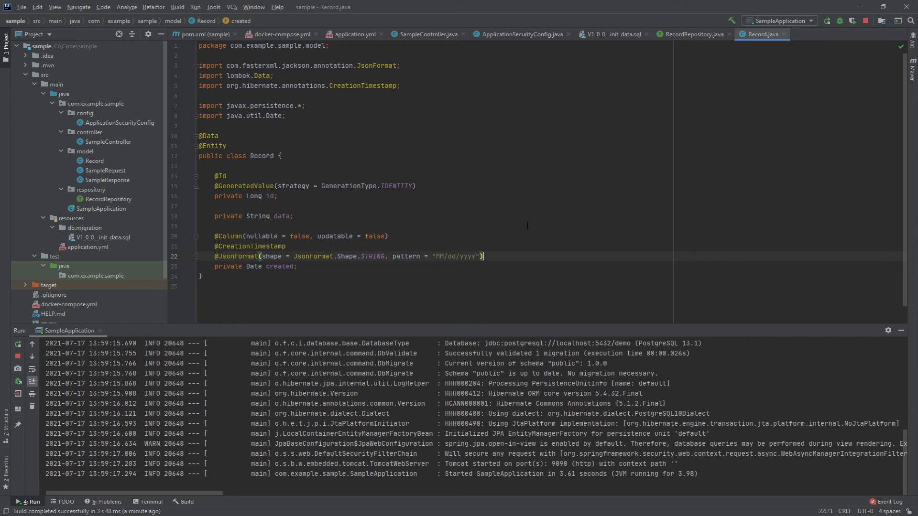
mouse_move(507, 225)
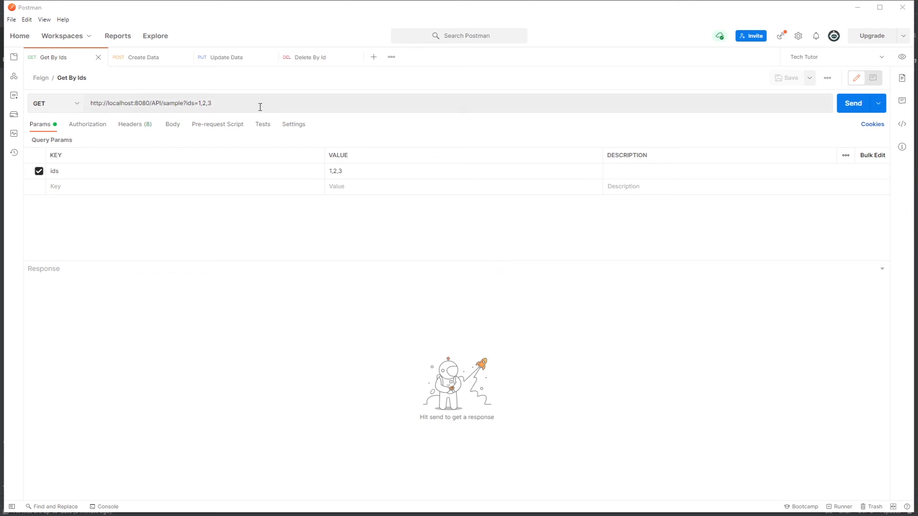
- Send Get By Ids with ids=1,2,3, returning three records created 07/17/2021
click(853, 103)
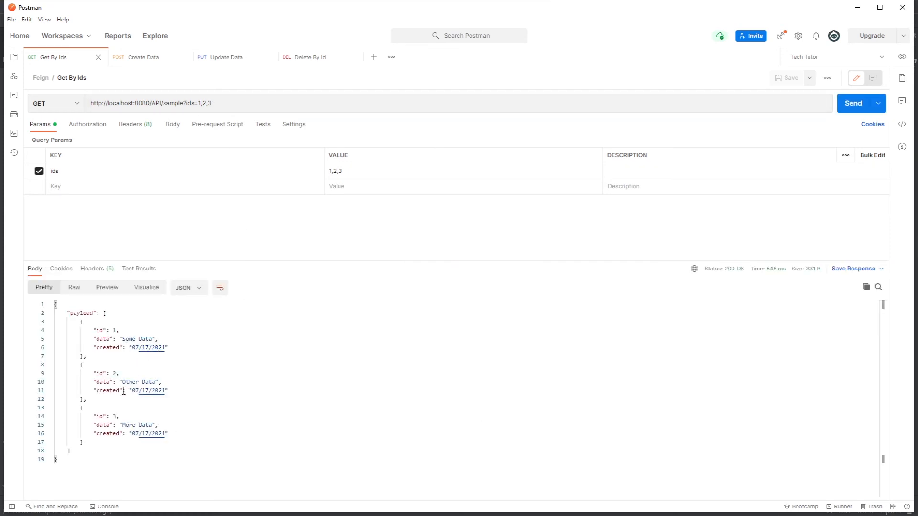
mouse_move(896, 209)
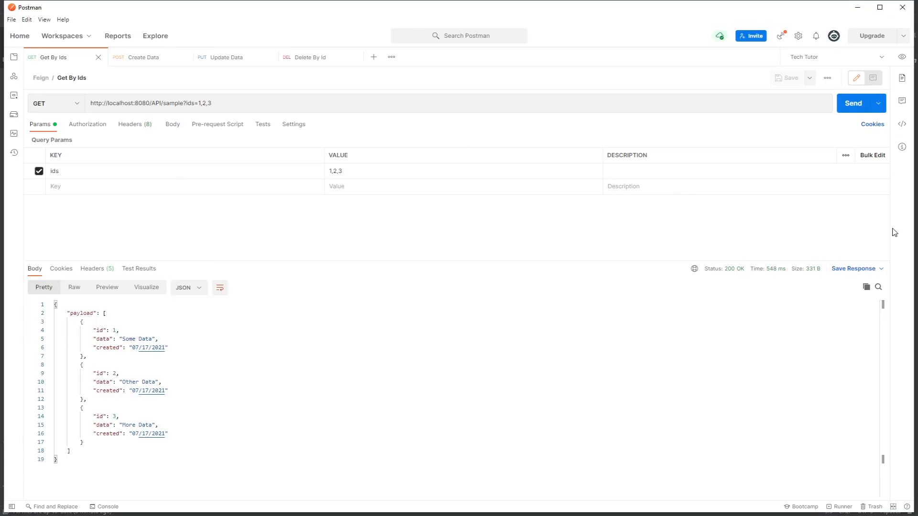
- Send Create Data to add record 13 'New Data', then fetch id 13 via Get By Ids
click(144, 56)
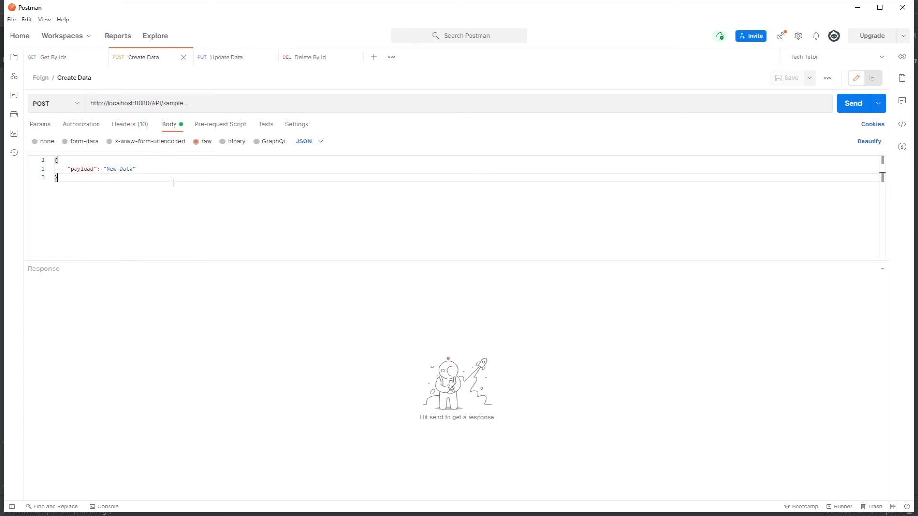
mouse_move(204, 184)
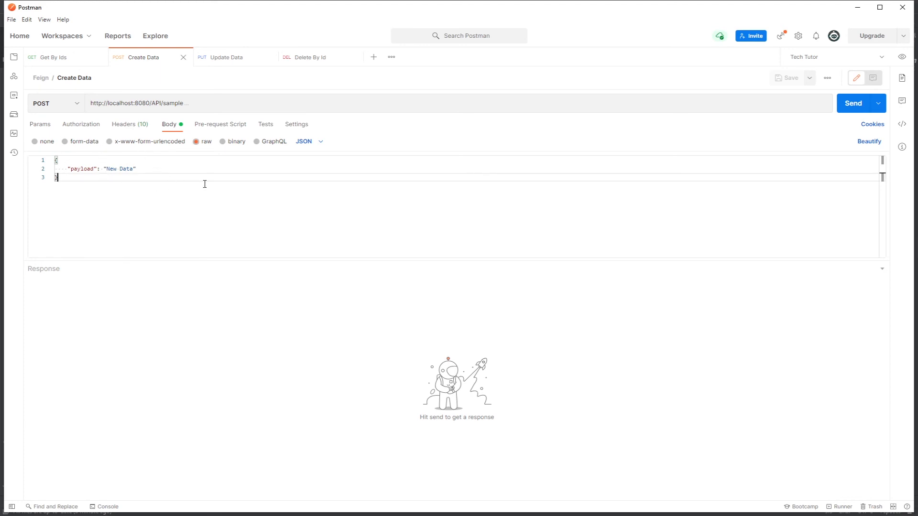
click(852, 103)
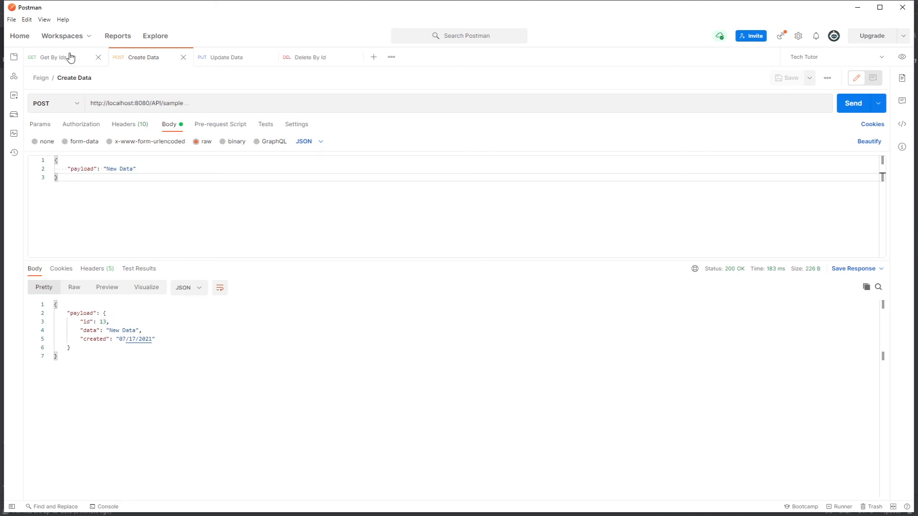
click(50, 57)
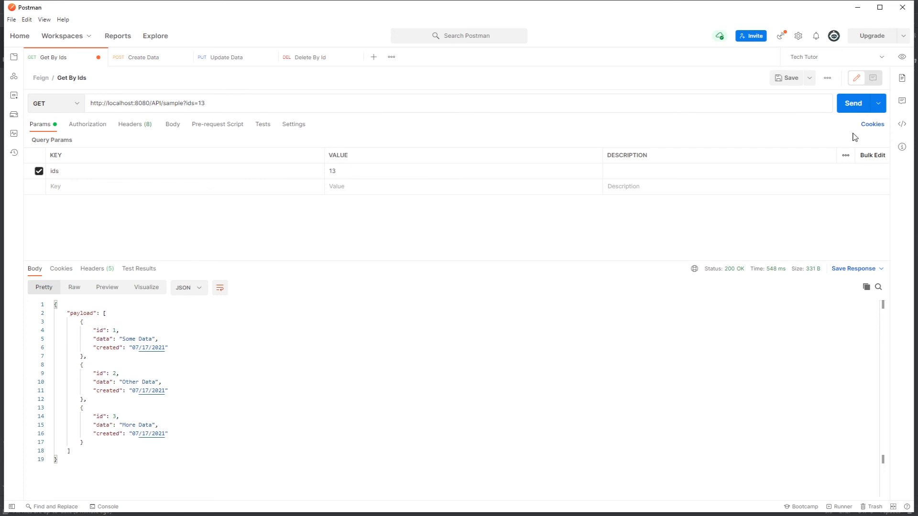
click(853, 103)
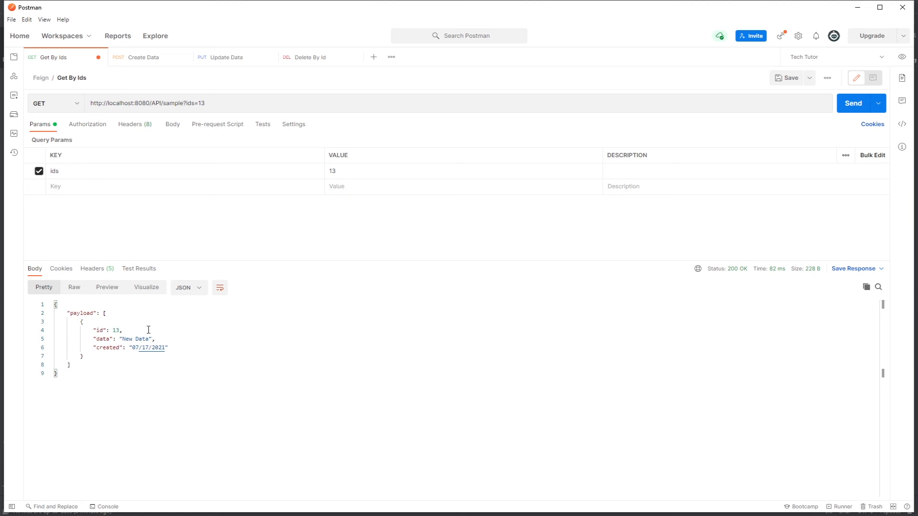
click(227, 57)
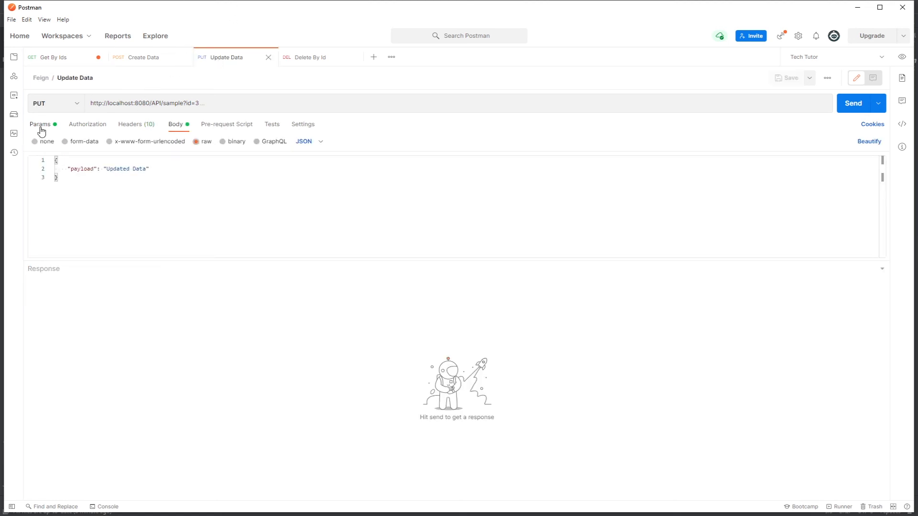
- Inspect the Update Data params and resend Get By Ids with ids 1,2,3
click(37, 124)
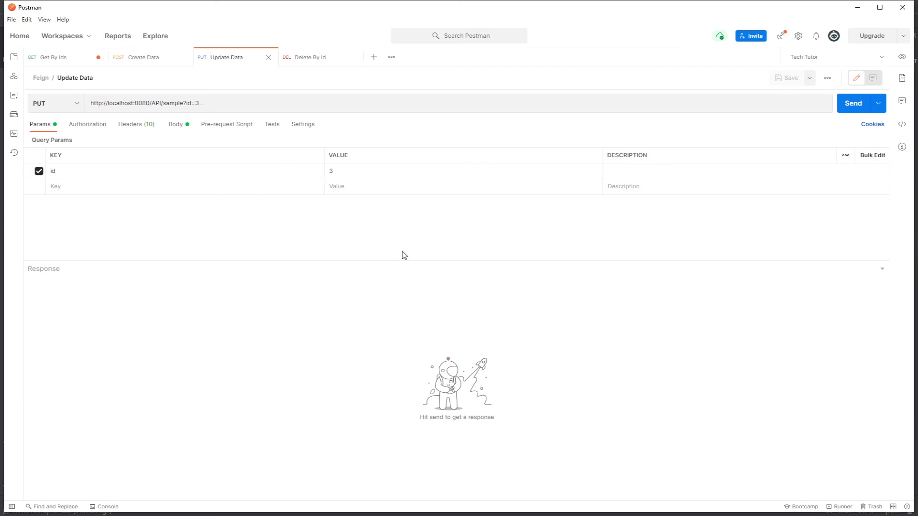
click(54, 56)
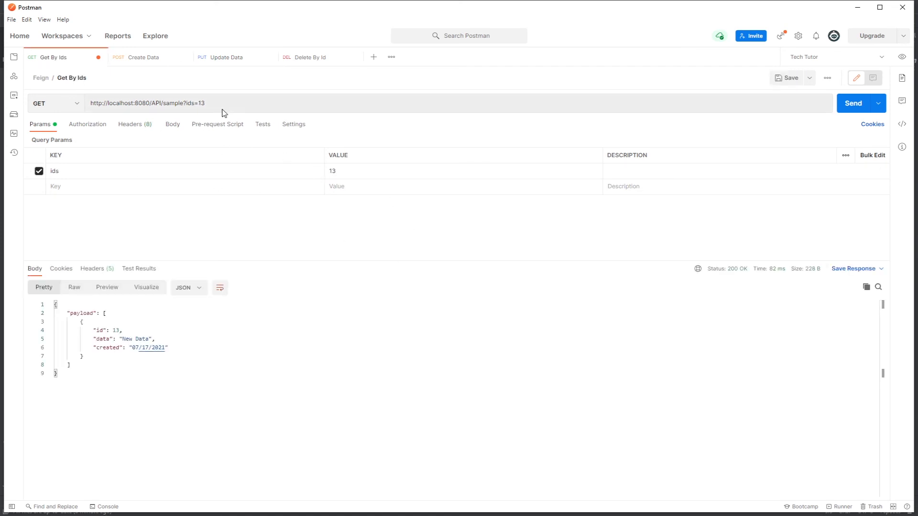
text(1,2)
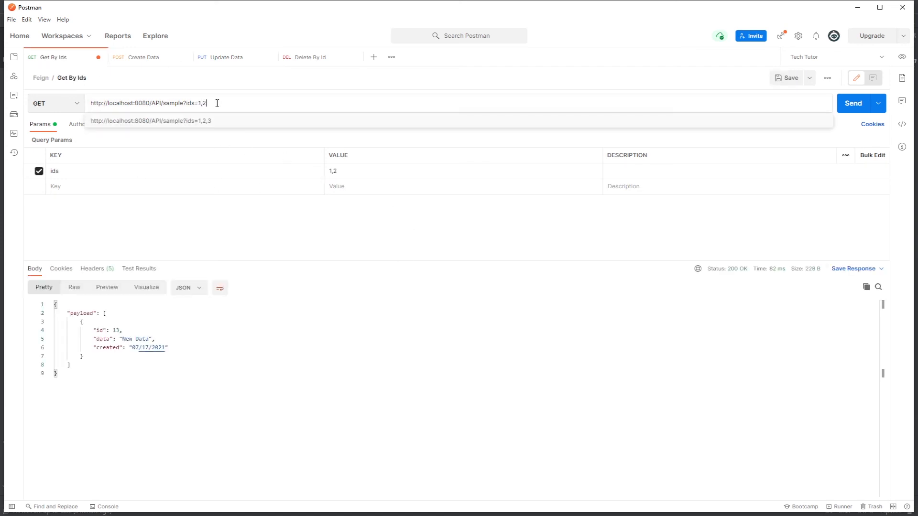
click(853, 103)
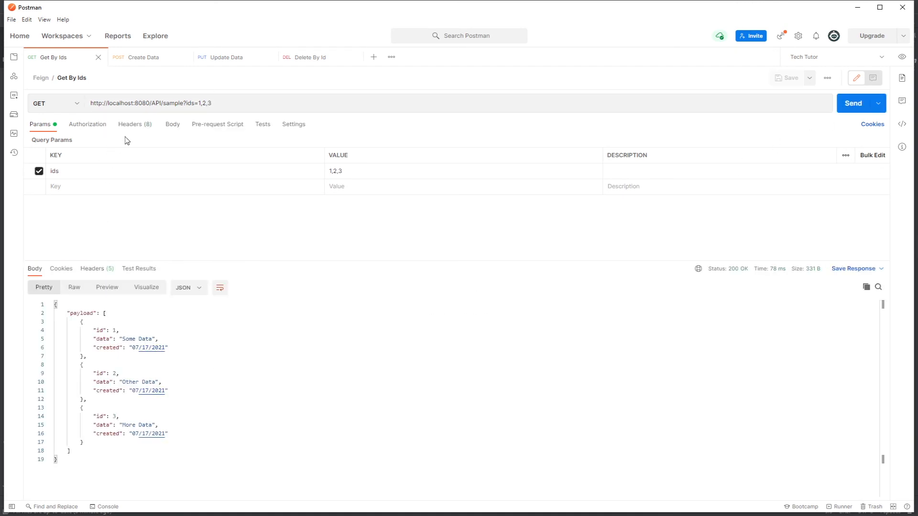
- Send the Update Data PUT for record 3, then re-fetch ids 1,2,3 showing 'Updated Data'
click(226, 57)
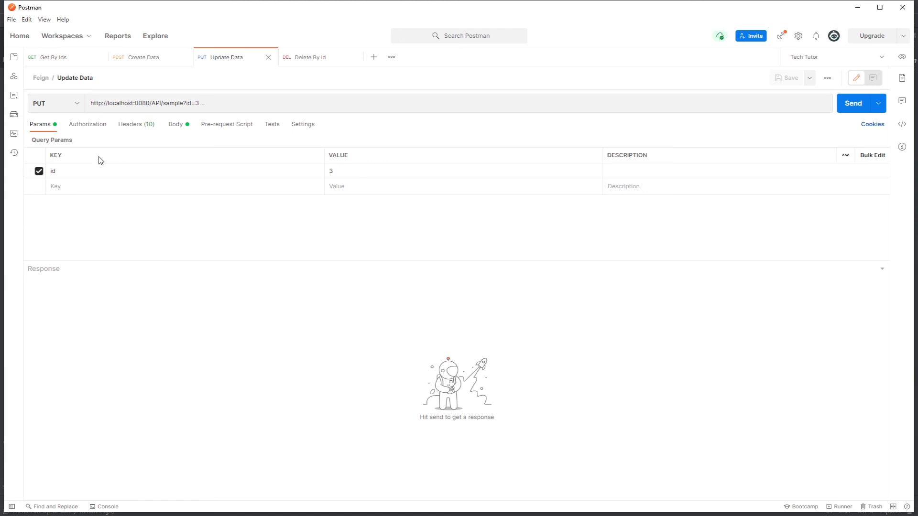
click(174, 124)
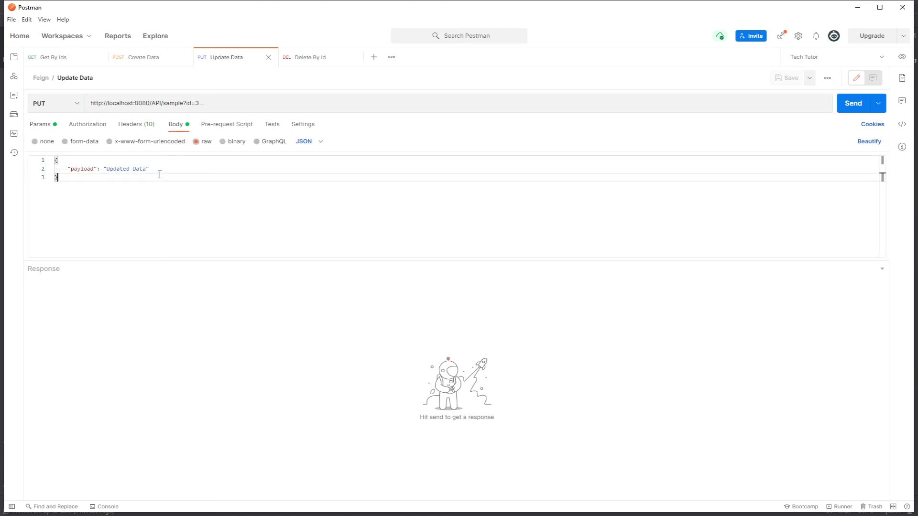
click(852, 103)
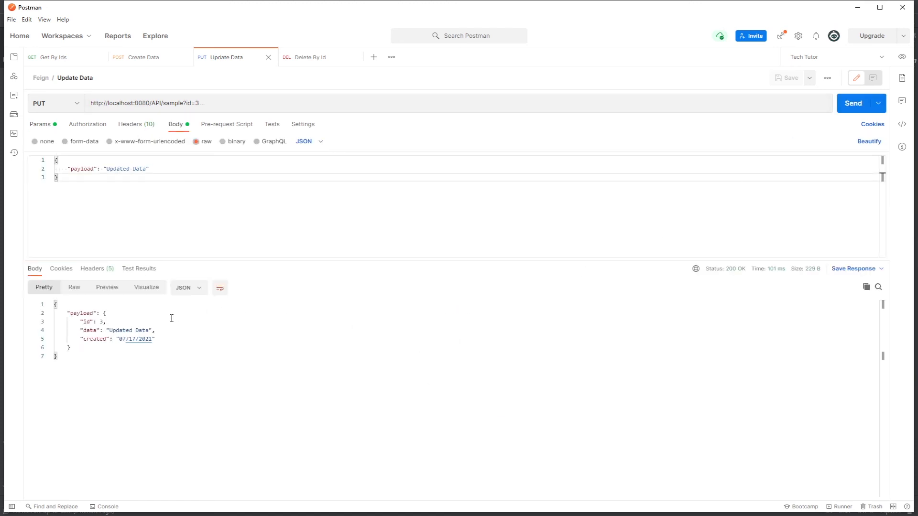
click(52, 57)
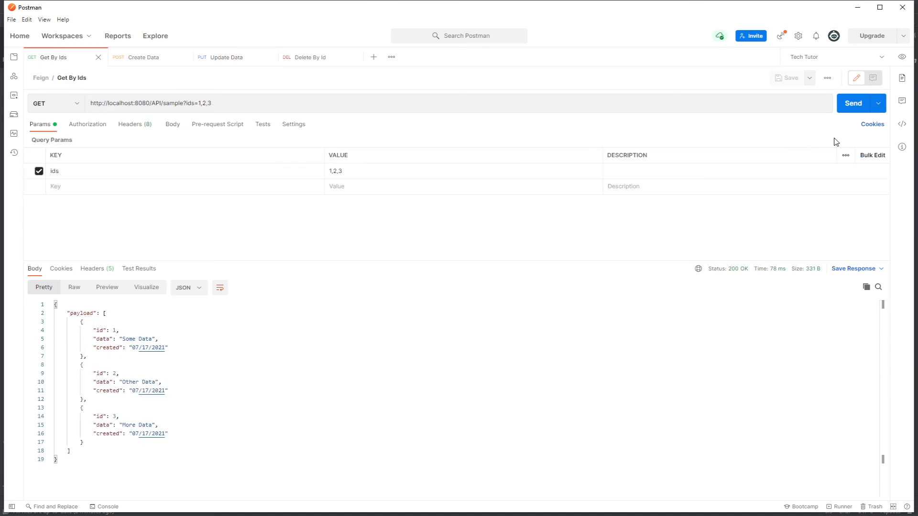
click(853, 103)
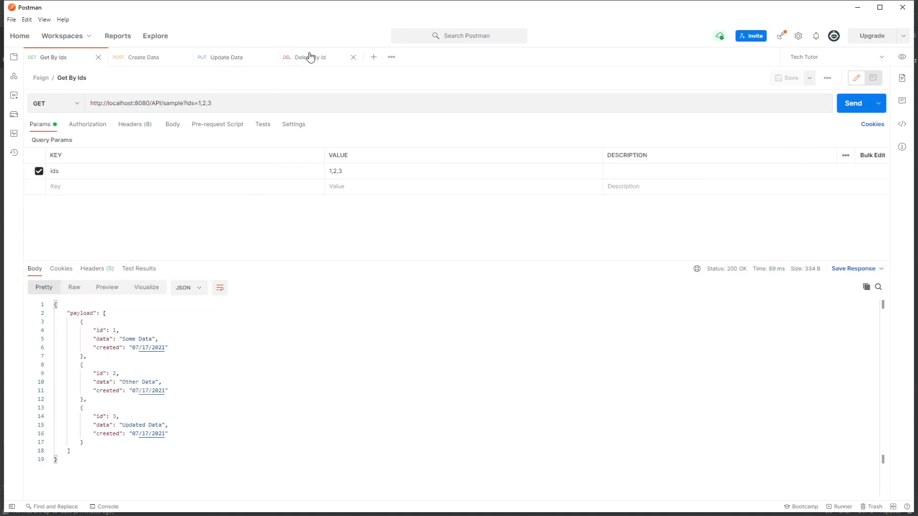
- Send Delete By Id for id 999, receiving 404 Not Found with an empty body
click(311, 57)
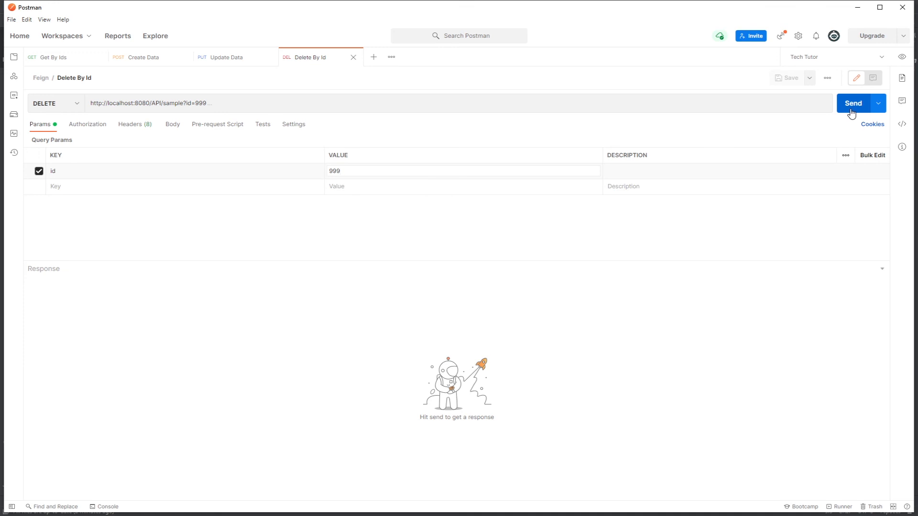
click(853, 103)
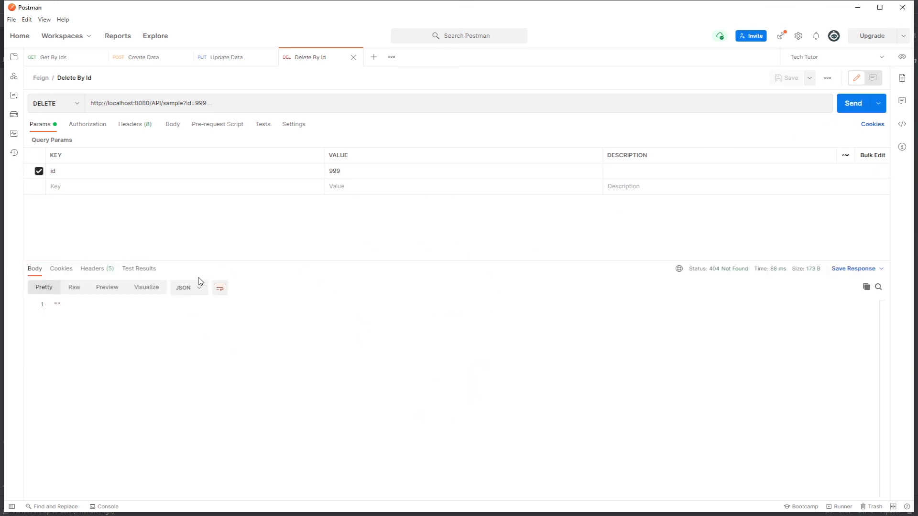
mouse_move(205, 259)
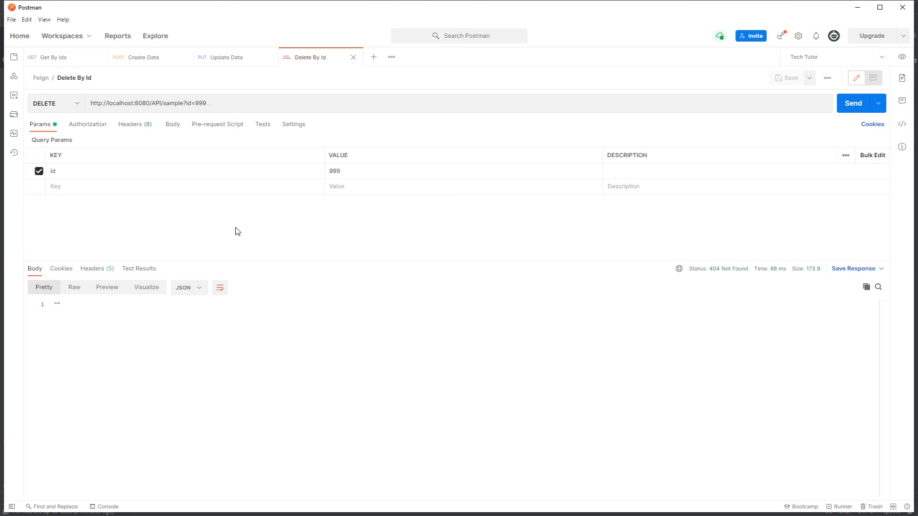
mouse_move(576, 312)
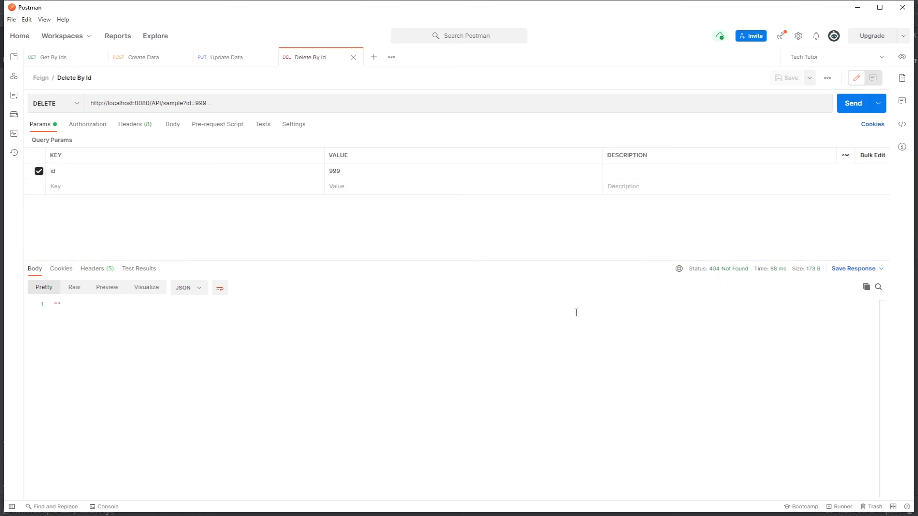
mouse_move(353, 262)
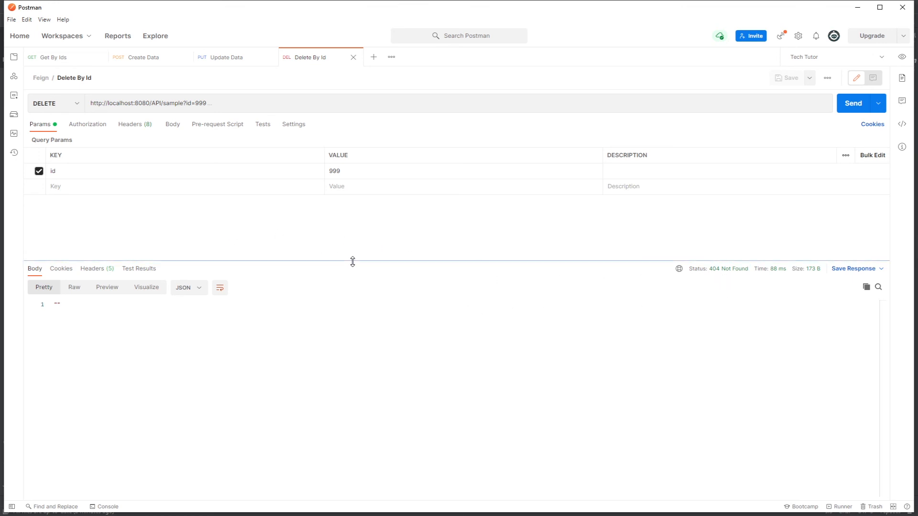
mouse_move(344, 258)
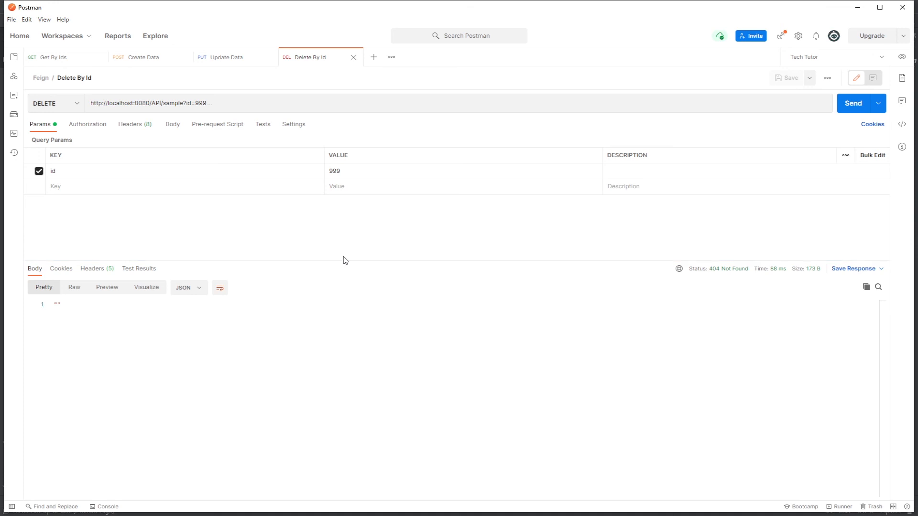
mouse_move(598, 277)
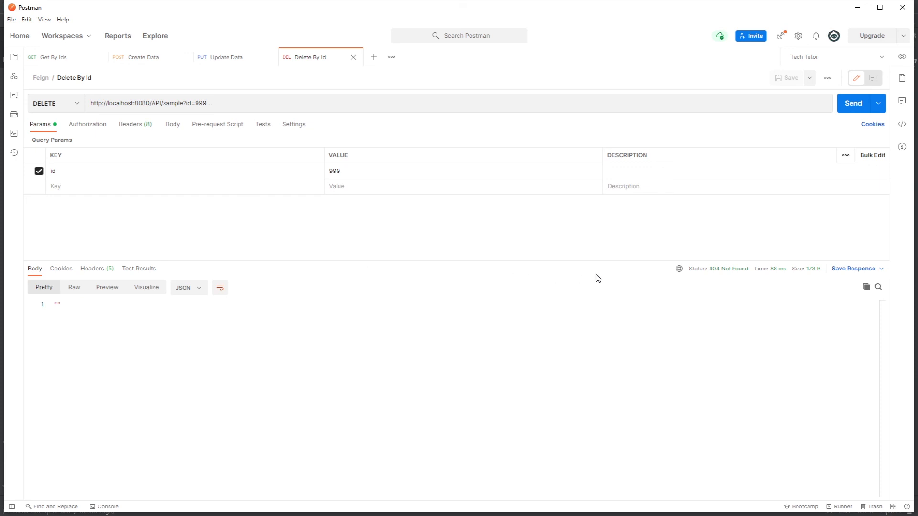
mouse_move(679, 286)
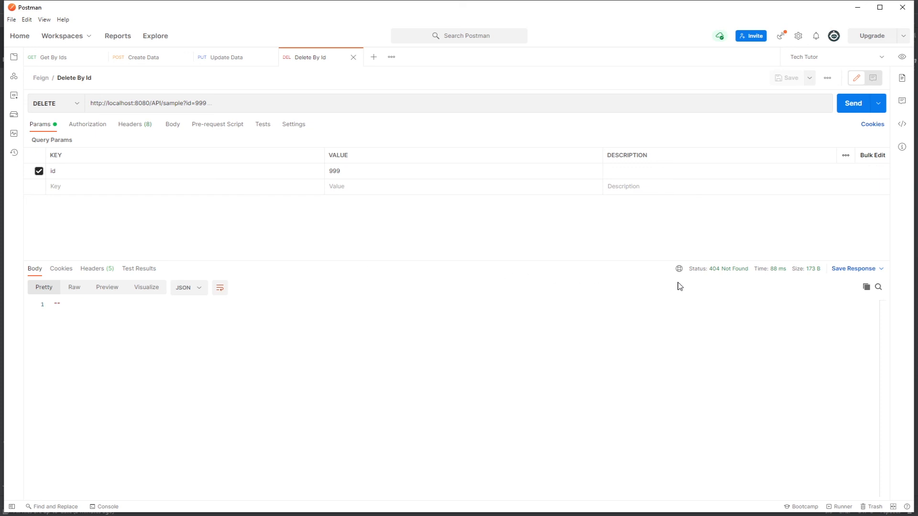
mouse_move(683, 291)
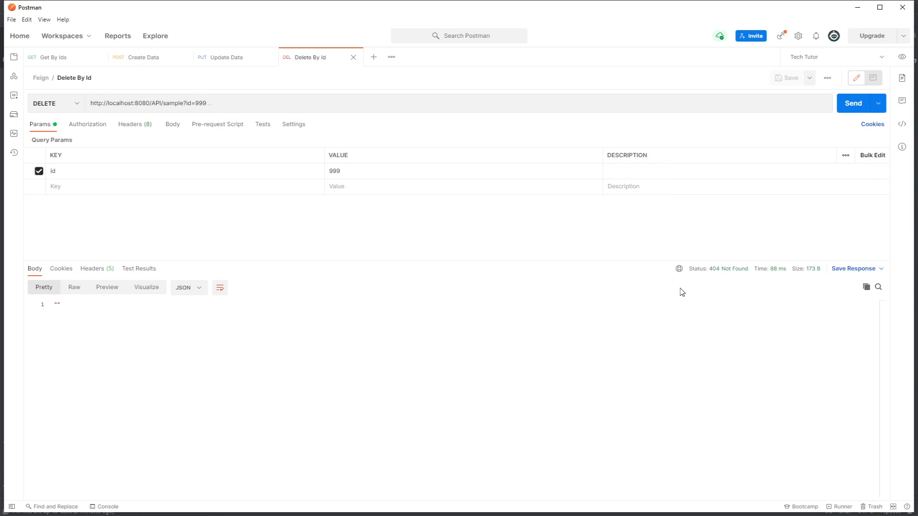
mouse_move(705, 278)
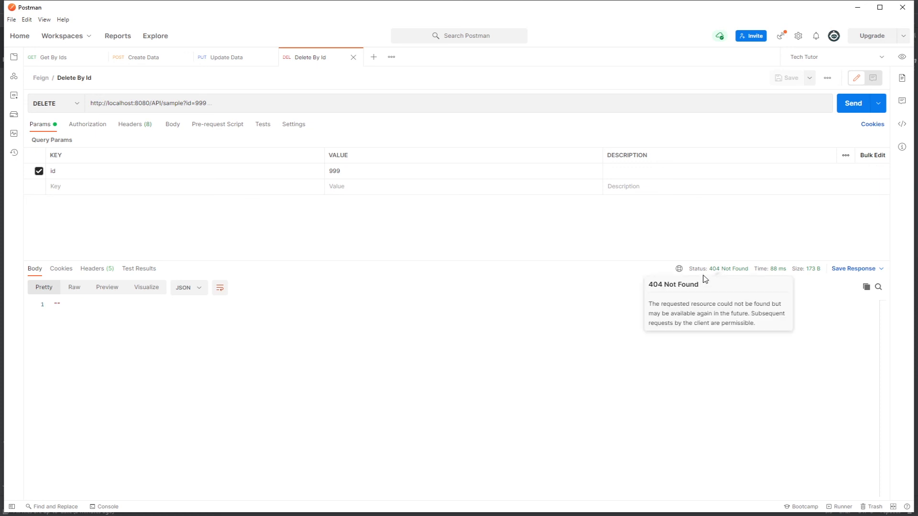
mouse_move(704, 280)
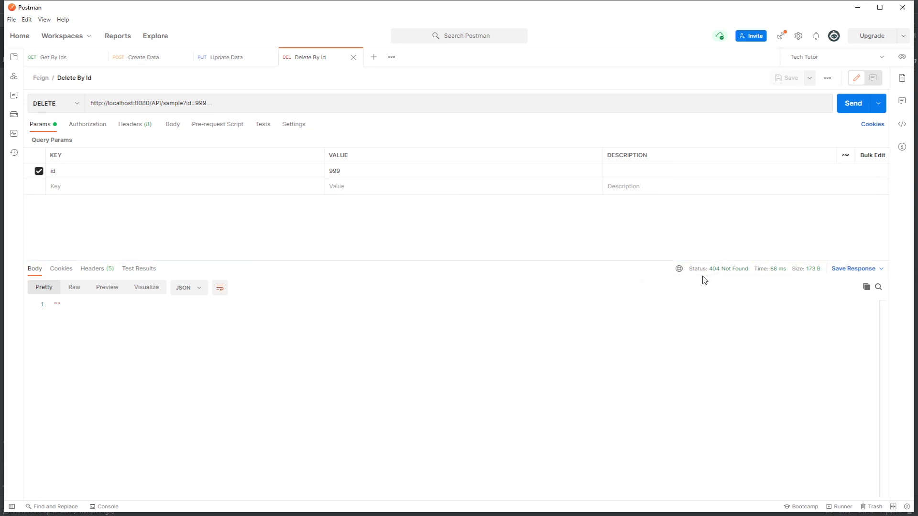
mouse_move(727, 268)
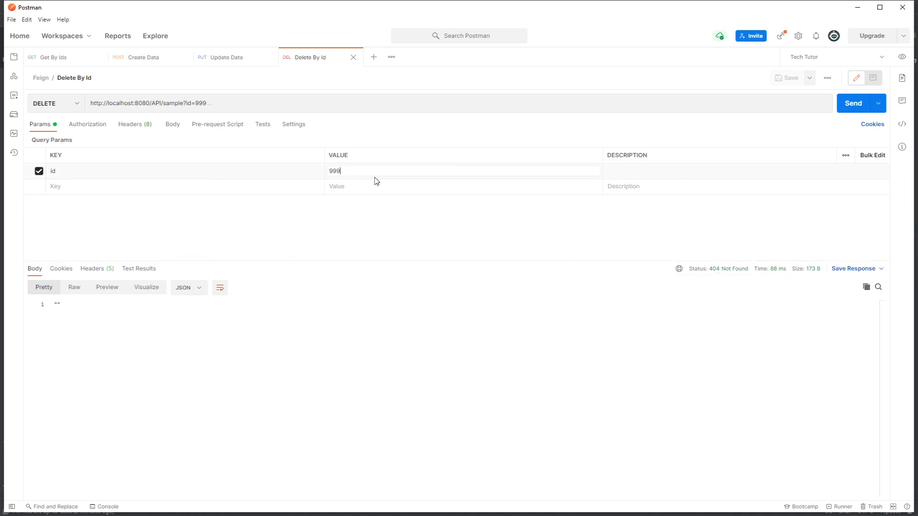
mouse_move(713, 304)
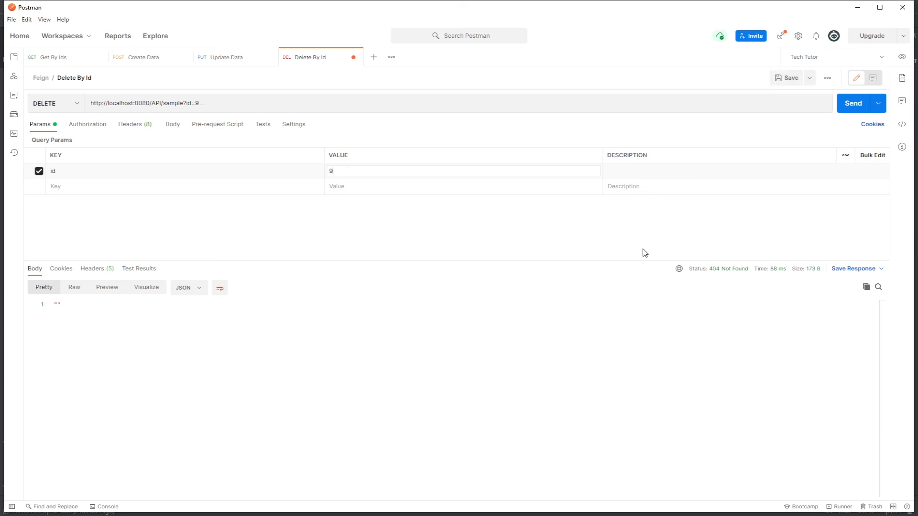
- Delete record 3 by id, then confirm Get By Ids 1,2,3 returns only records 1 and 2
text(3)
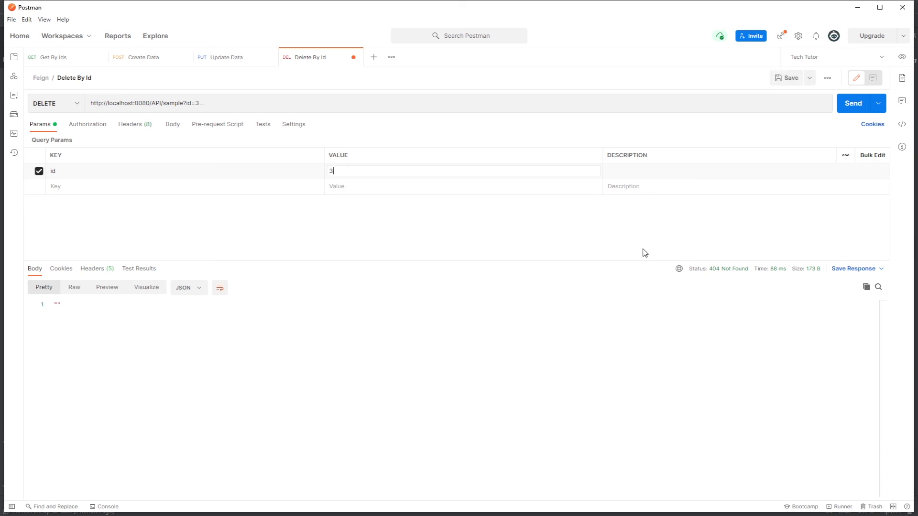
click(853, 103)
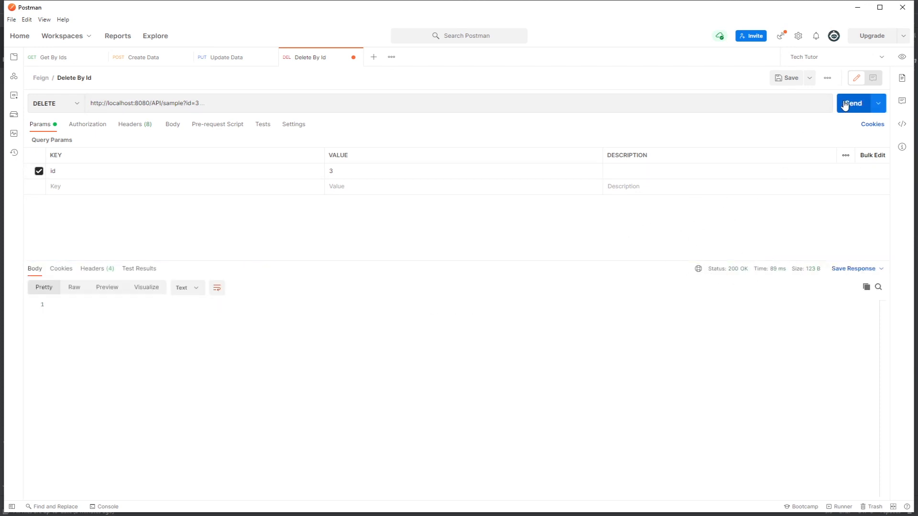
click(852, 103)
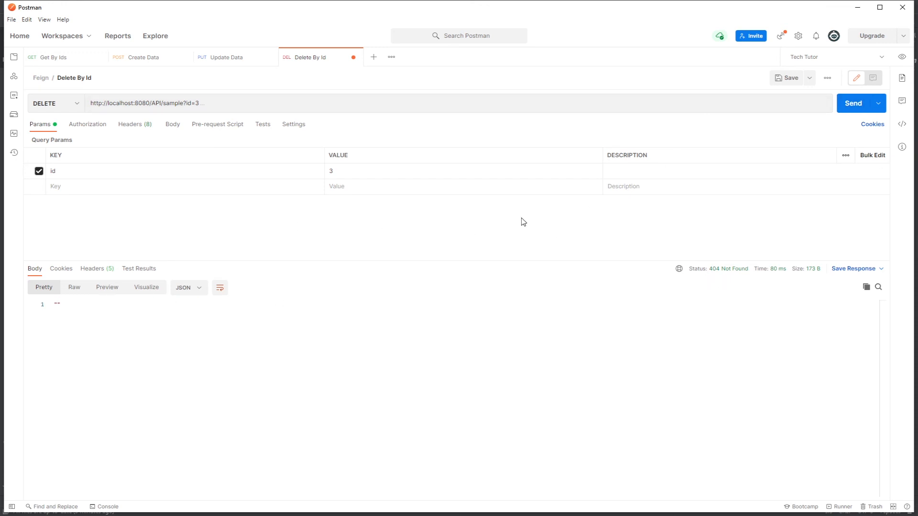
click(51, 56)
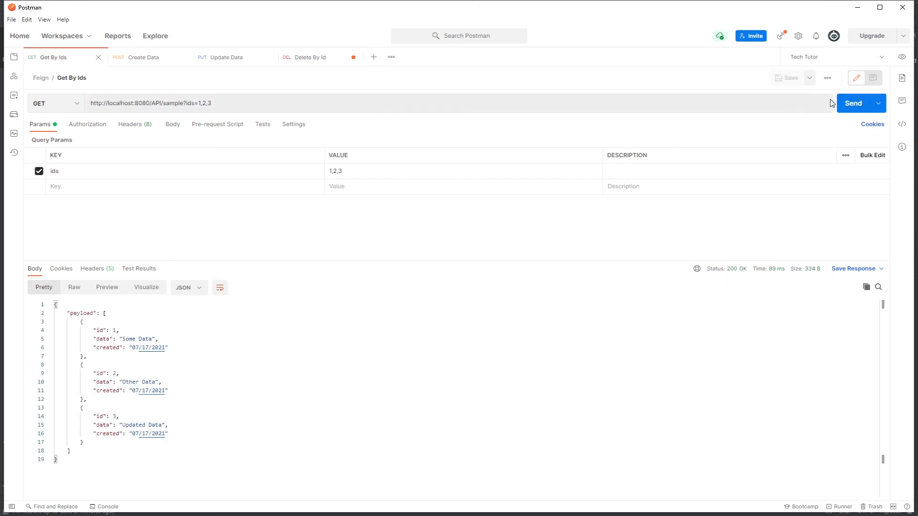
click(854, 103)
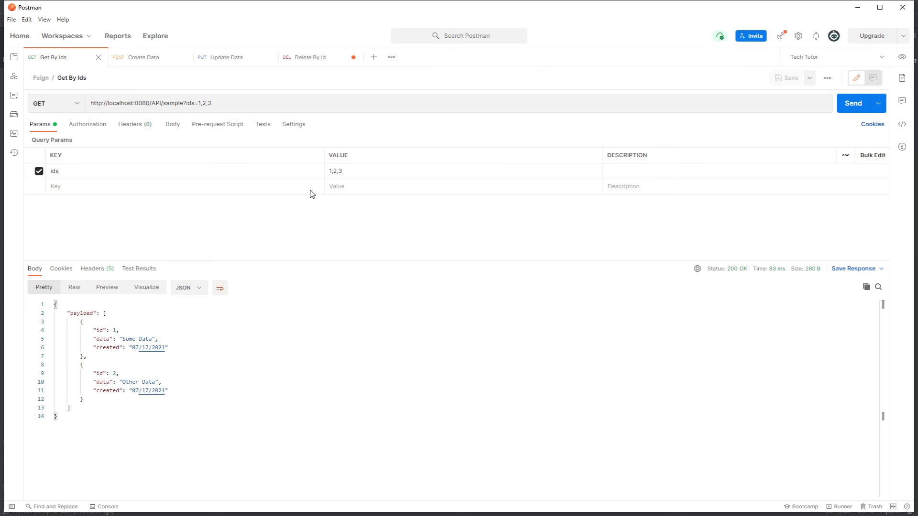
mouse_move(239, 443)
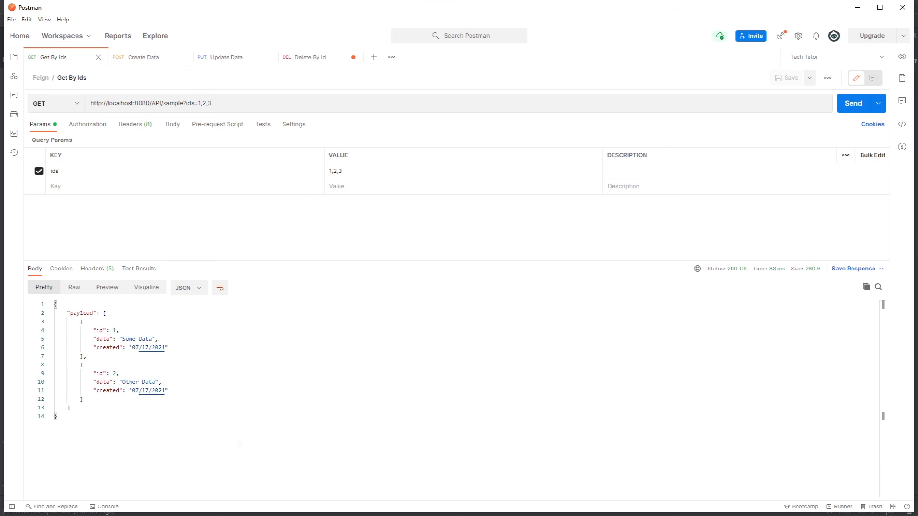
mouse_move(270, 446)
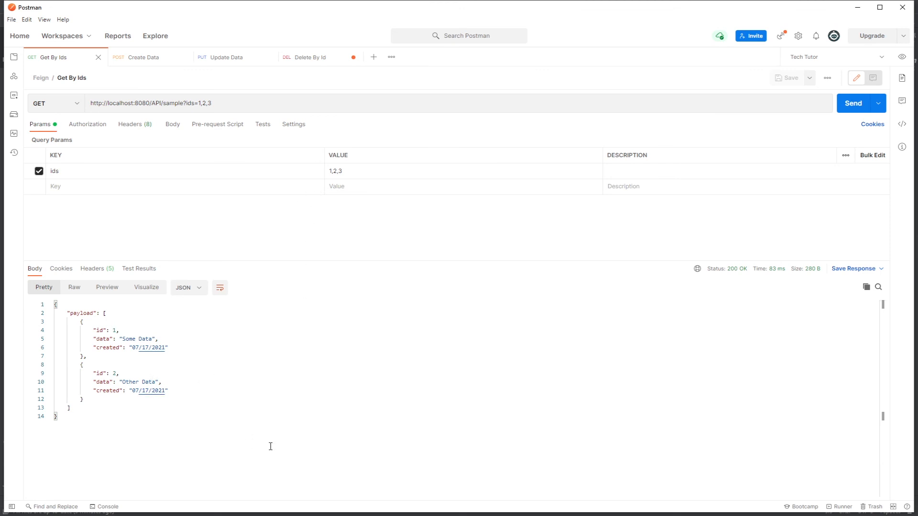
mouse_move(268, 417)
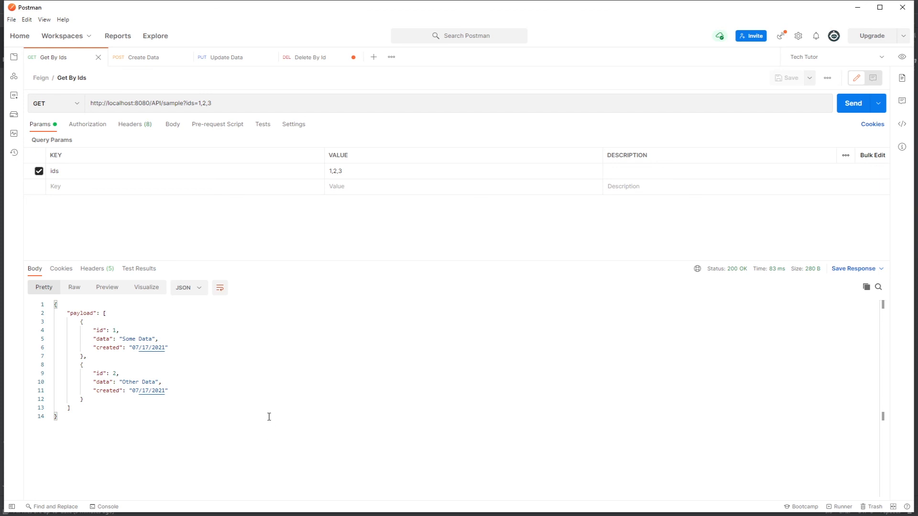
mouse_move(267, 378)
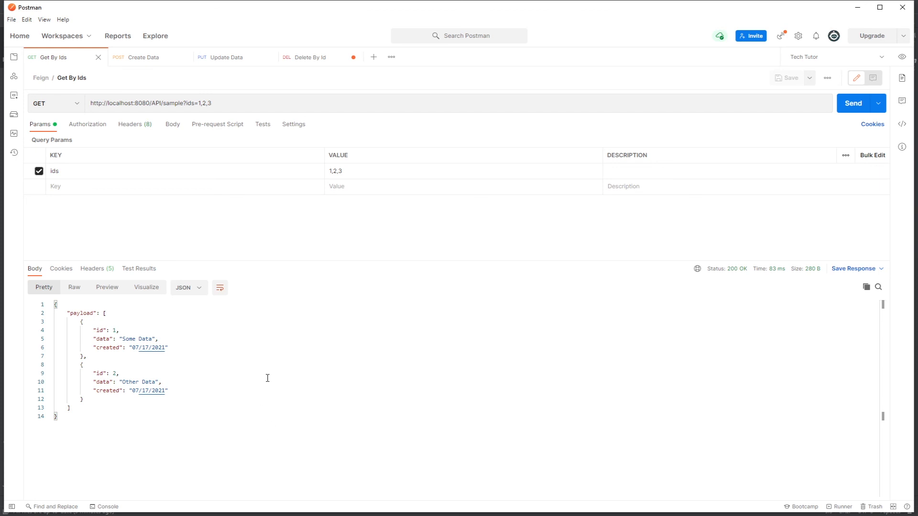
mouse_move(269, 377)
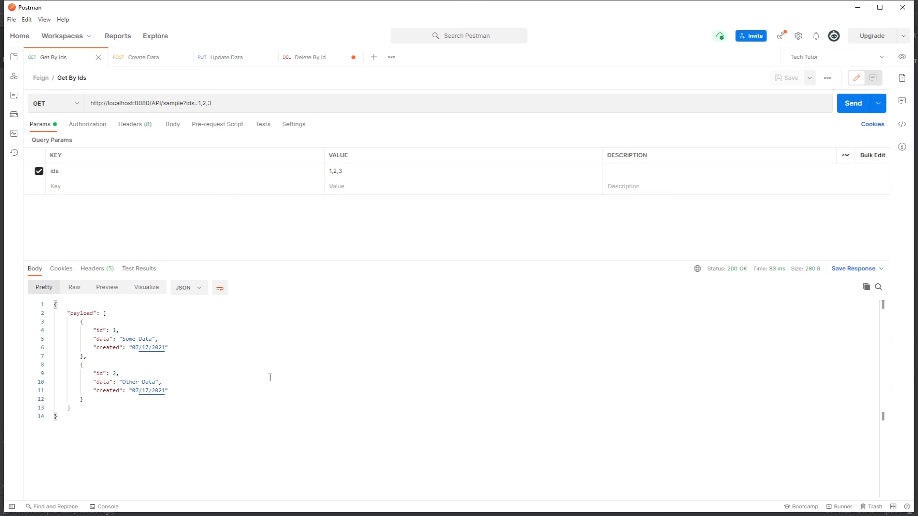
mouse_move(249, 359)
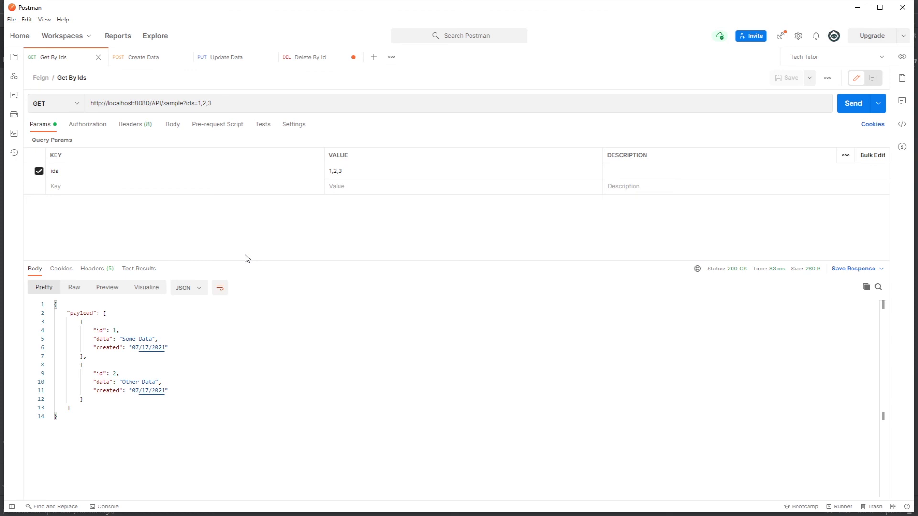
mouse_move(250, 257)
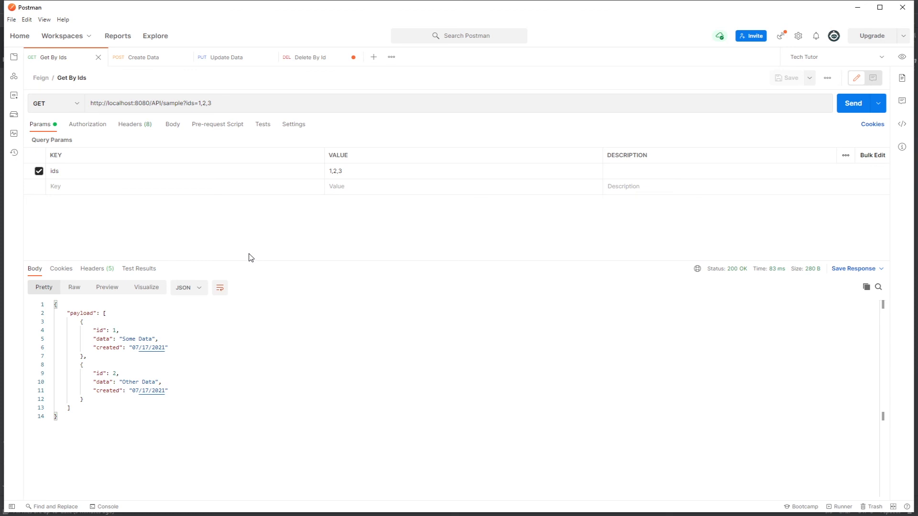